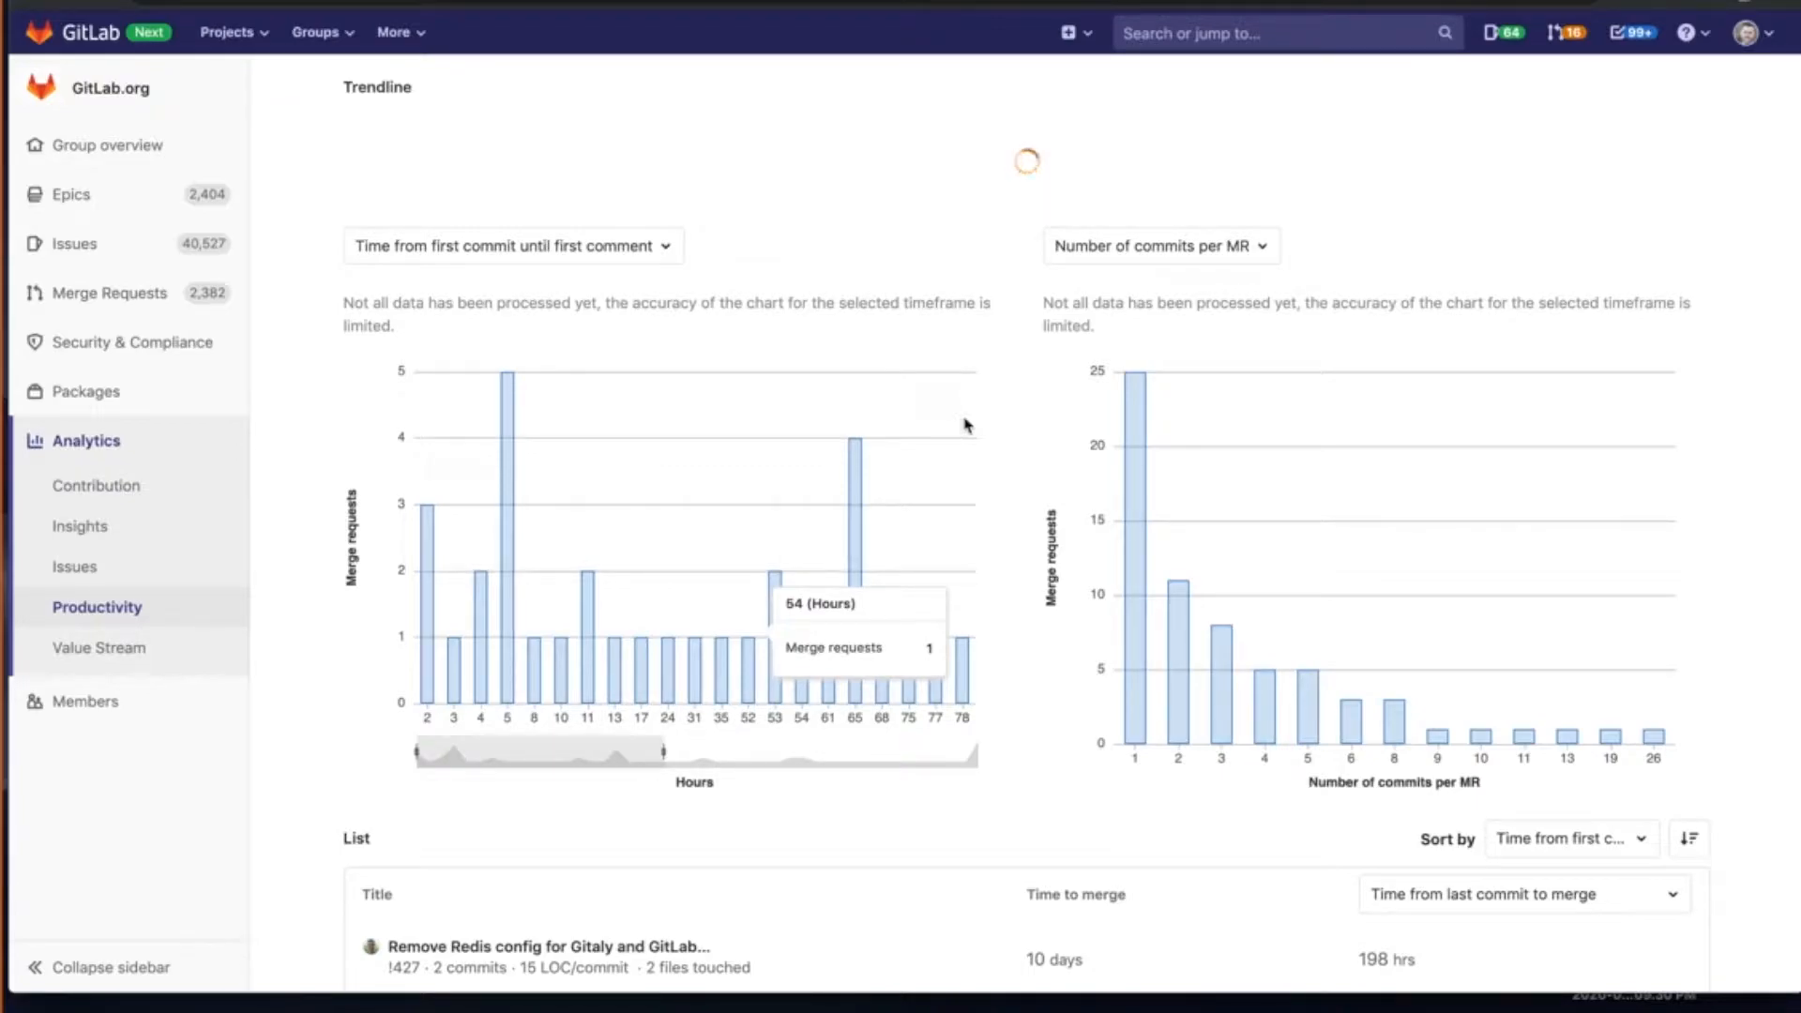
mouse_move(964, 484)
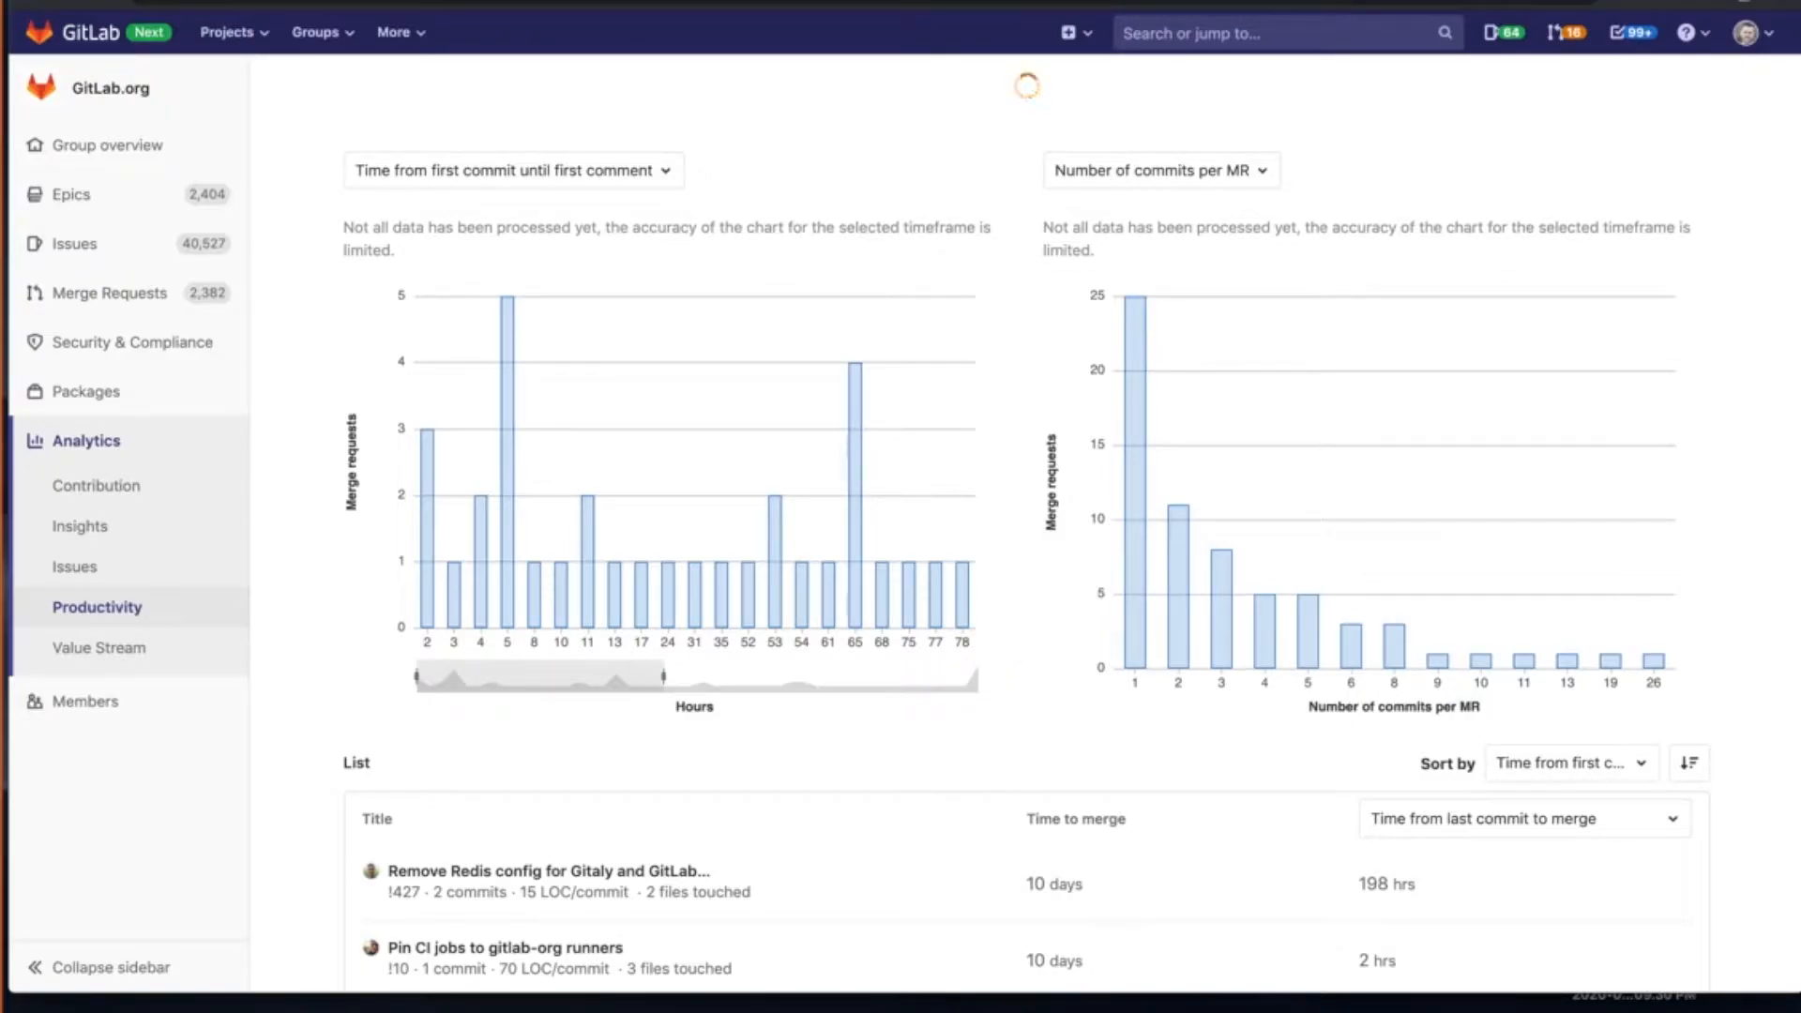
- Scroll through the reloaded trendline charts for hours to first comment and commits per MR, down to the MR list
scroll(down, 3)
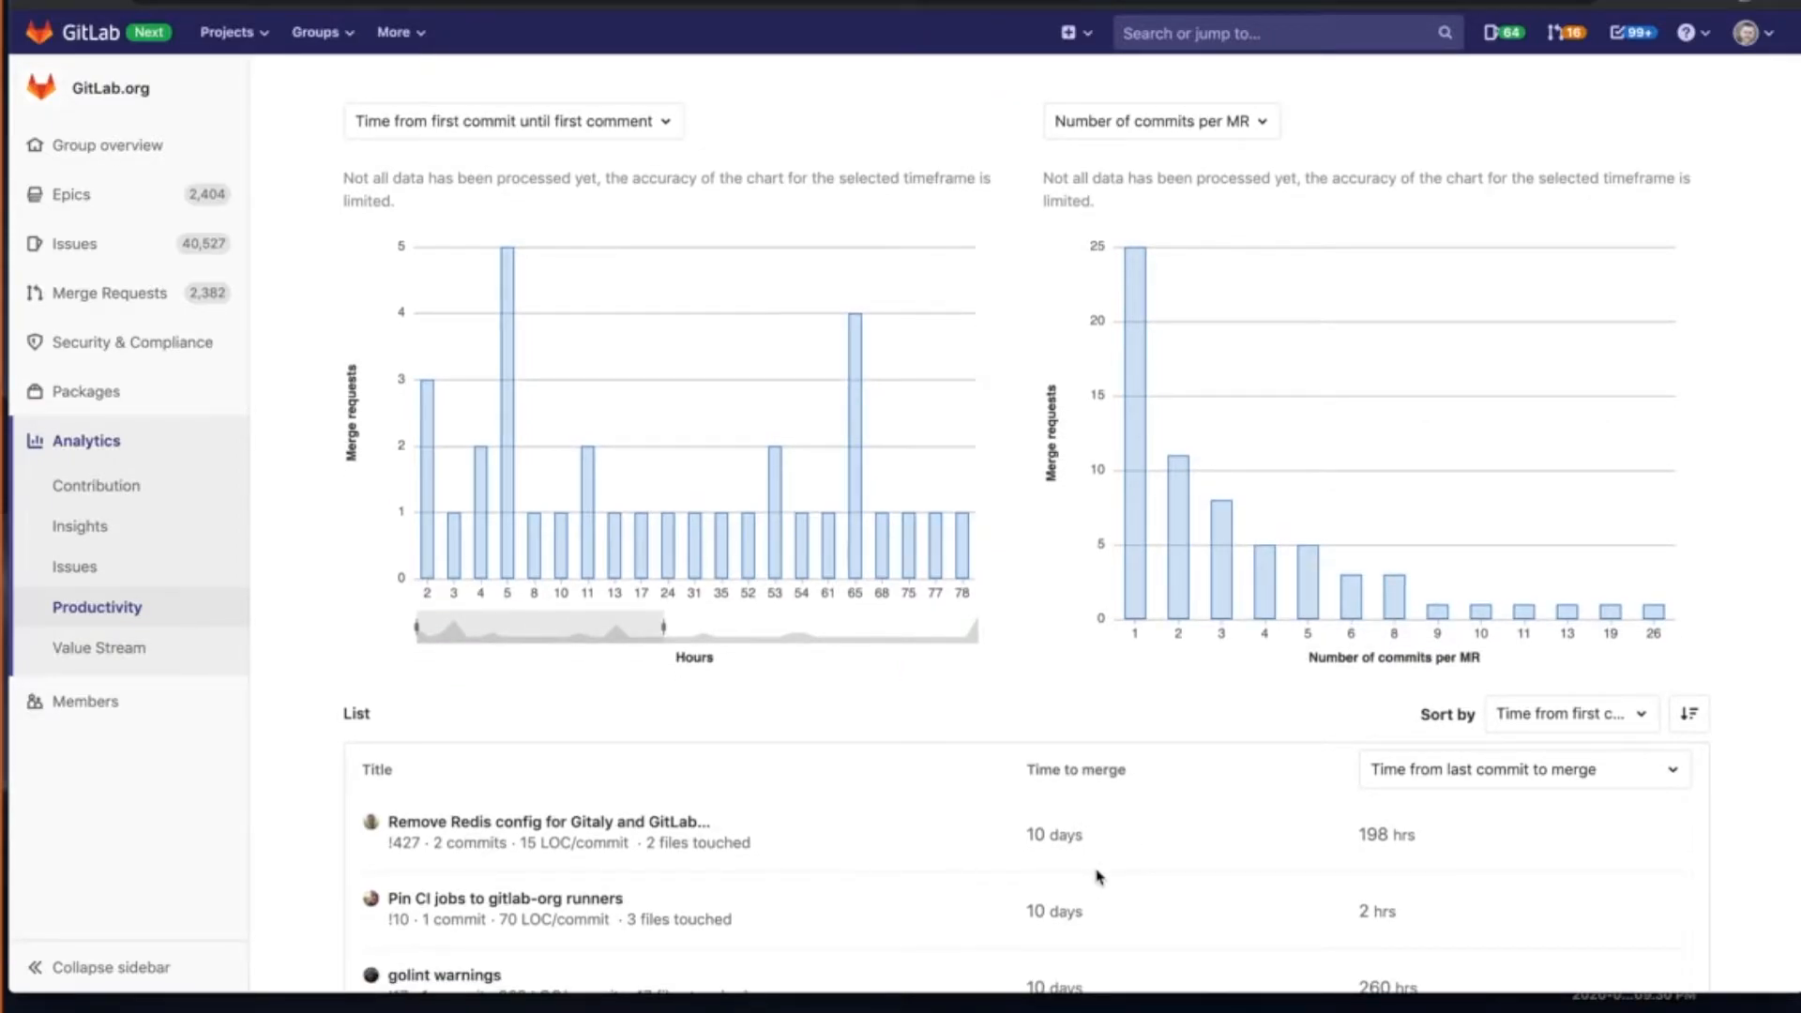
scroll(up, 3)
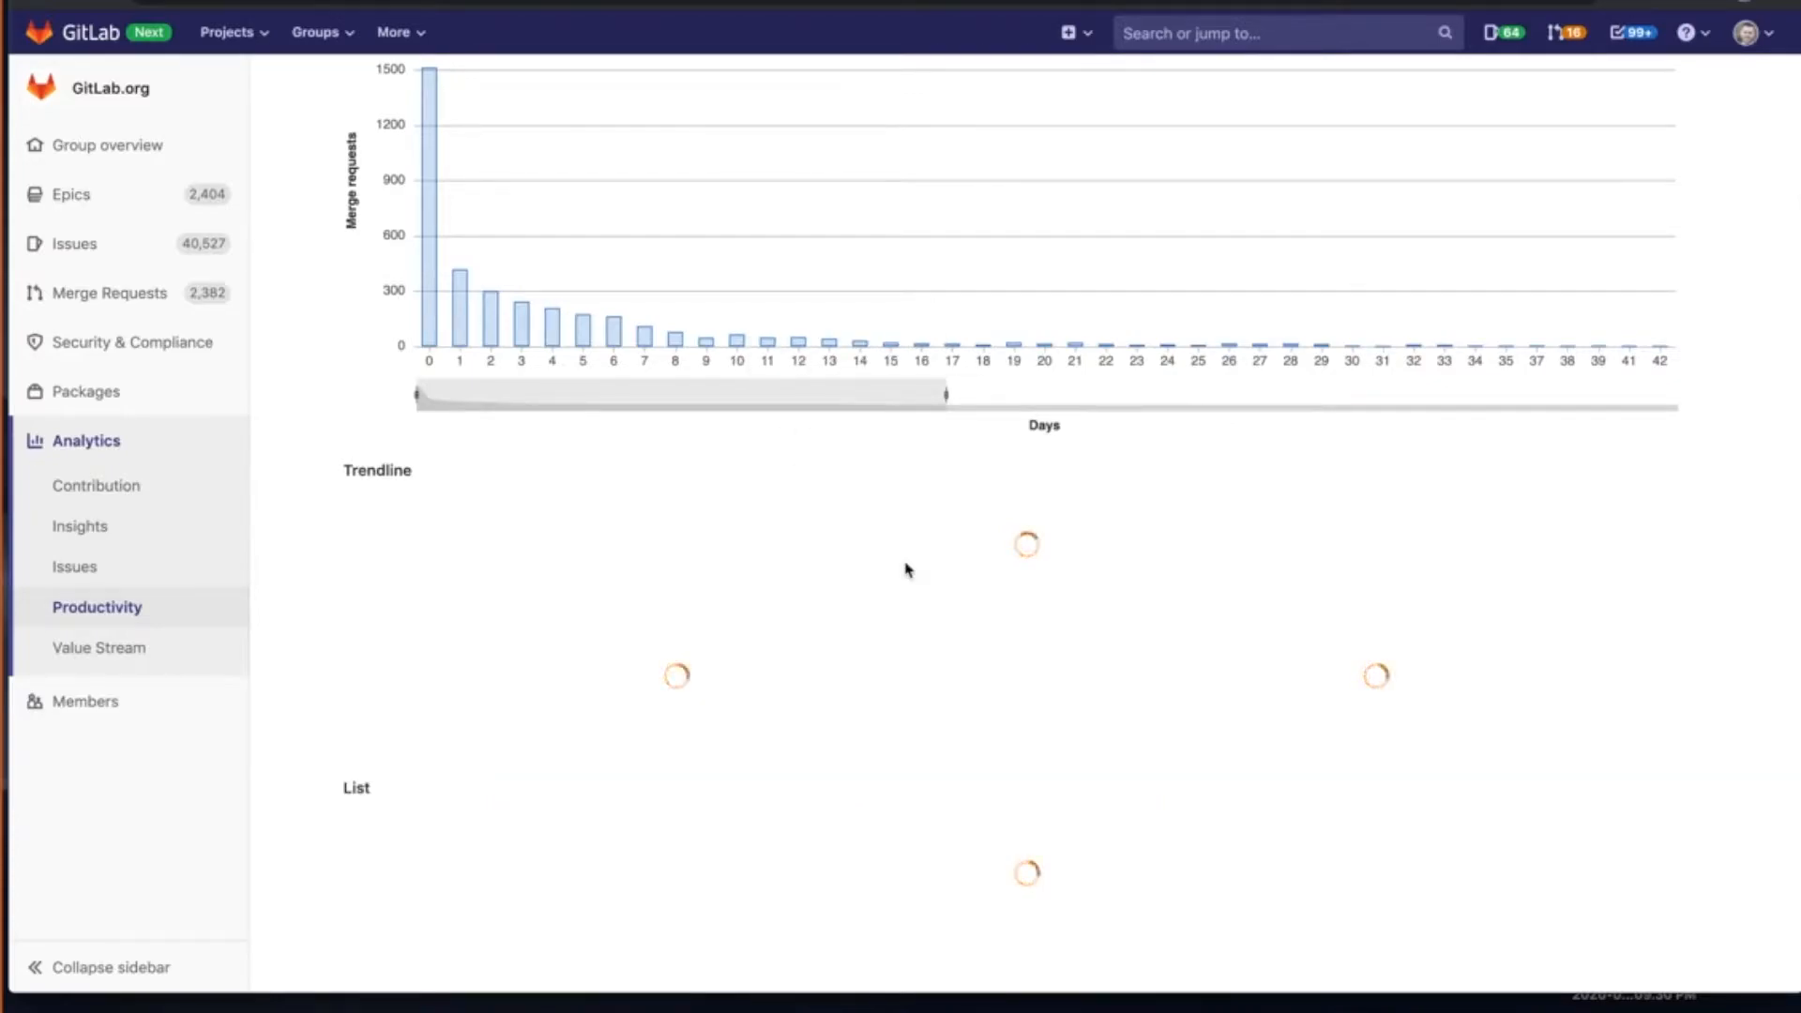
mouse_move(785, 626)
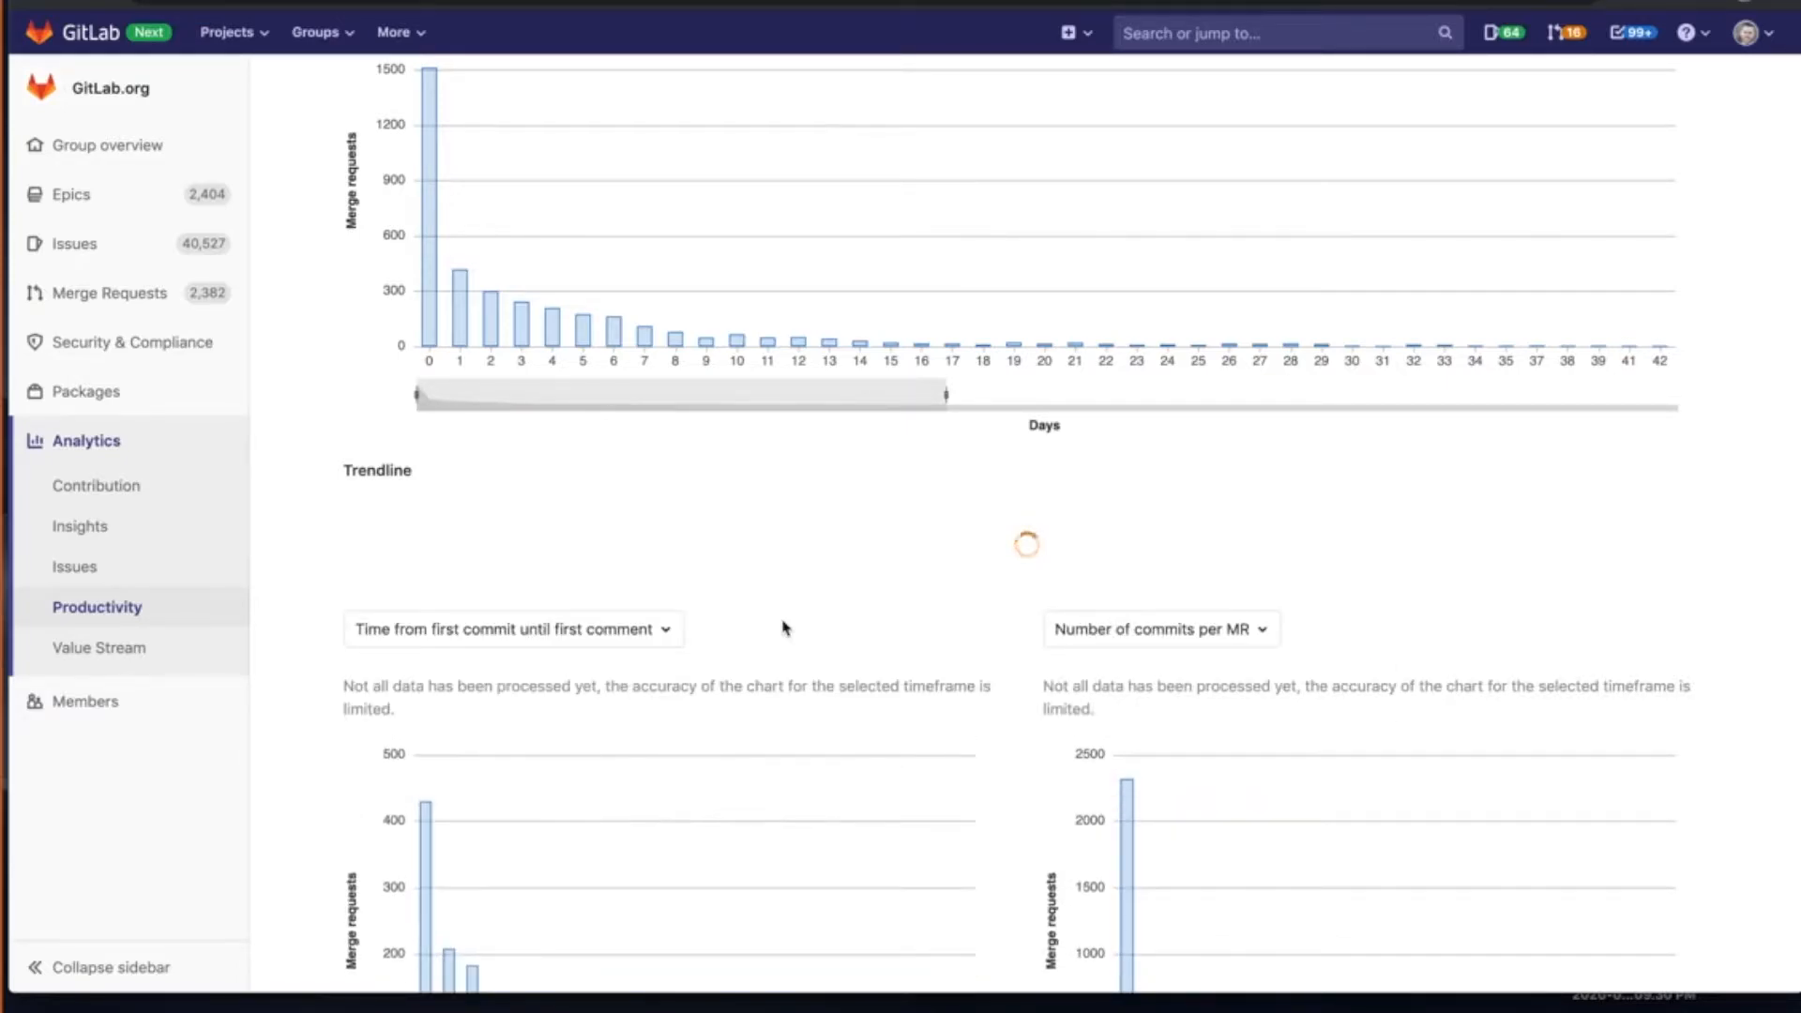
mouse_move(885, 621)
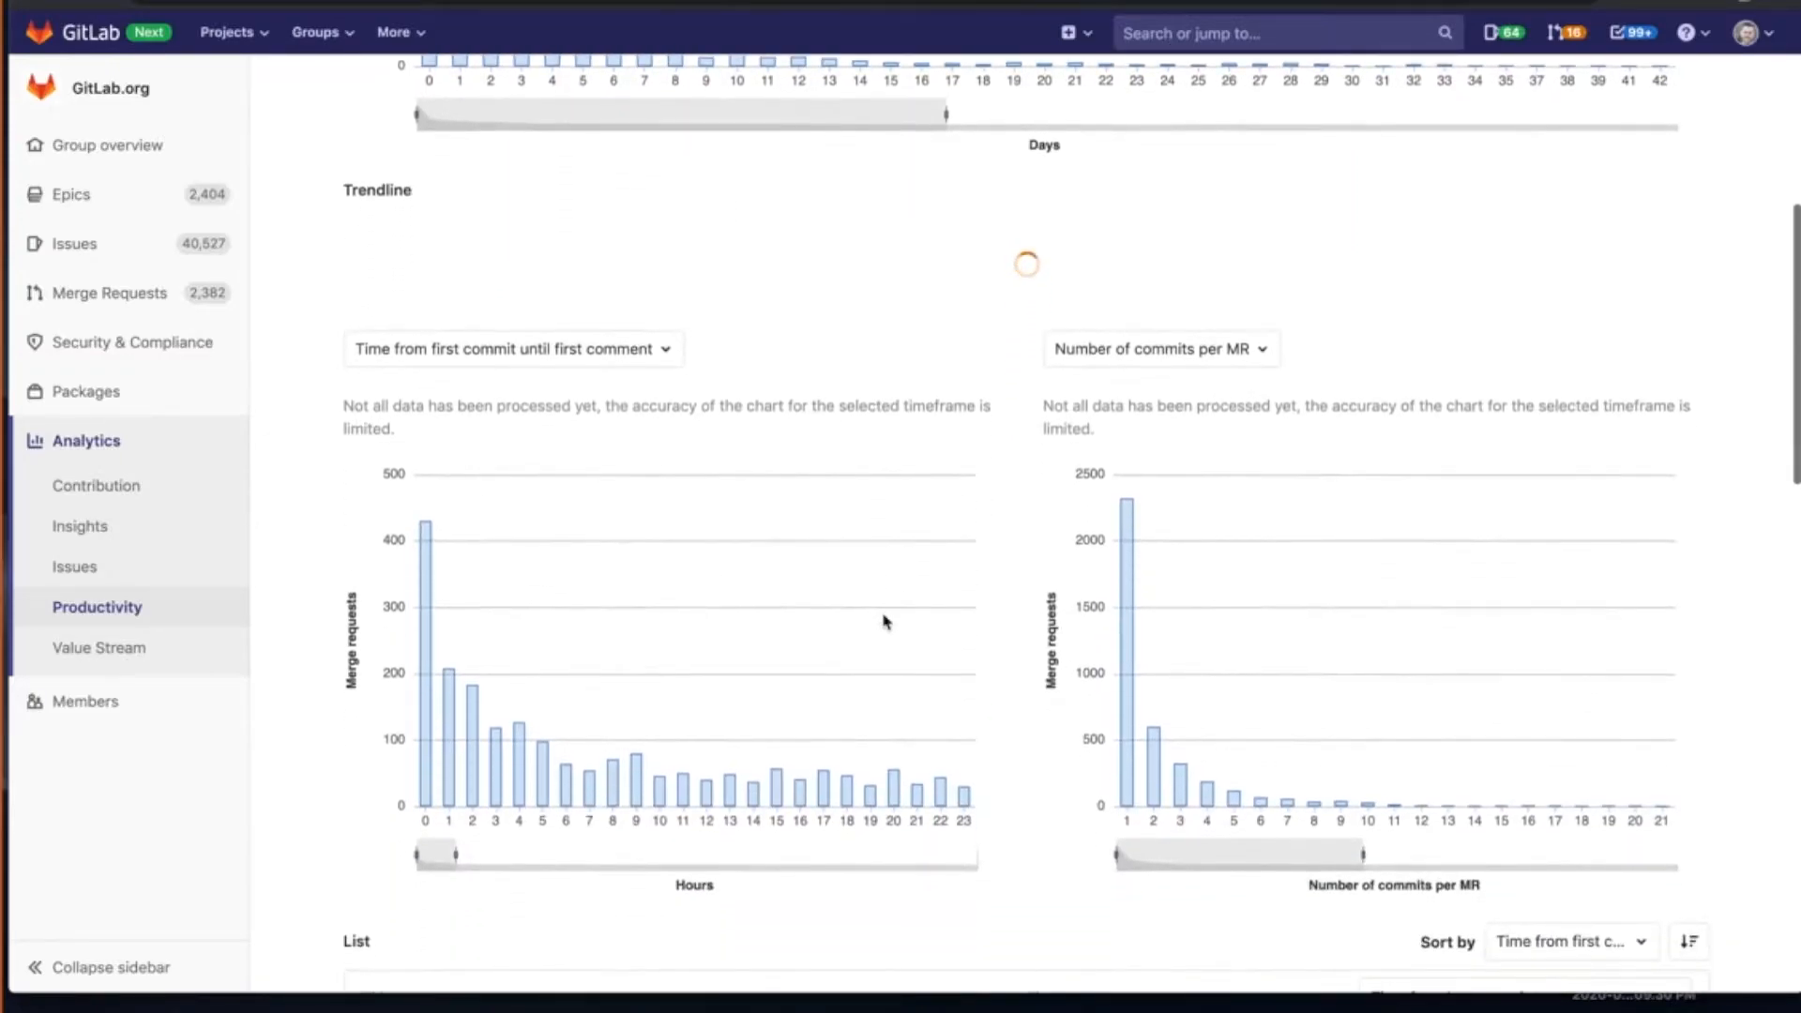
scroll(down, 3)
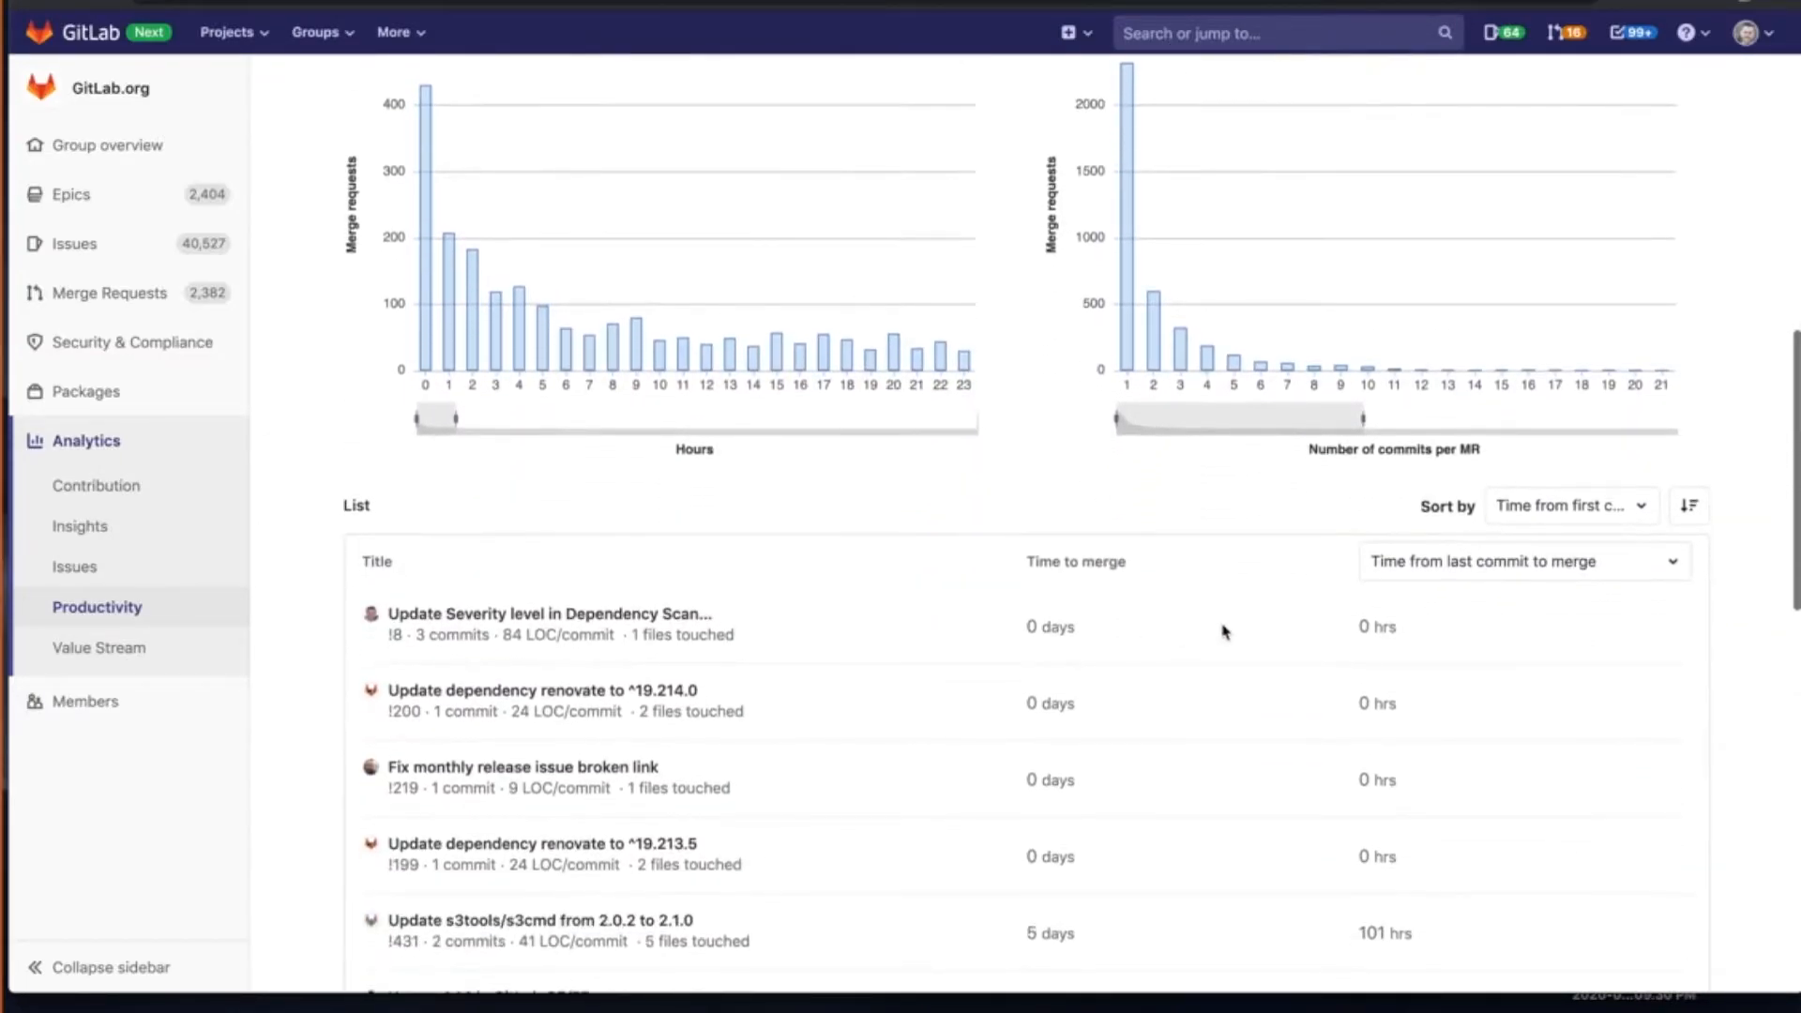
scroll(down, 3)
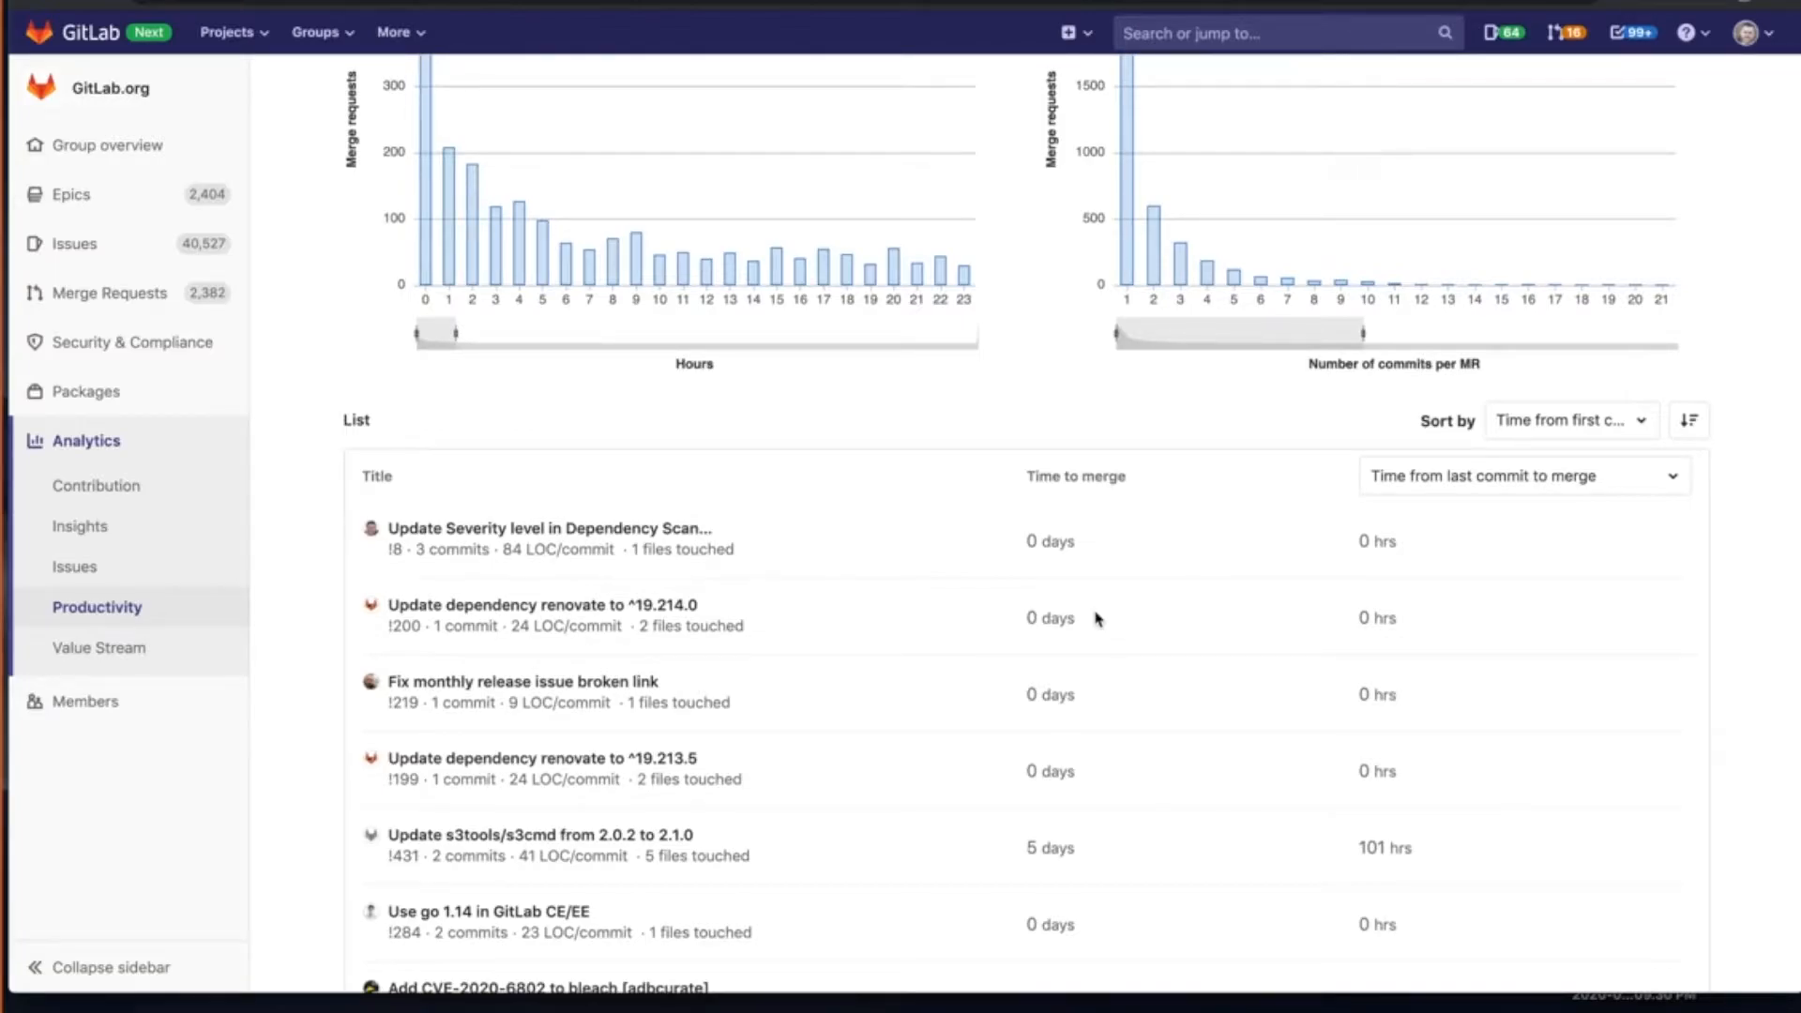
mouse_move(1032, 593)
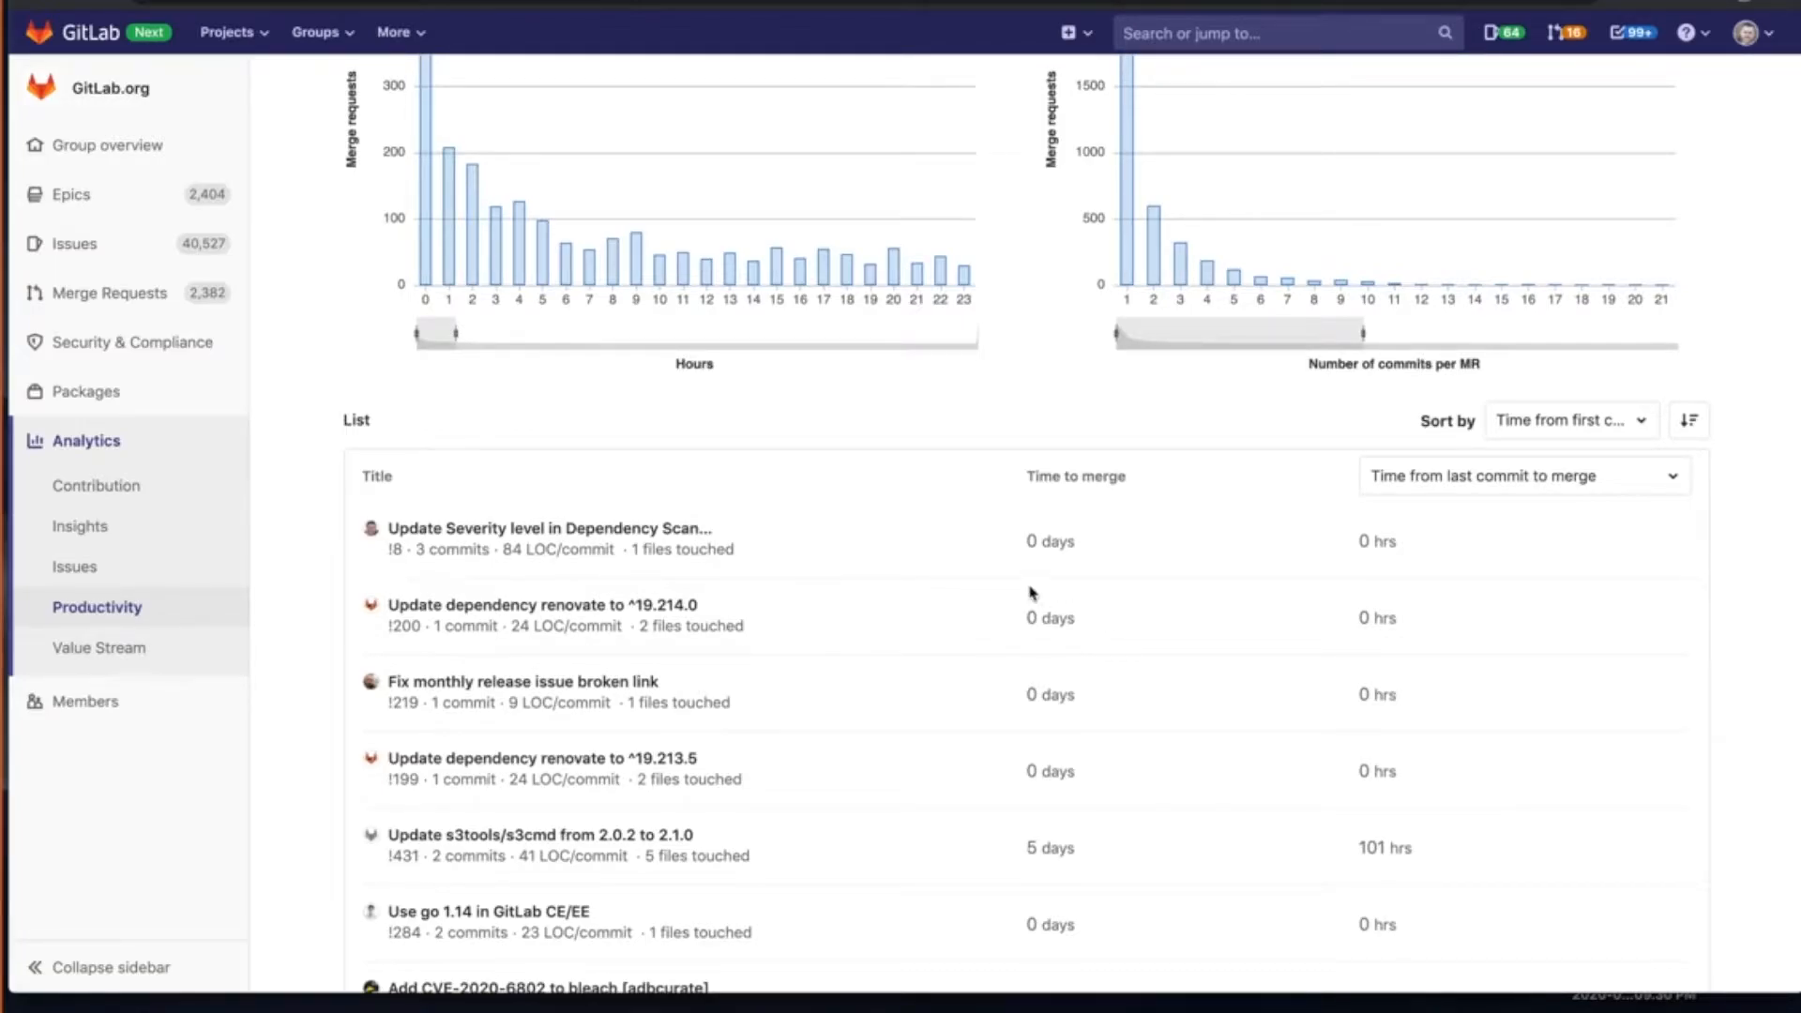
mouse_move(852, 531)
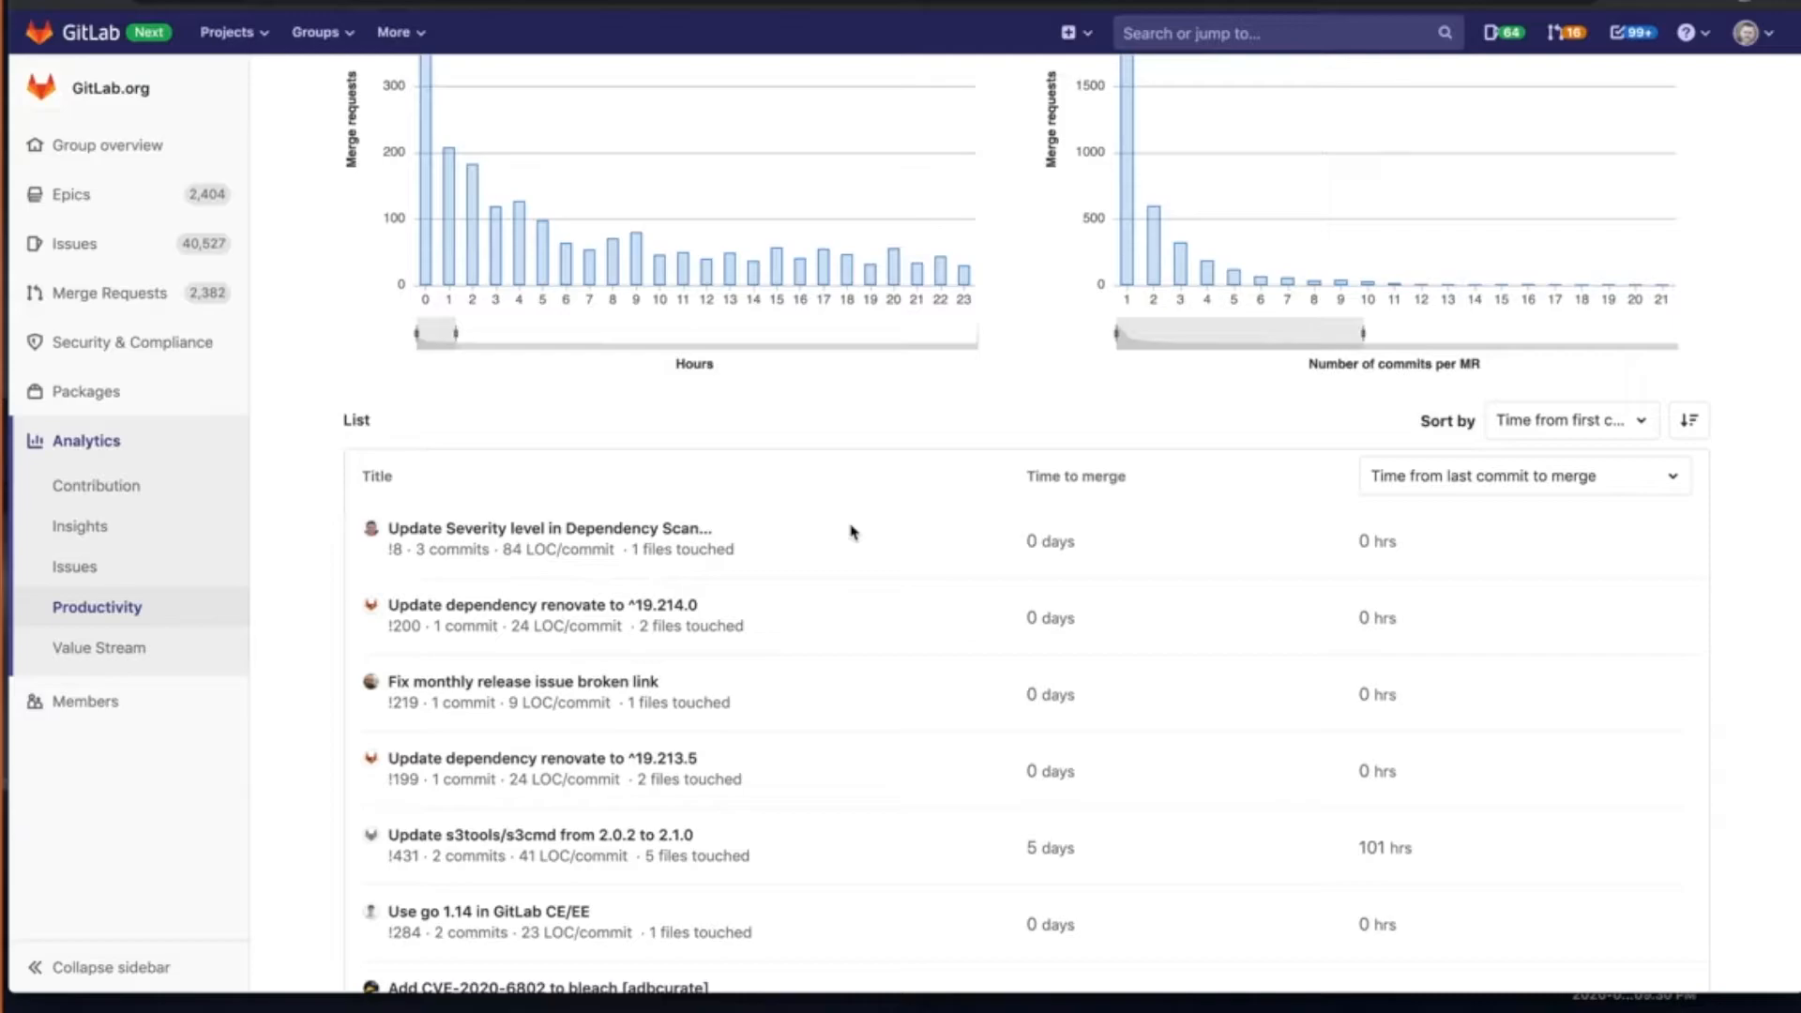
mouse_move(1295, 565)
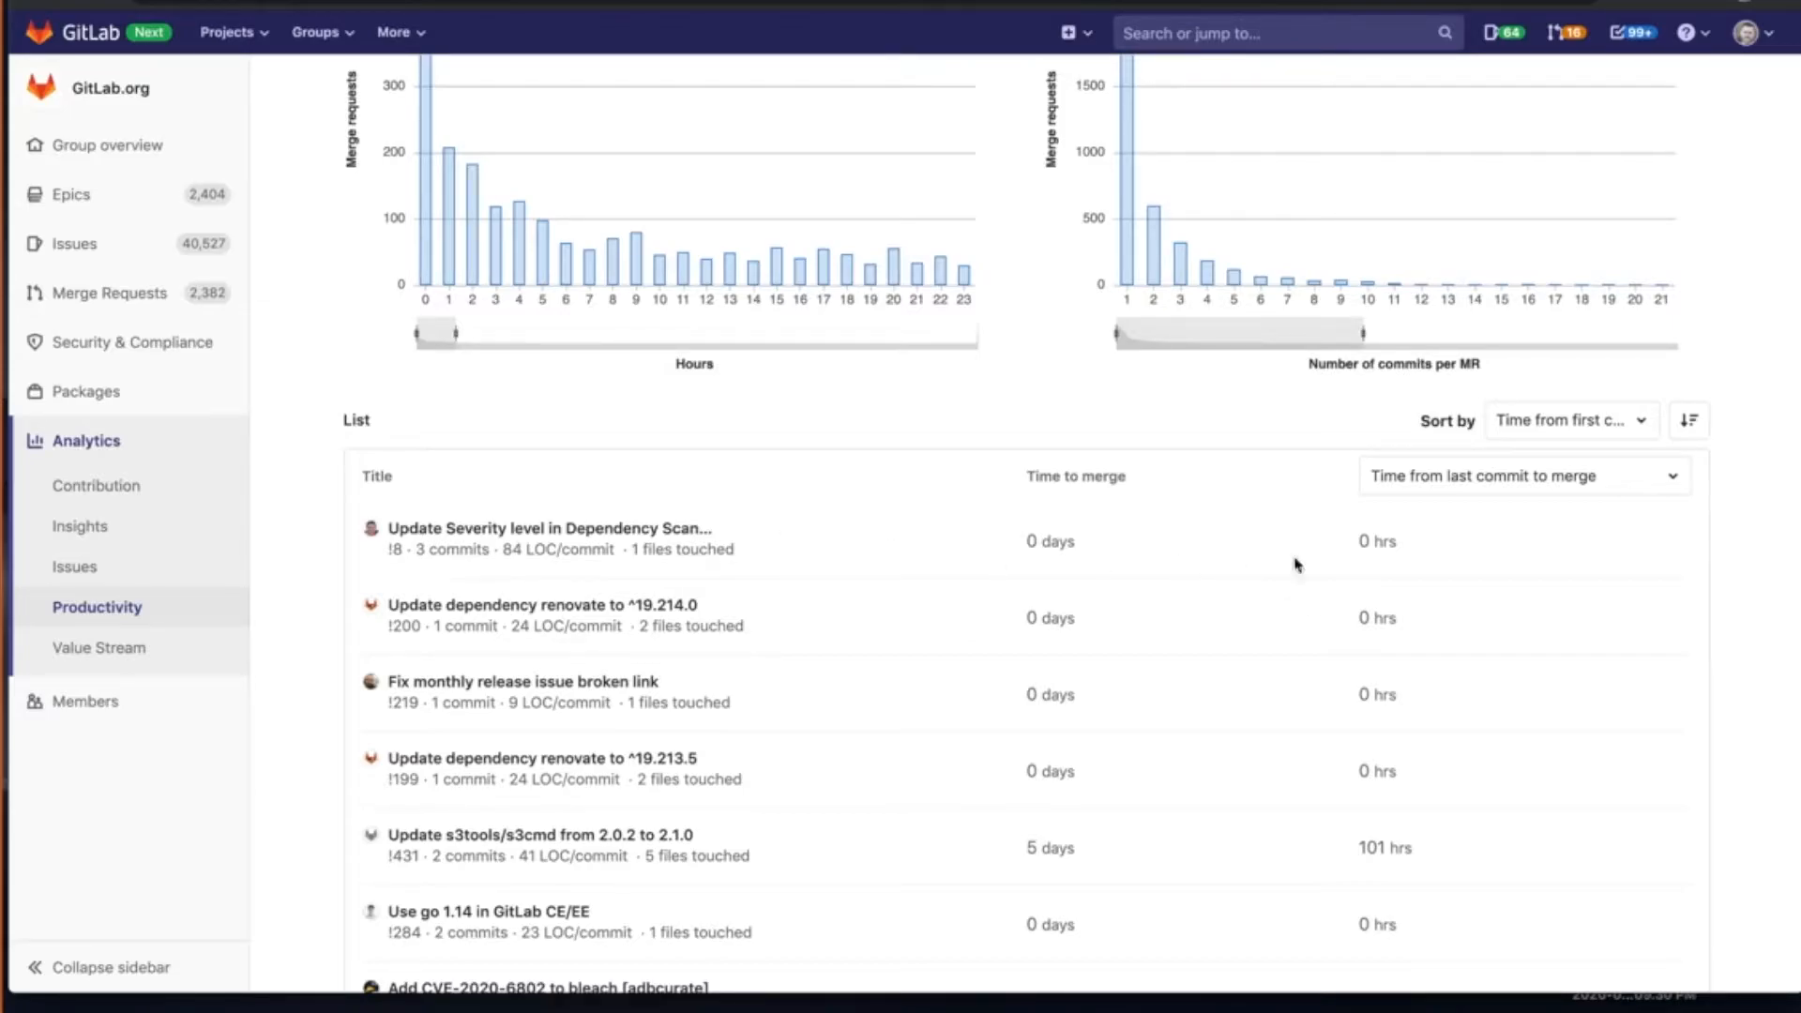
- Open merge request !431 'Update s3tools/s3cmd from 2.0.2 to 2.1.0' and review its merged, approved status
click(542, 835)
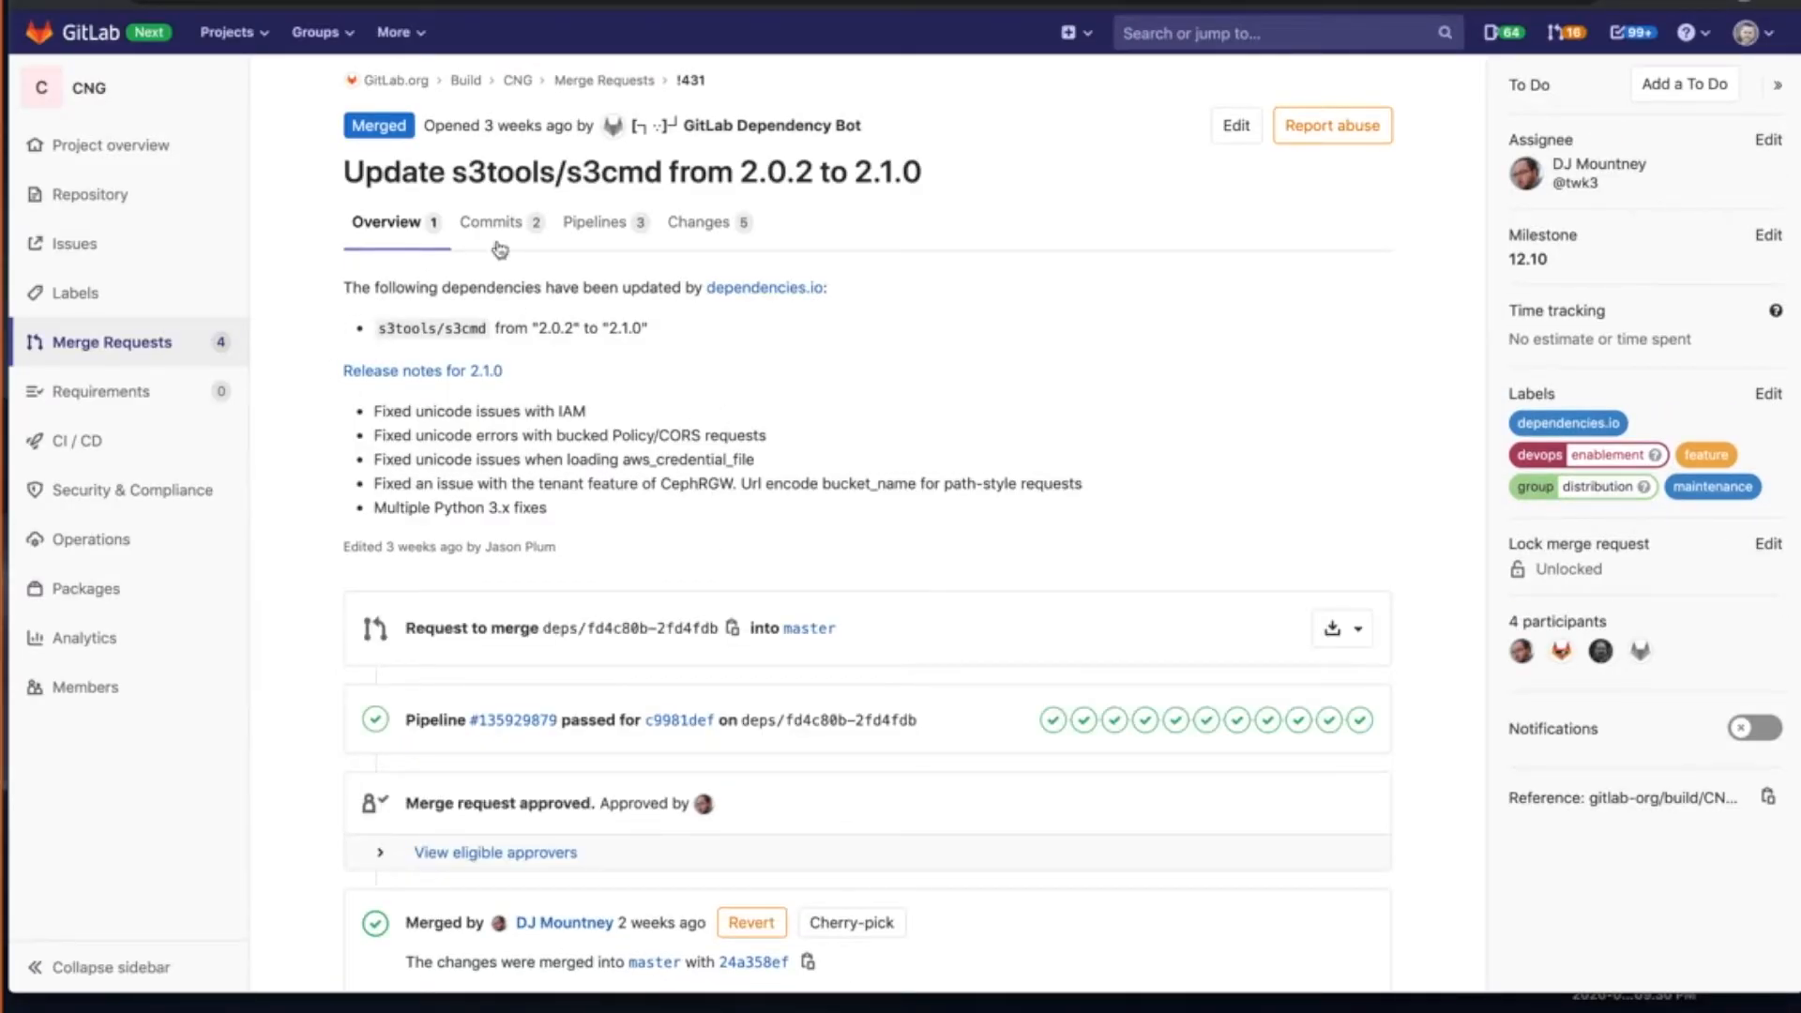
mouse_move(690, 459)
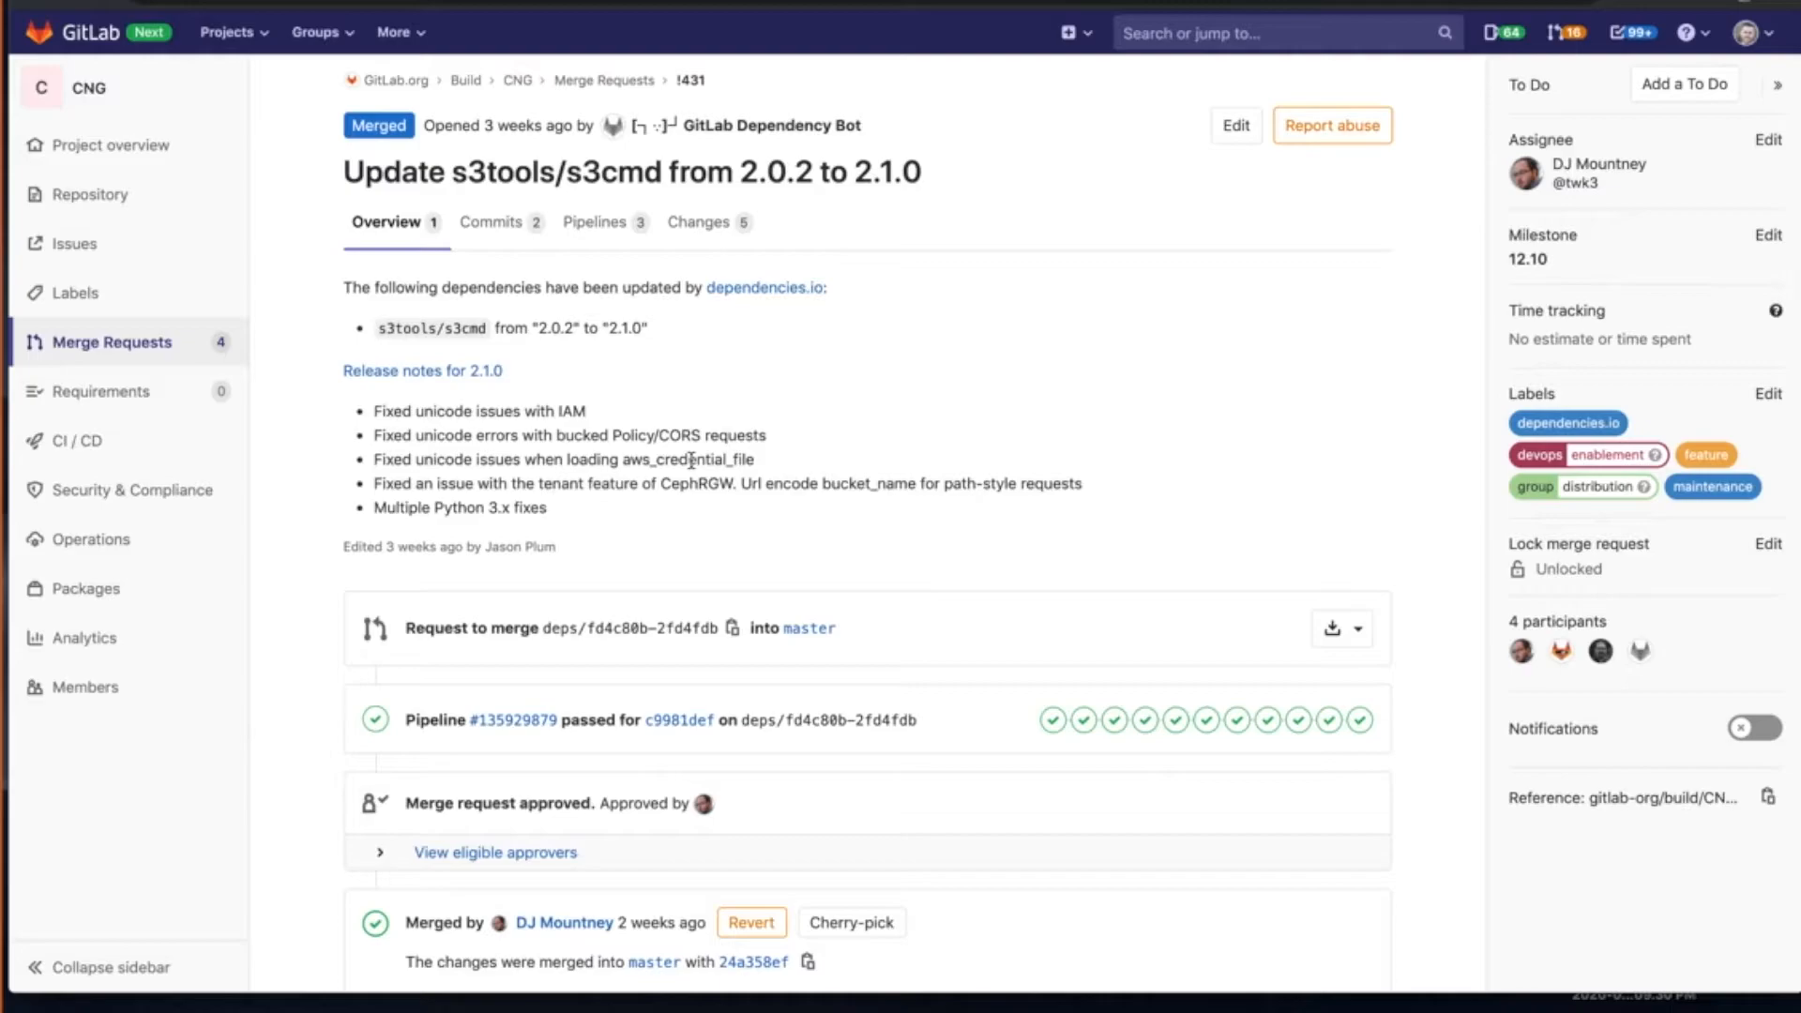
scroll(down, 3)
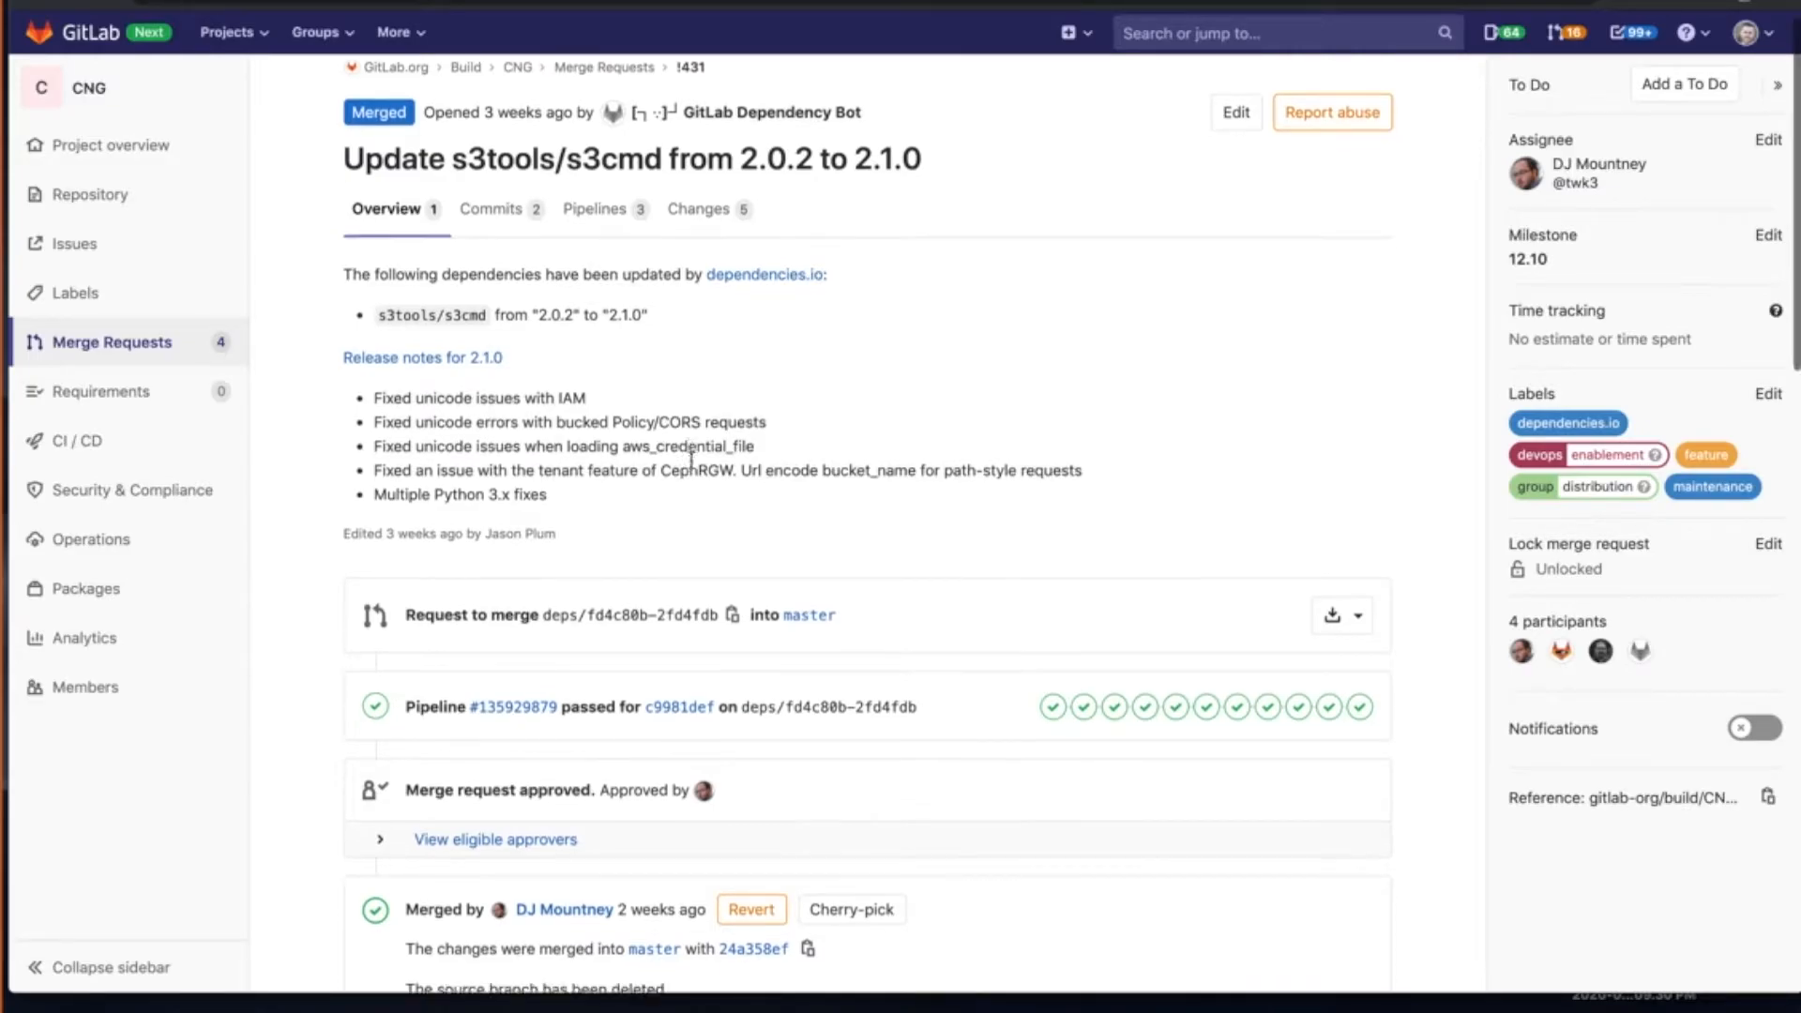
scroll(down, 3)
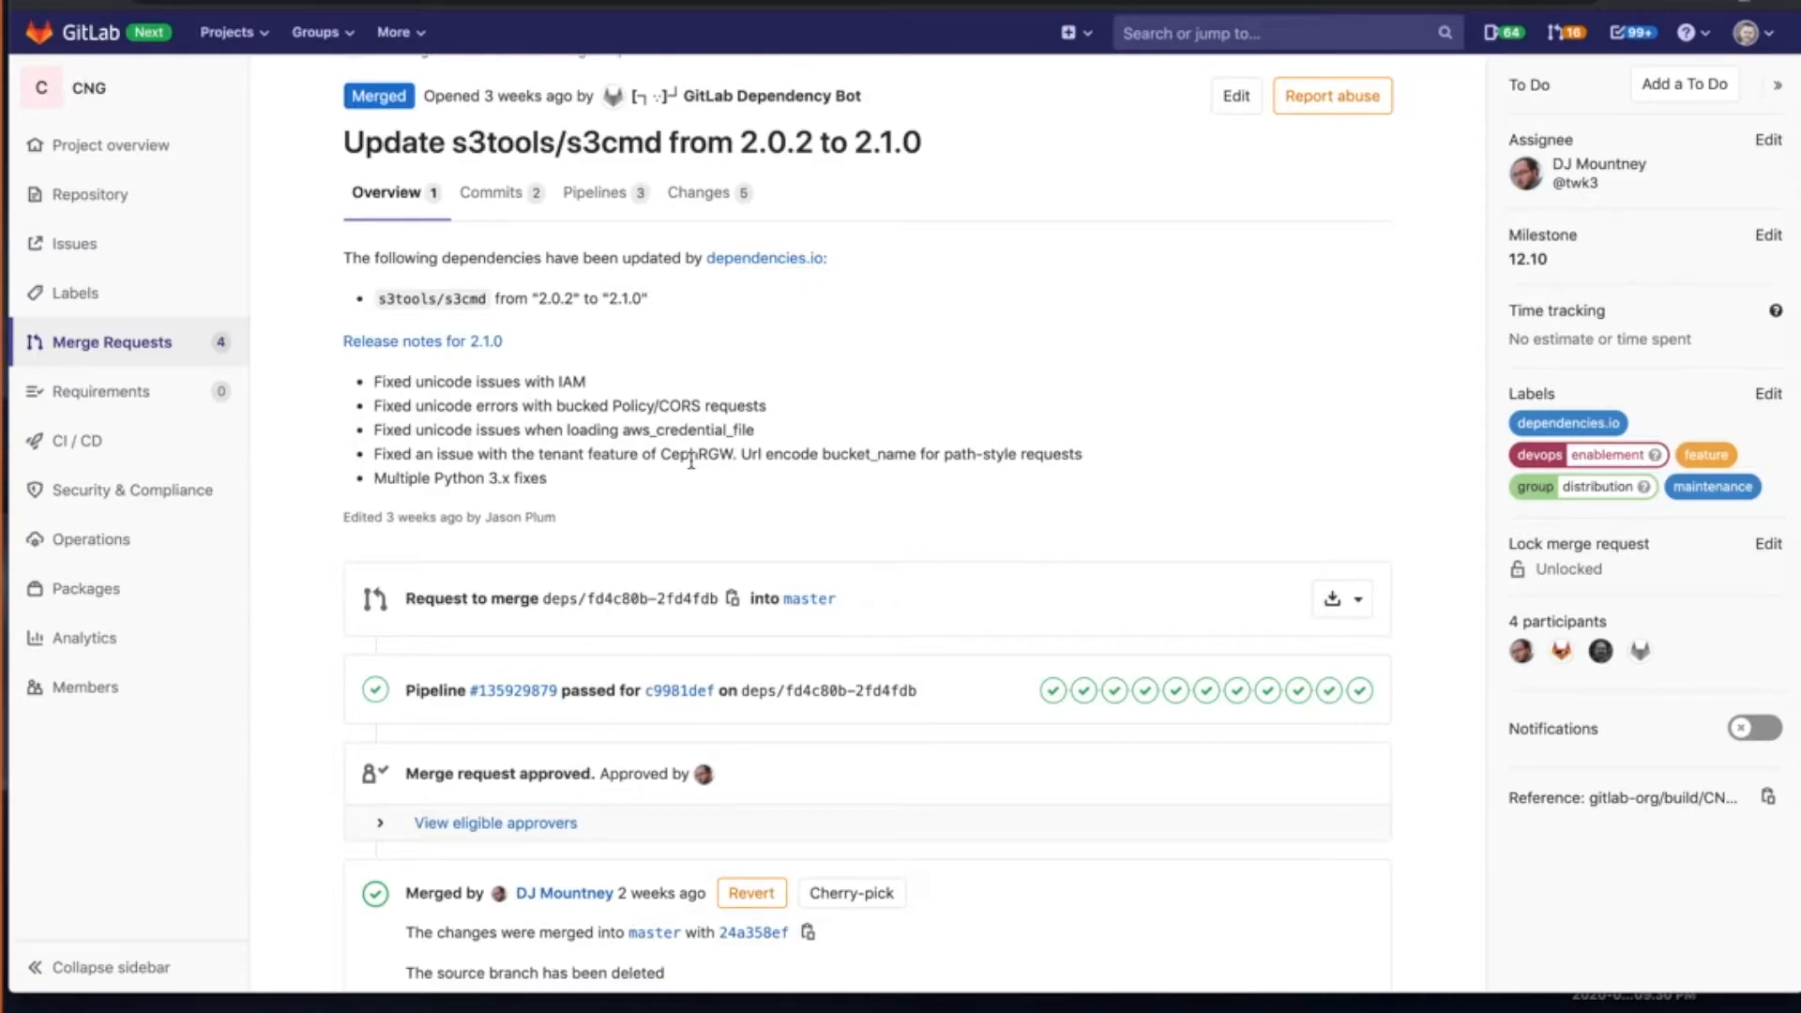
scroll(down, 3)
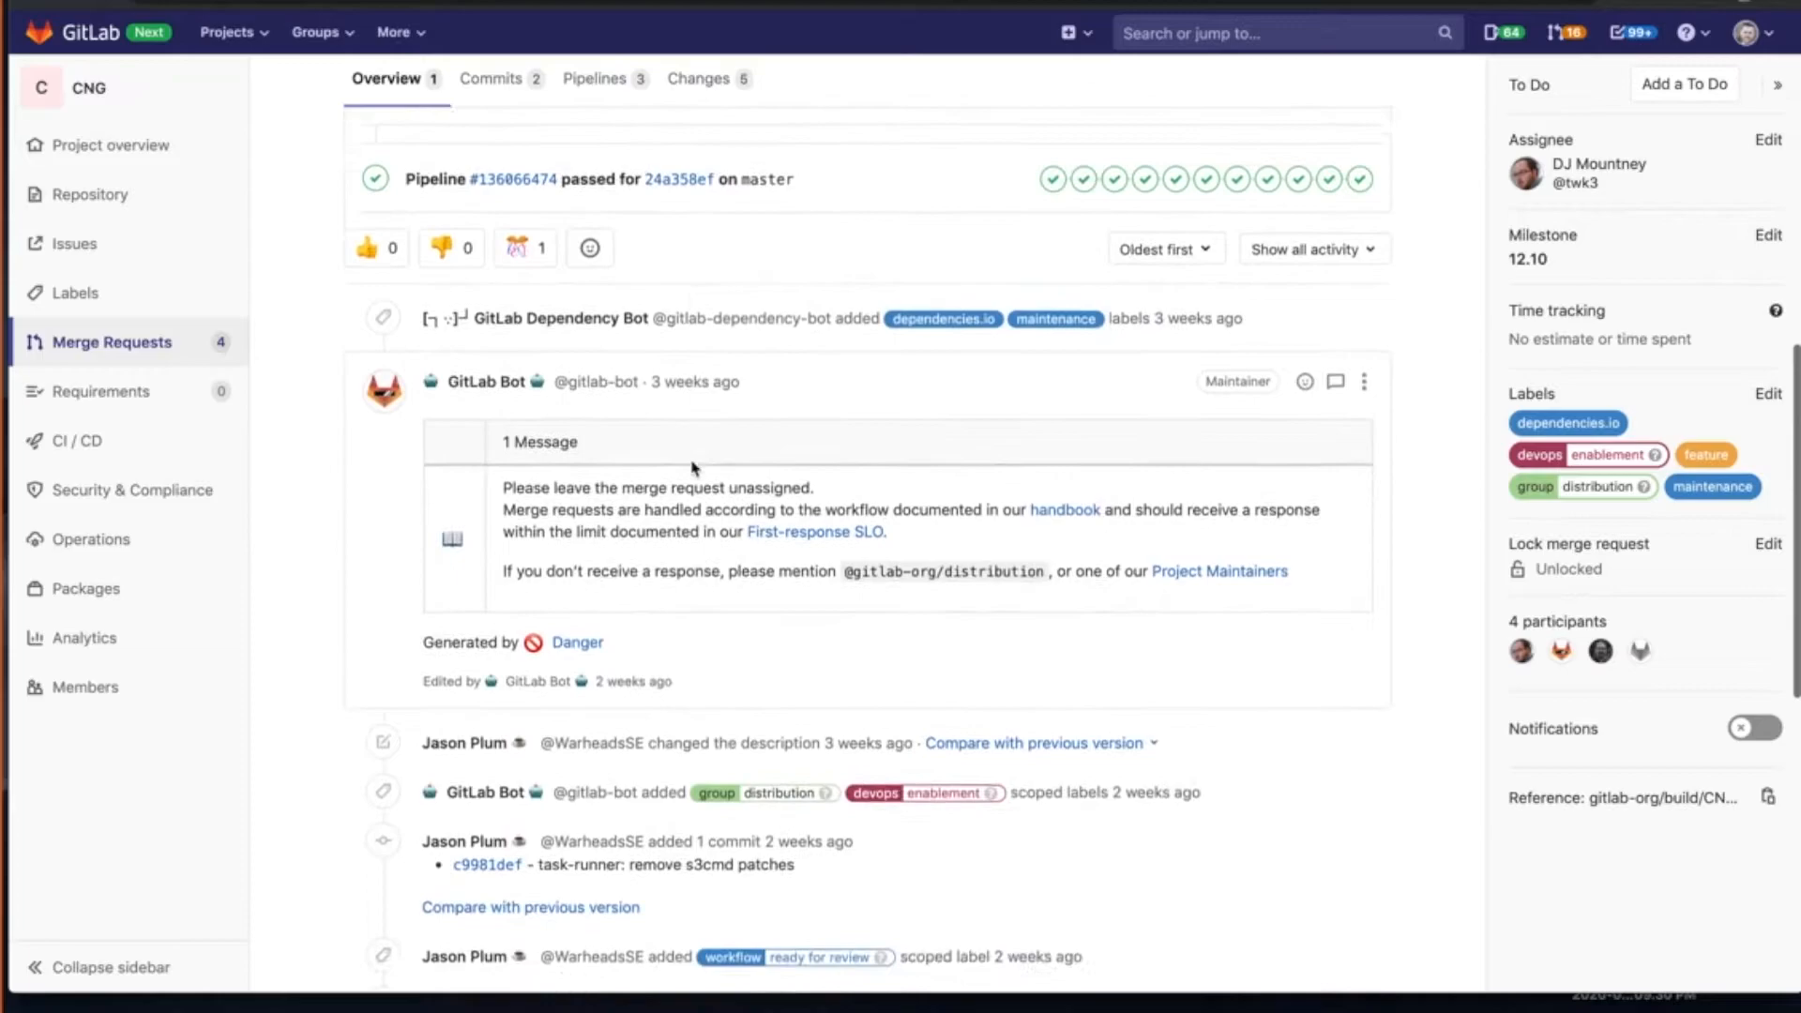
scroll(down, 3)
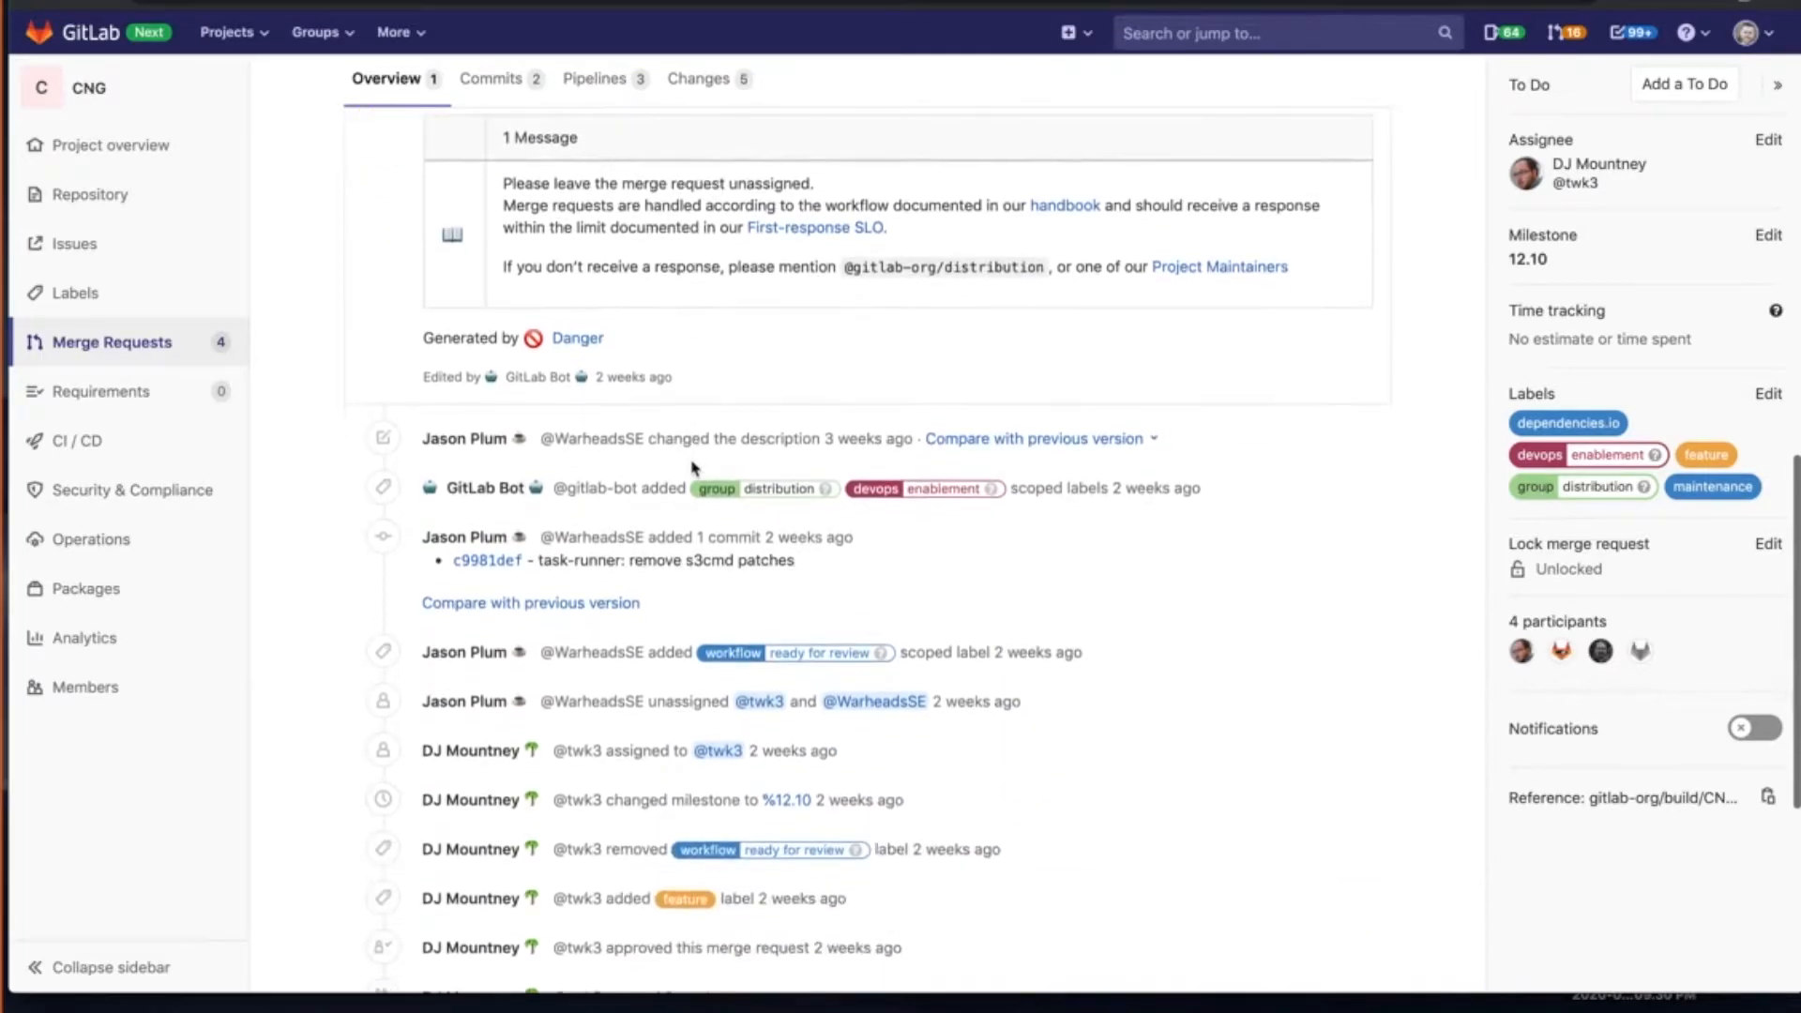
scroll(down, 3)
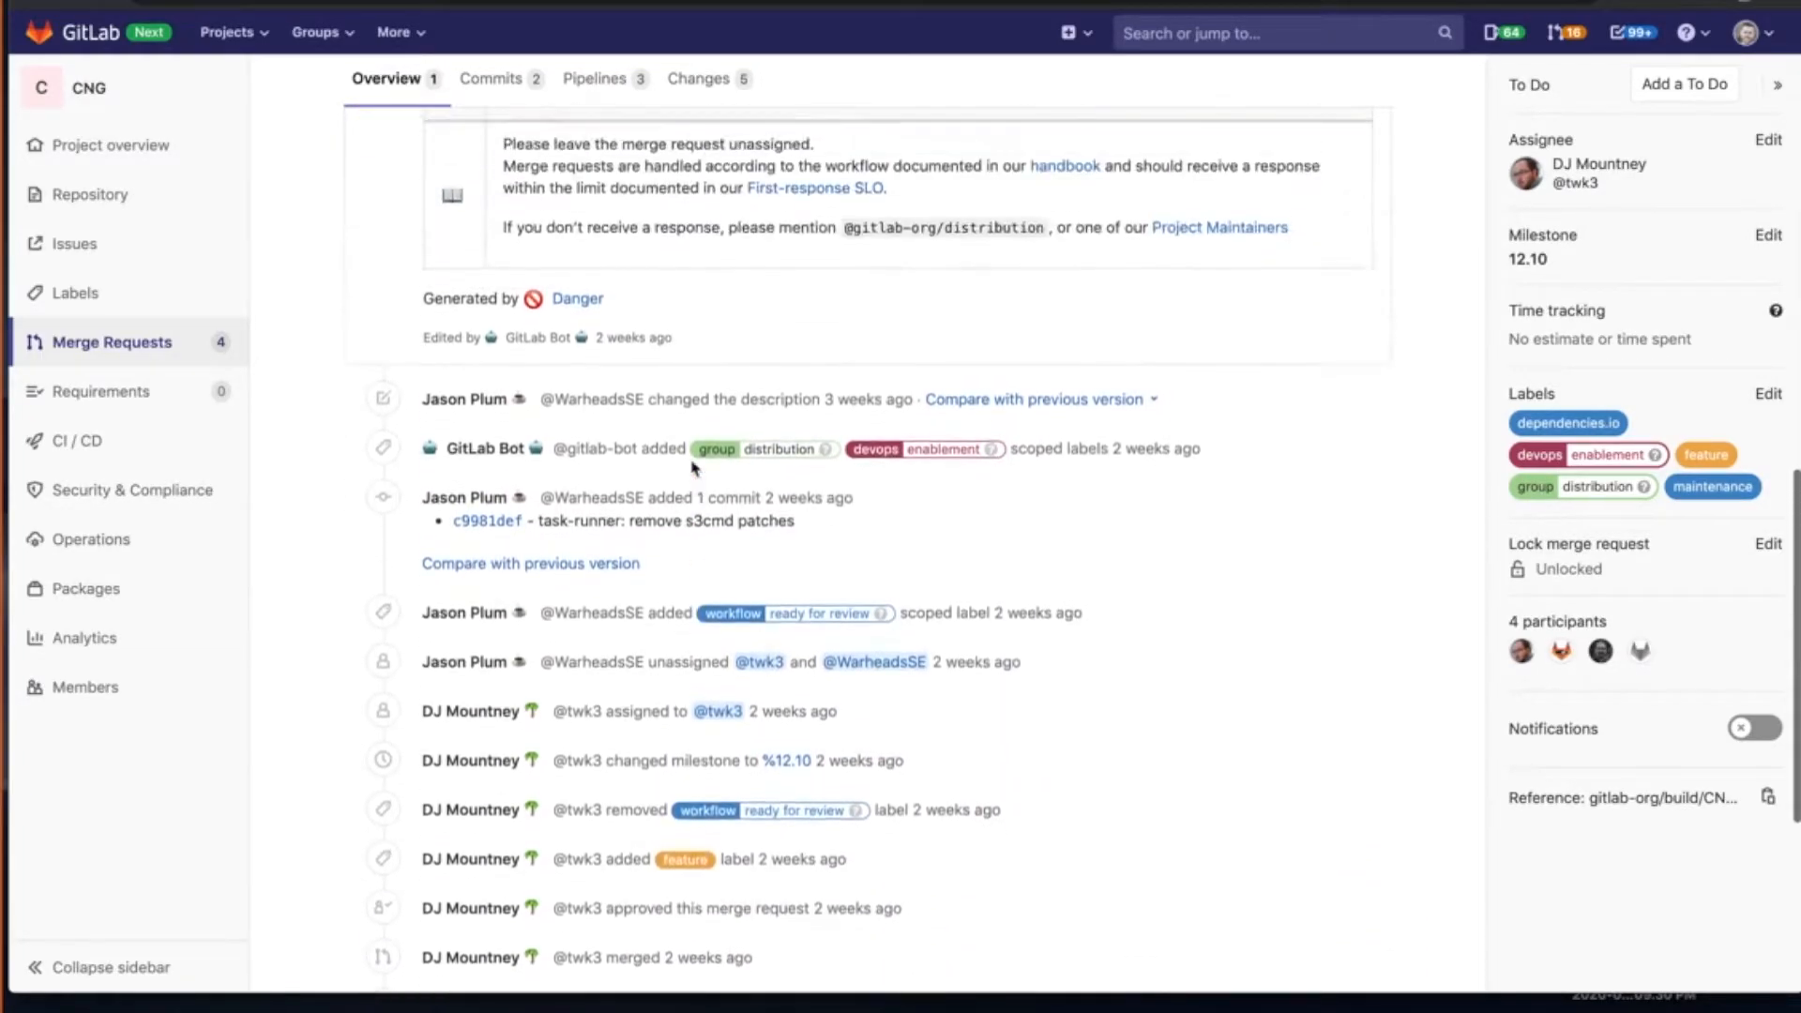
scroll(down, 3)
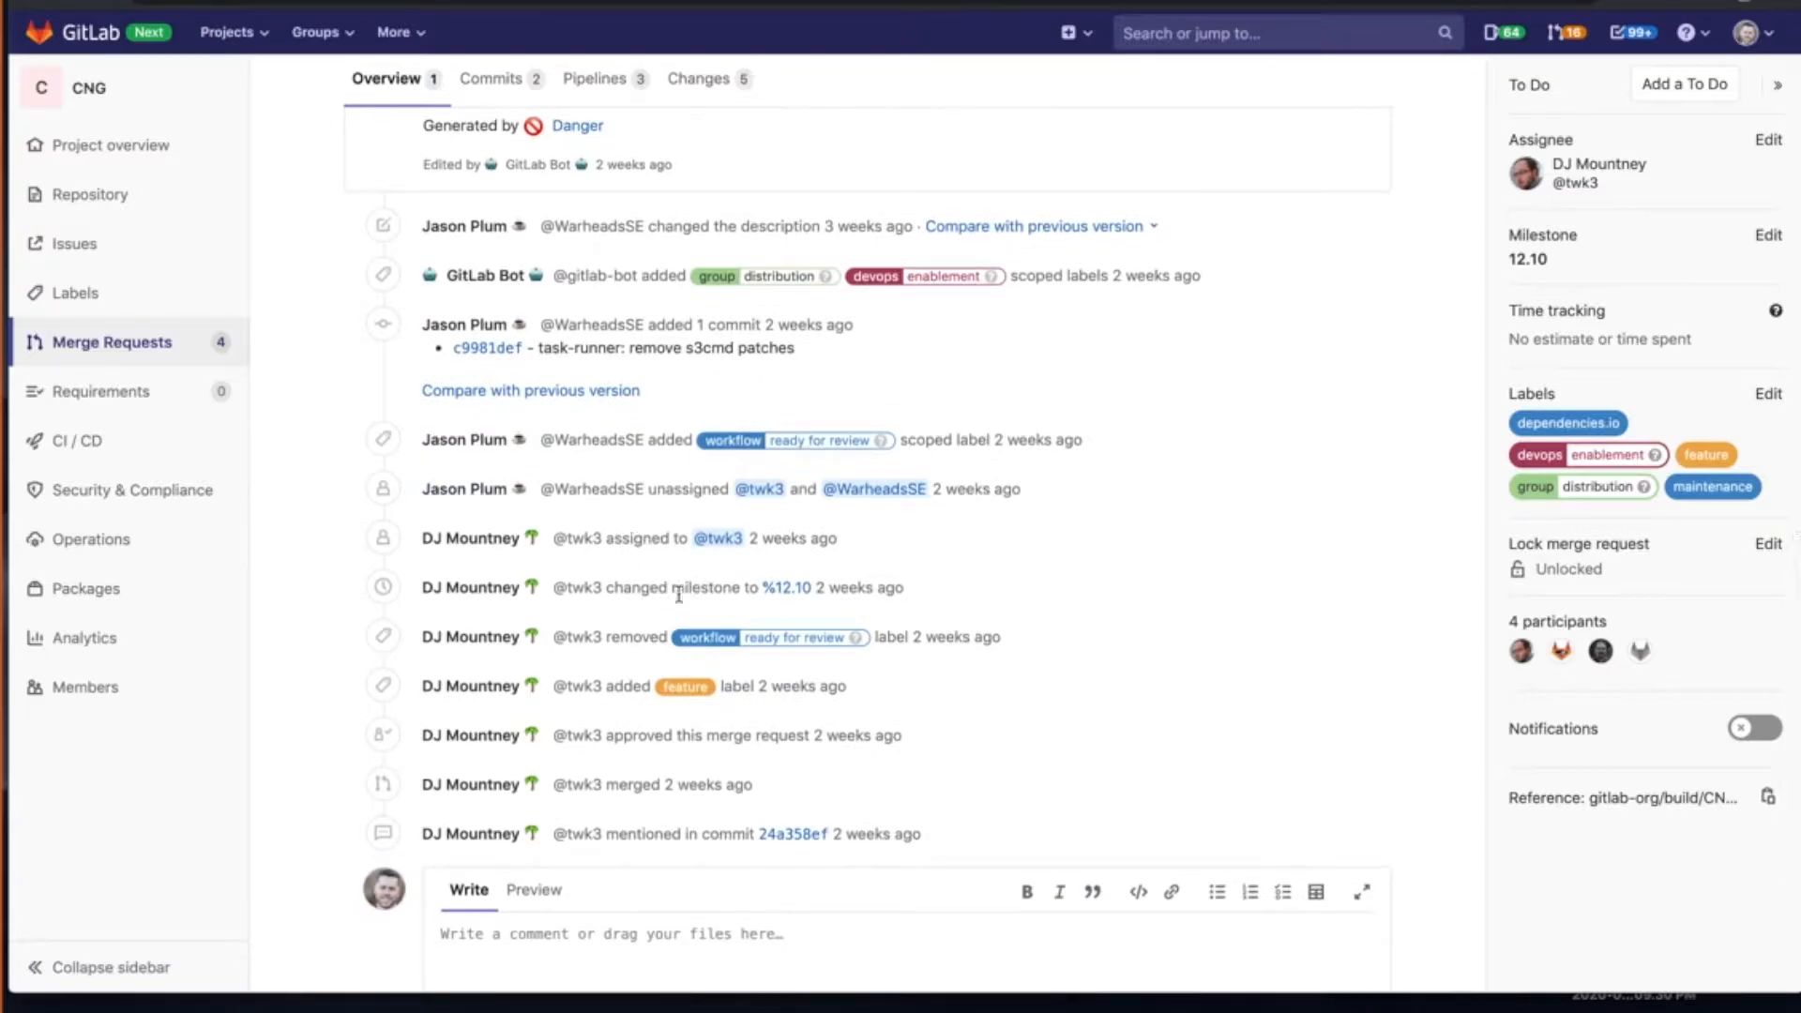
mouse_move(645, 634)
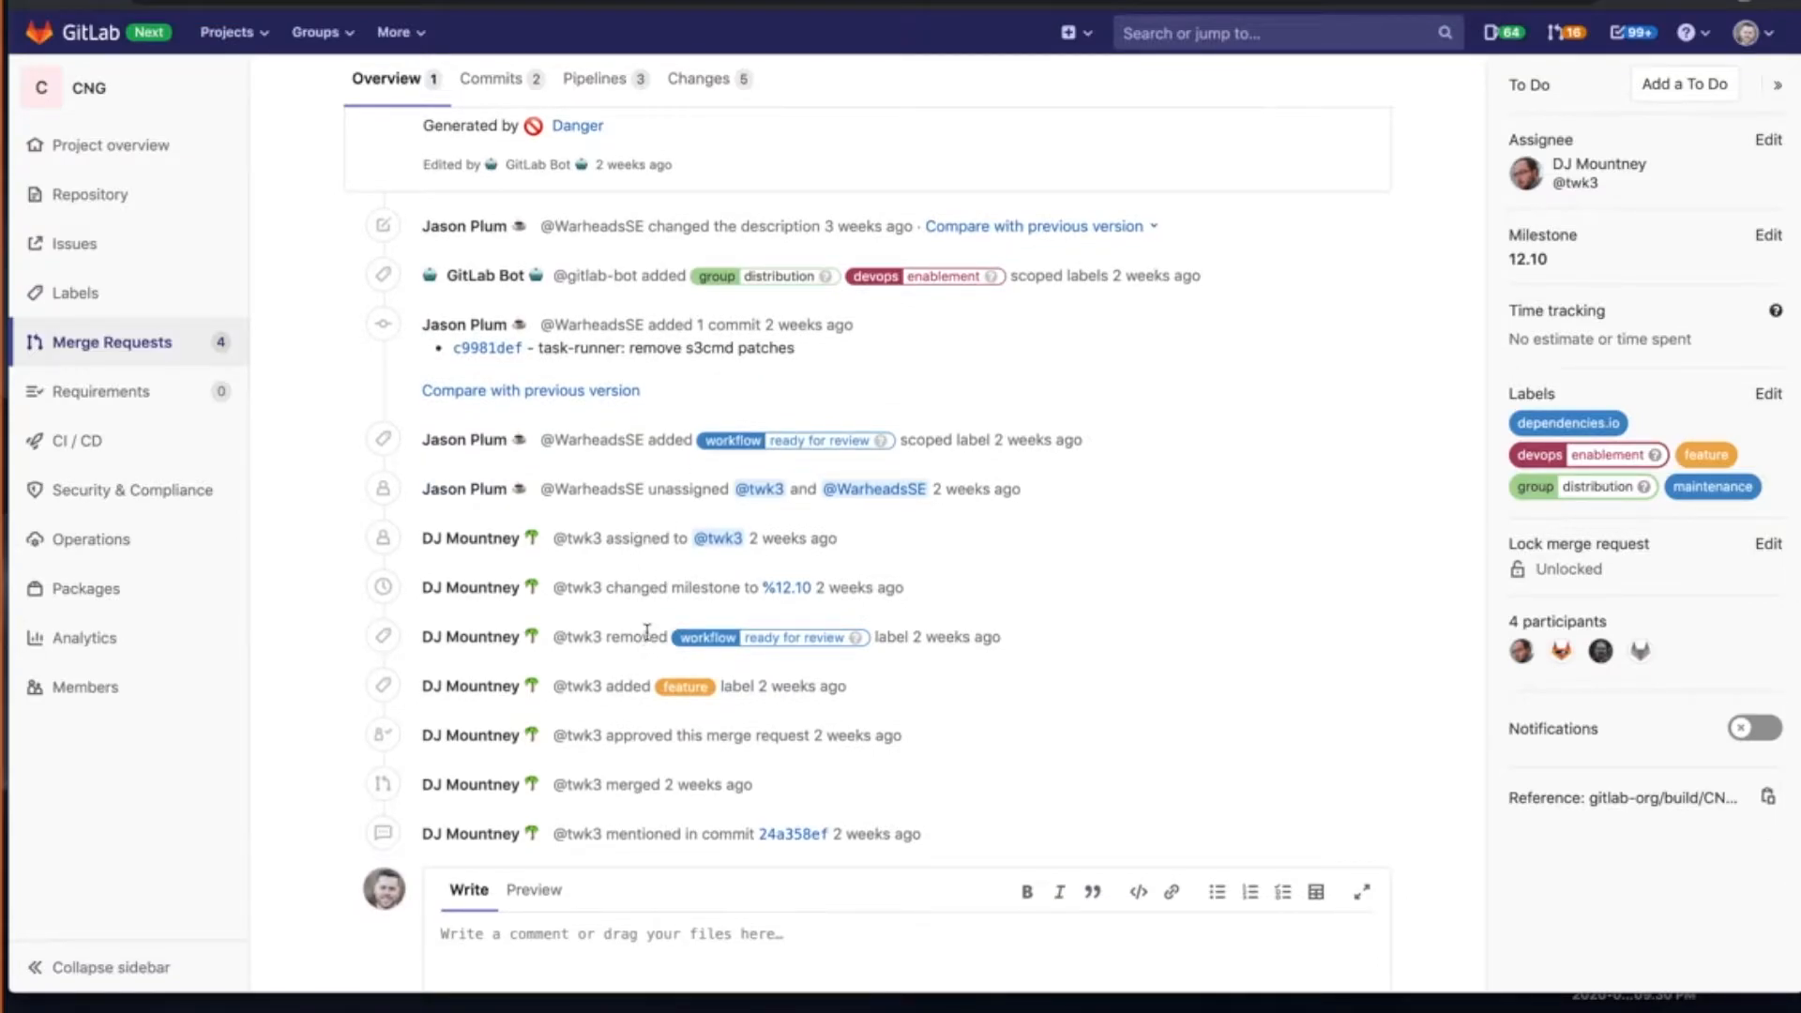
mouse_move(463, 324)
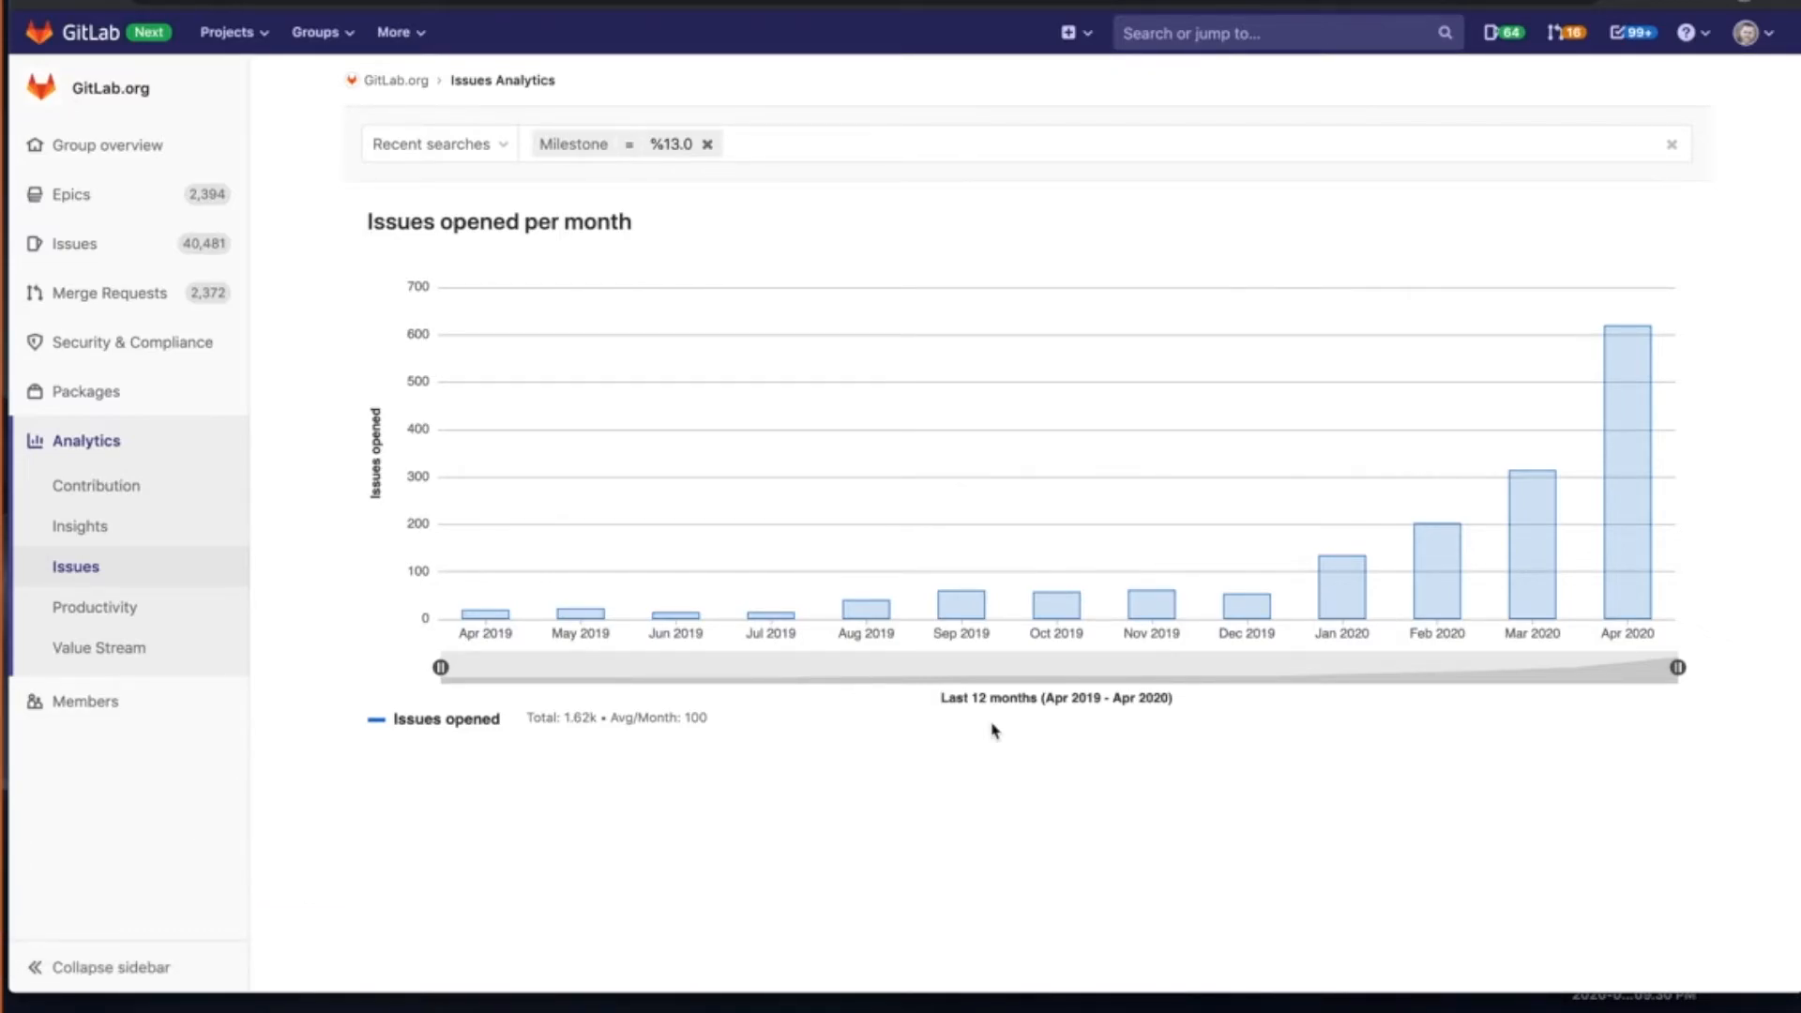
mouse_move(944, 698)
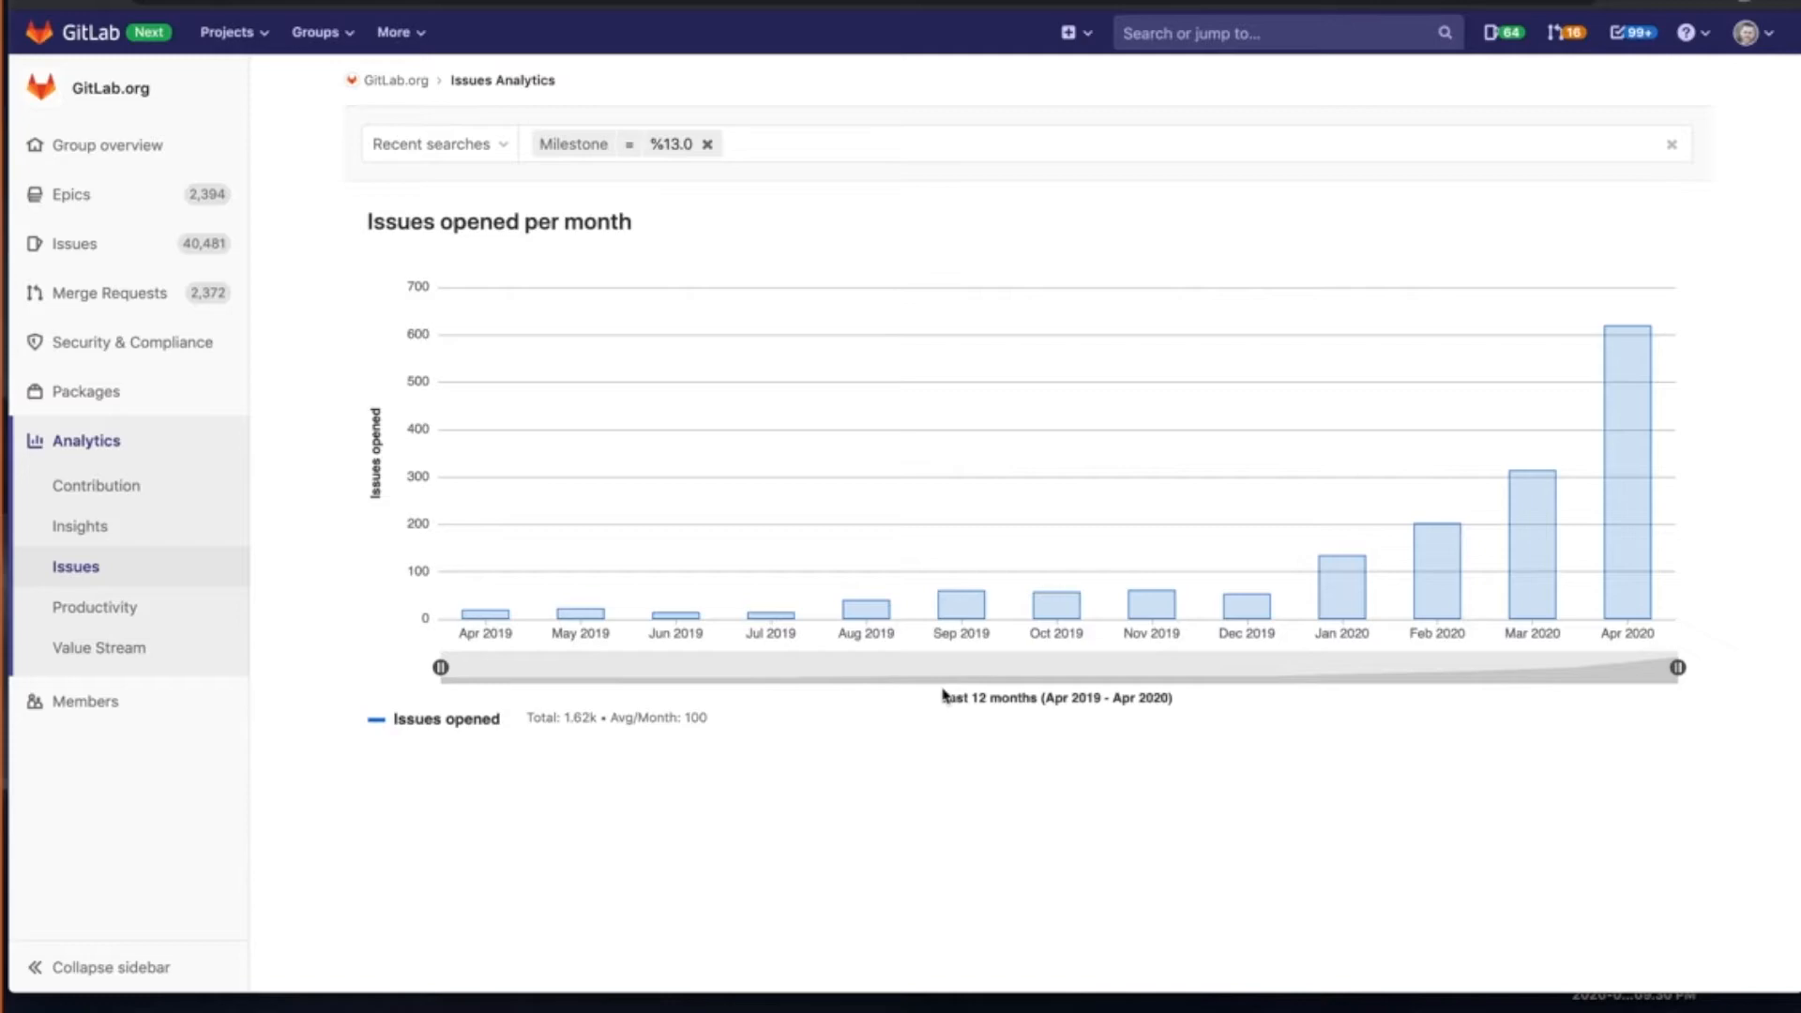
mouse_move(1215, 743)
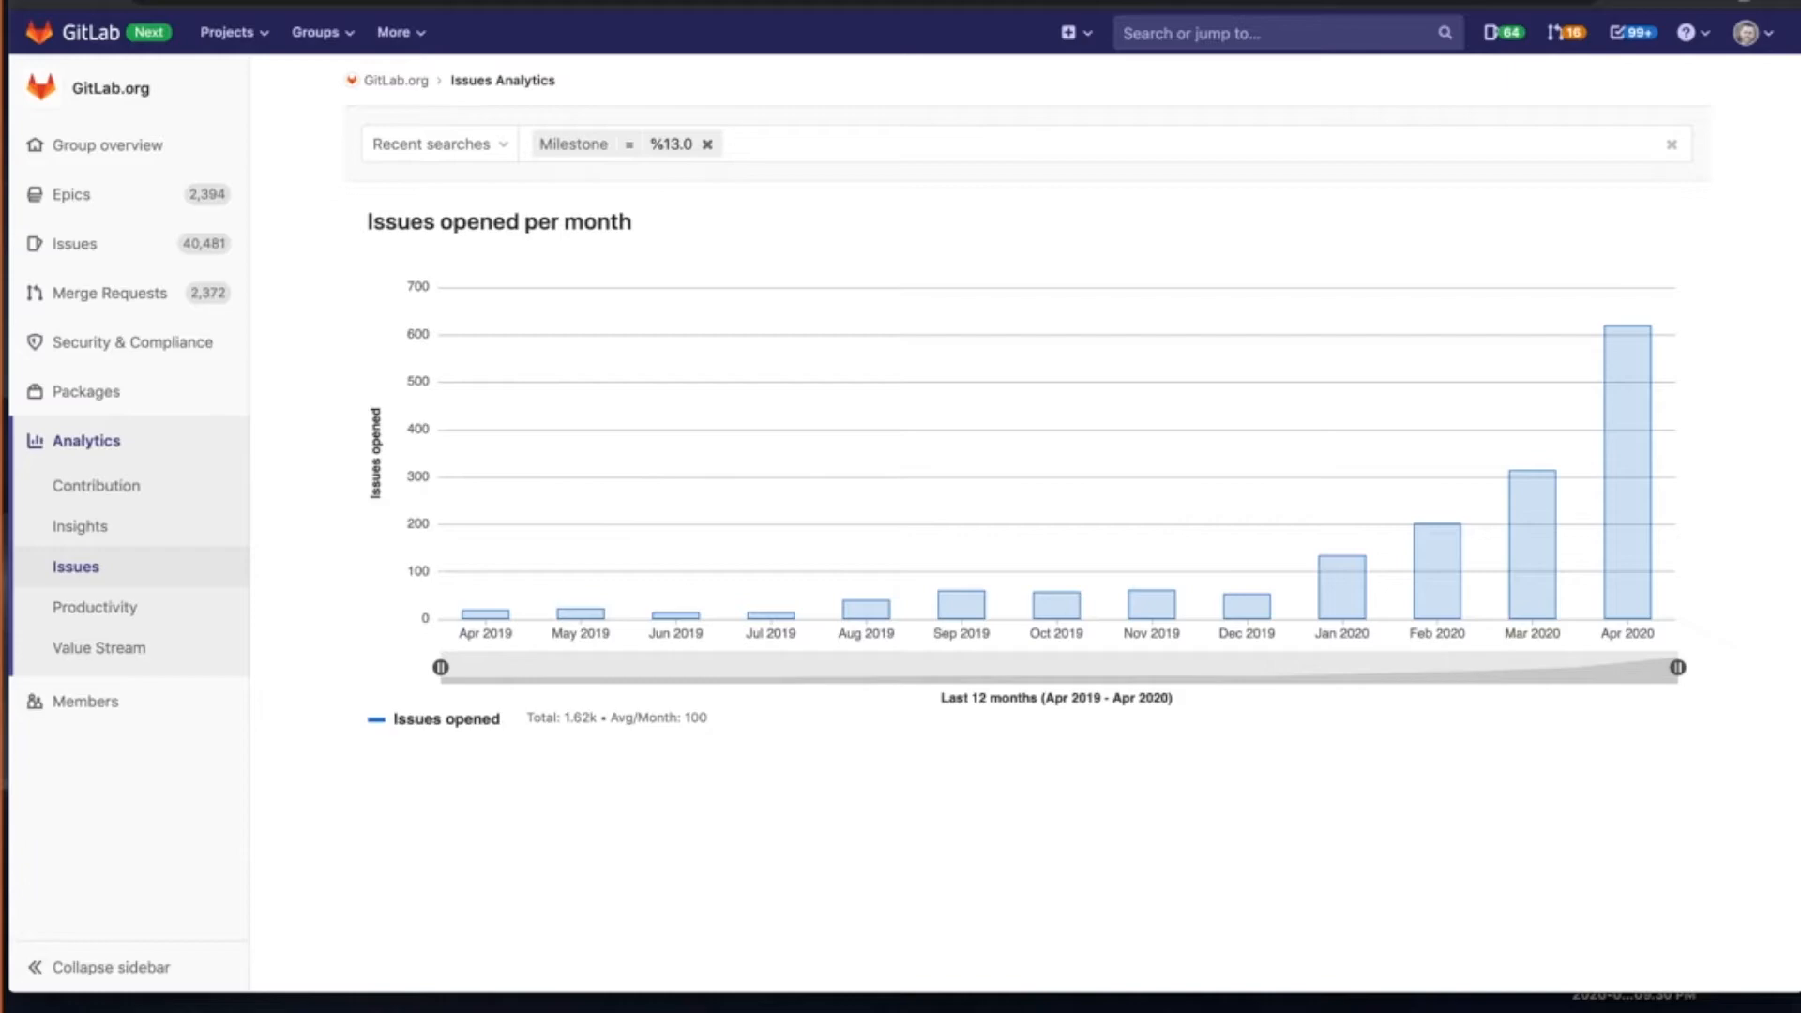
mouse_move(1437, 578)
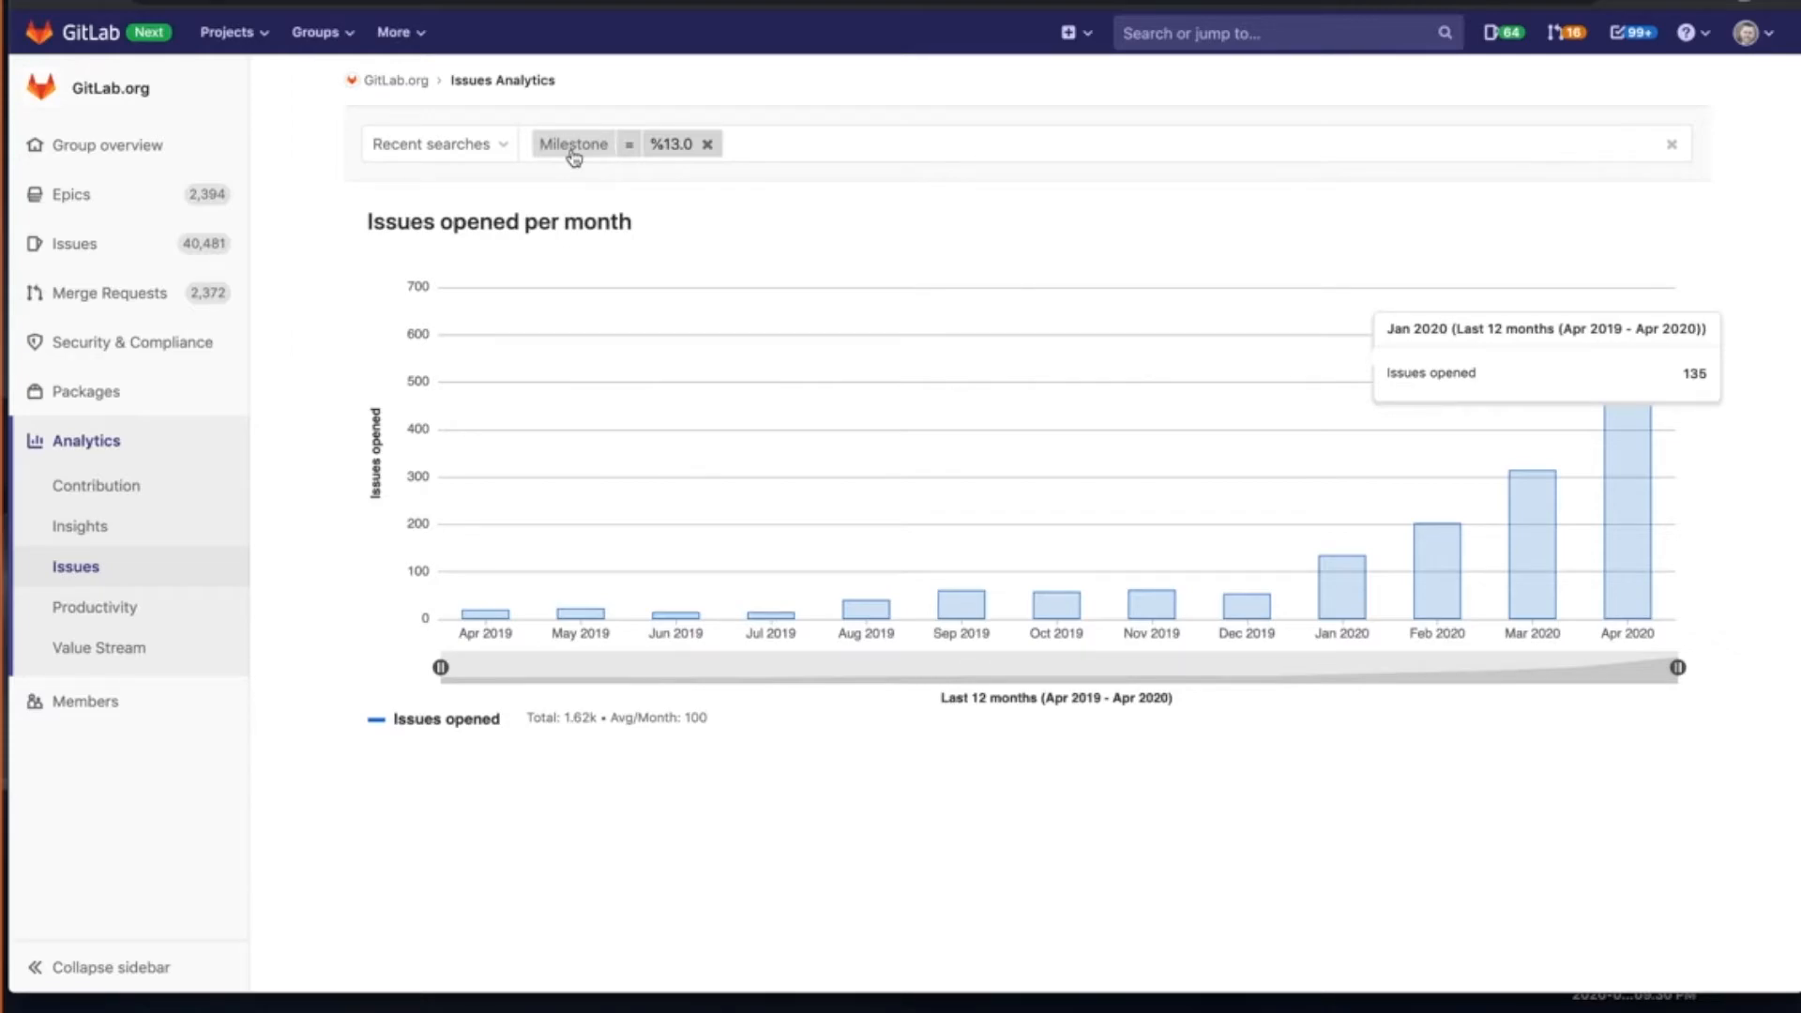
mouse_move(893, 406)
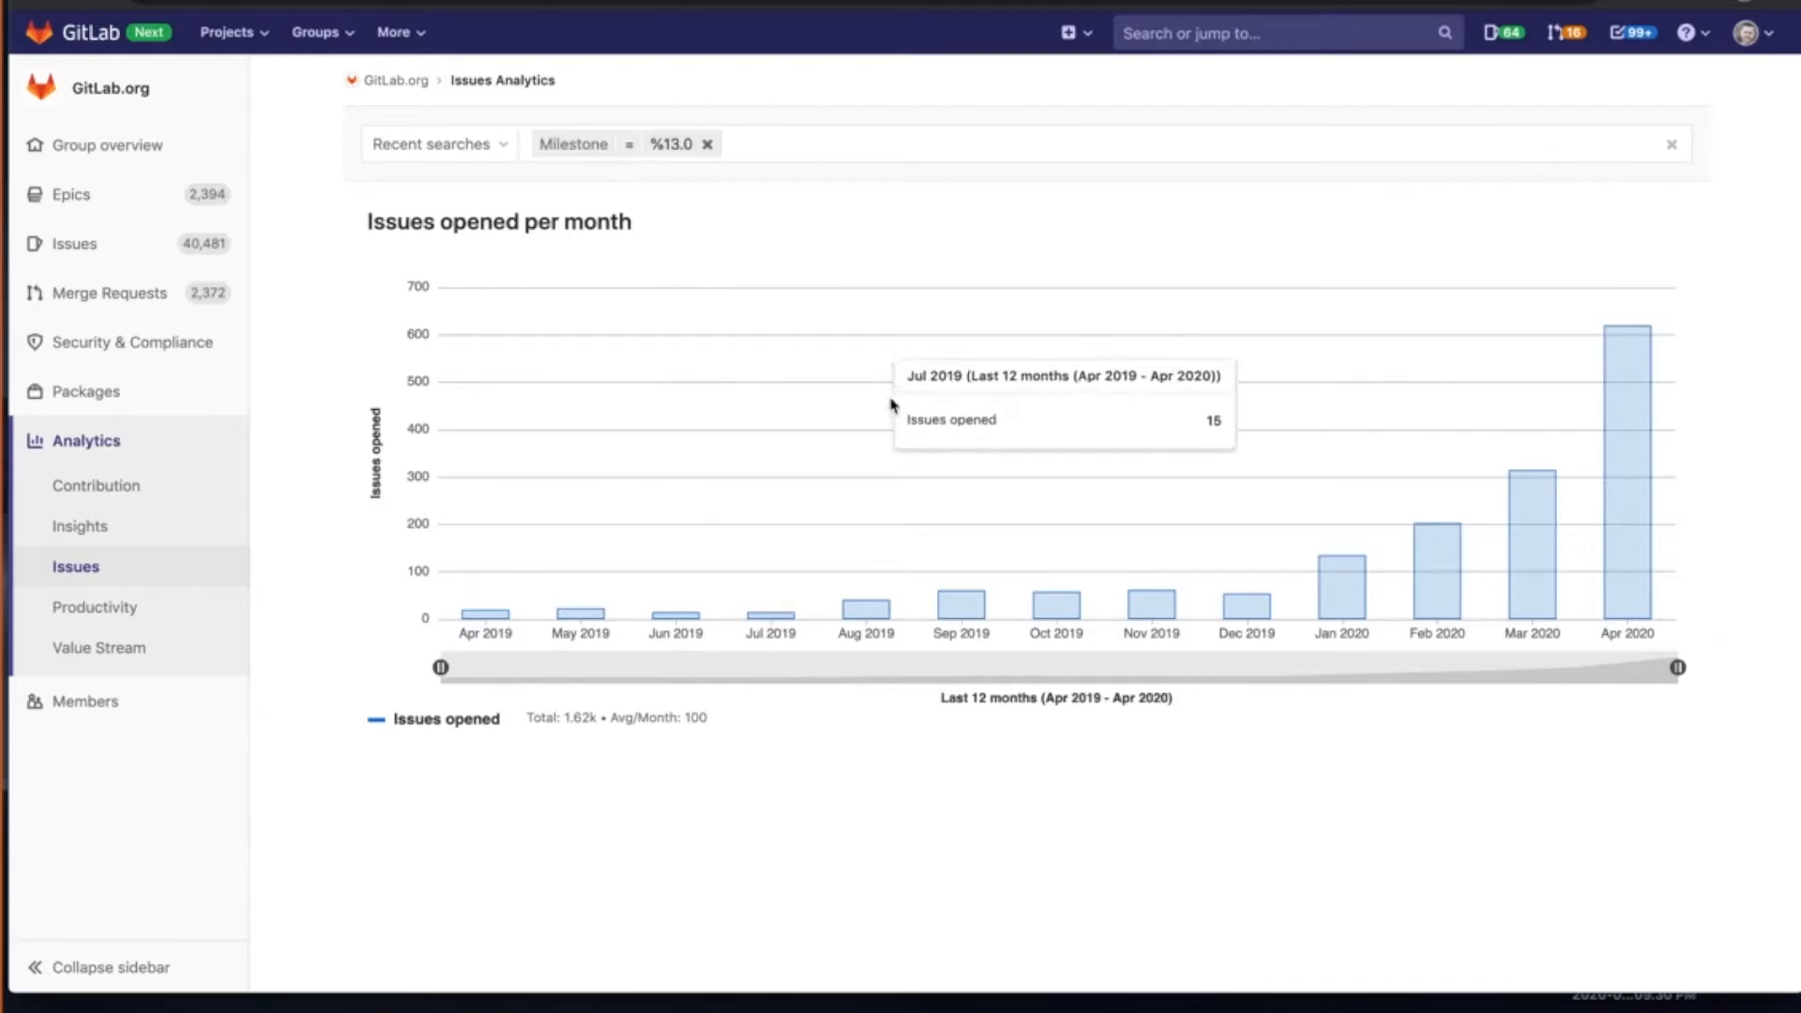
mouse_move(1256, 567)
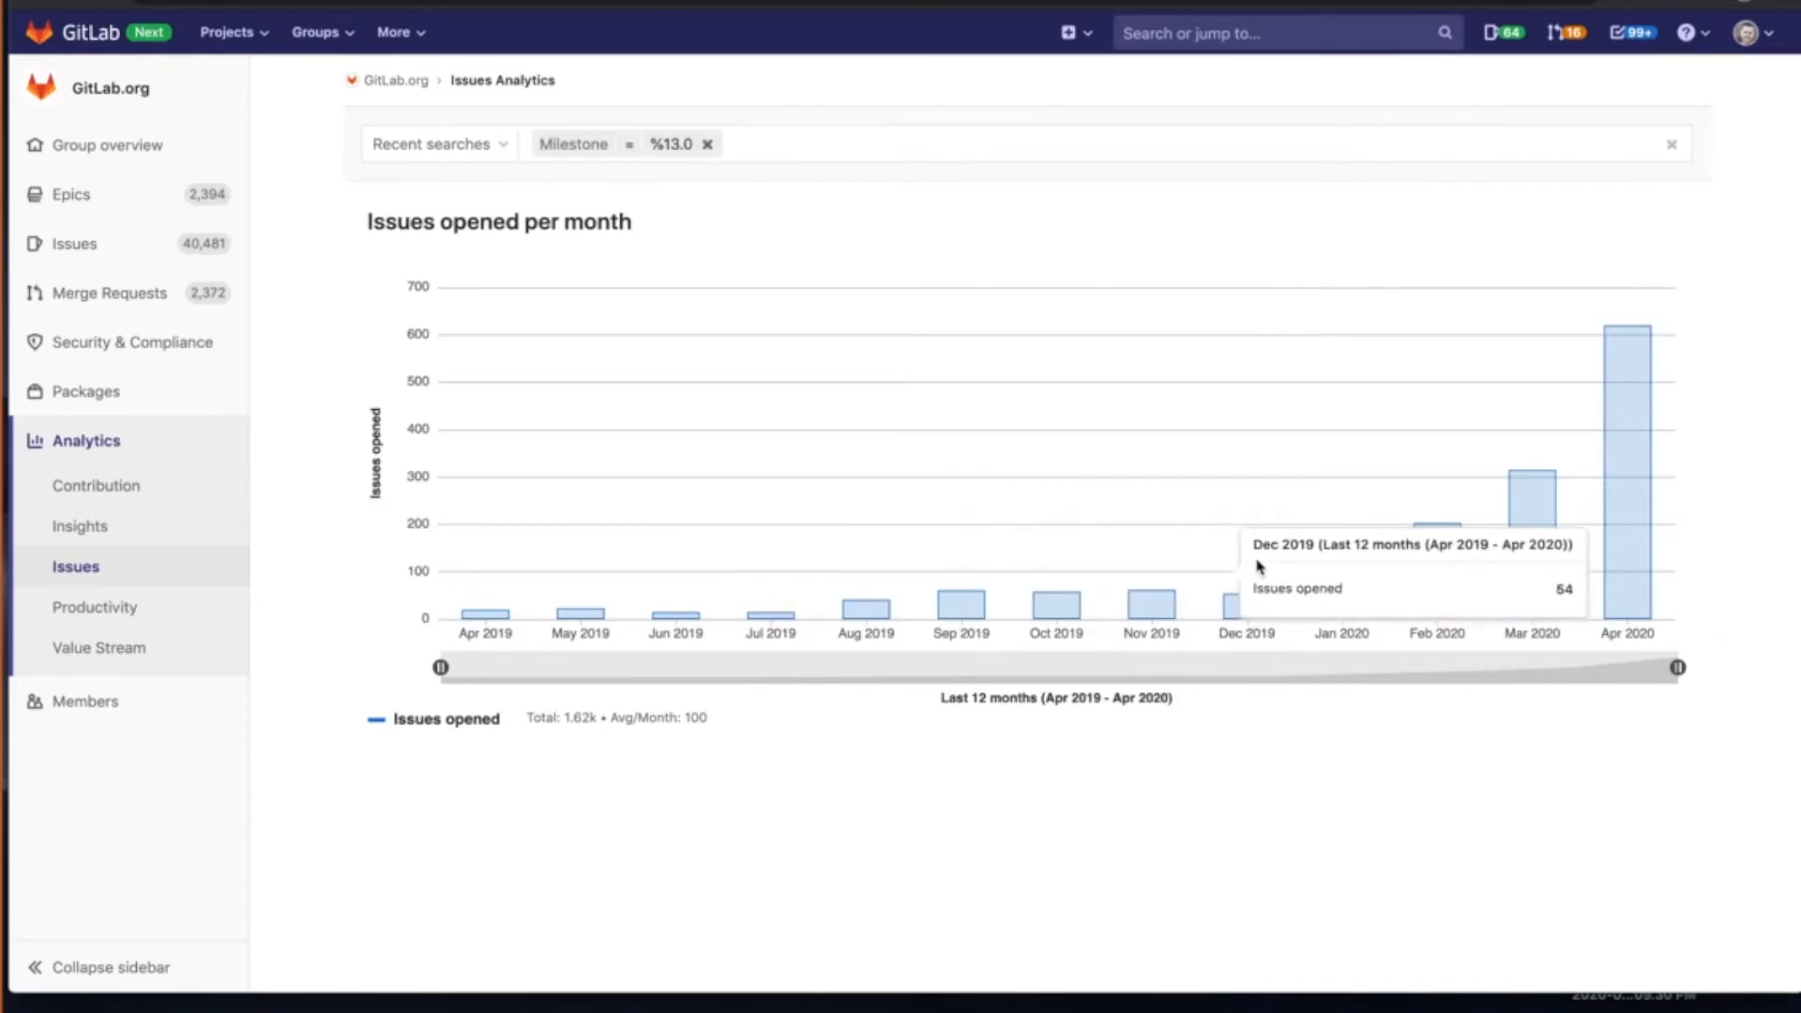
mouse_move(1417, 616)
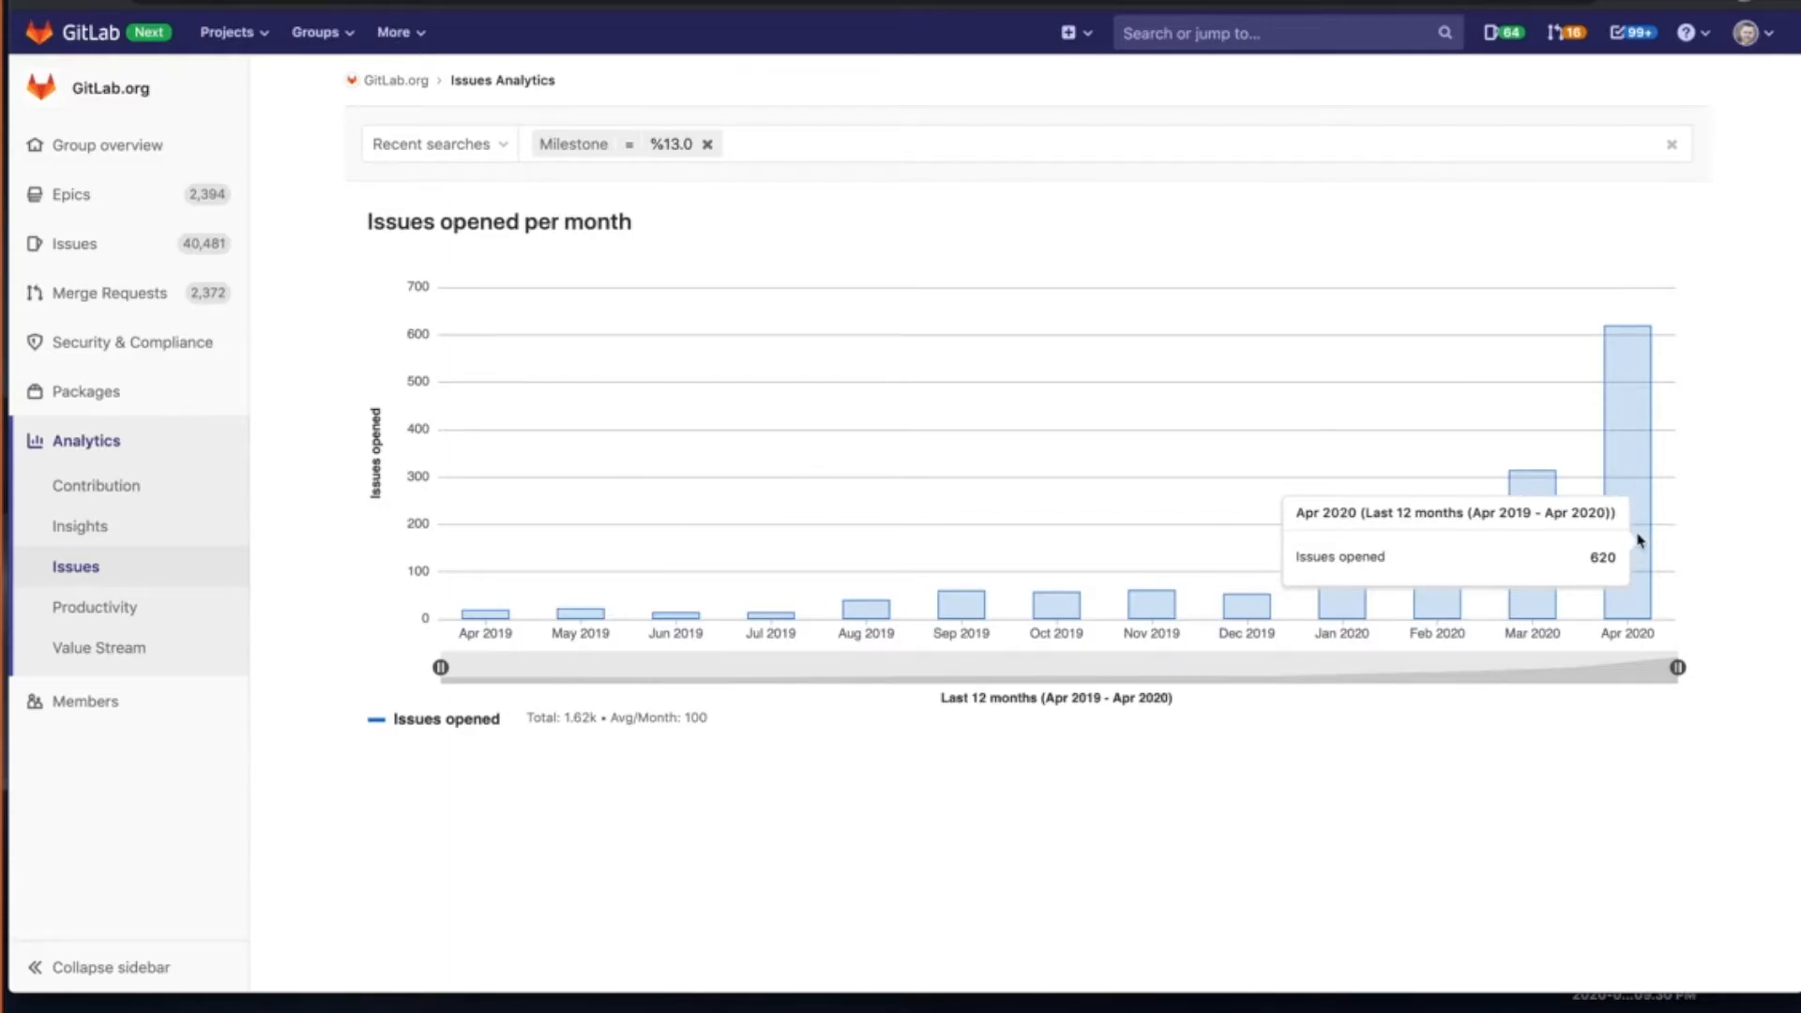
mouse_move(1009, 206)
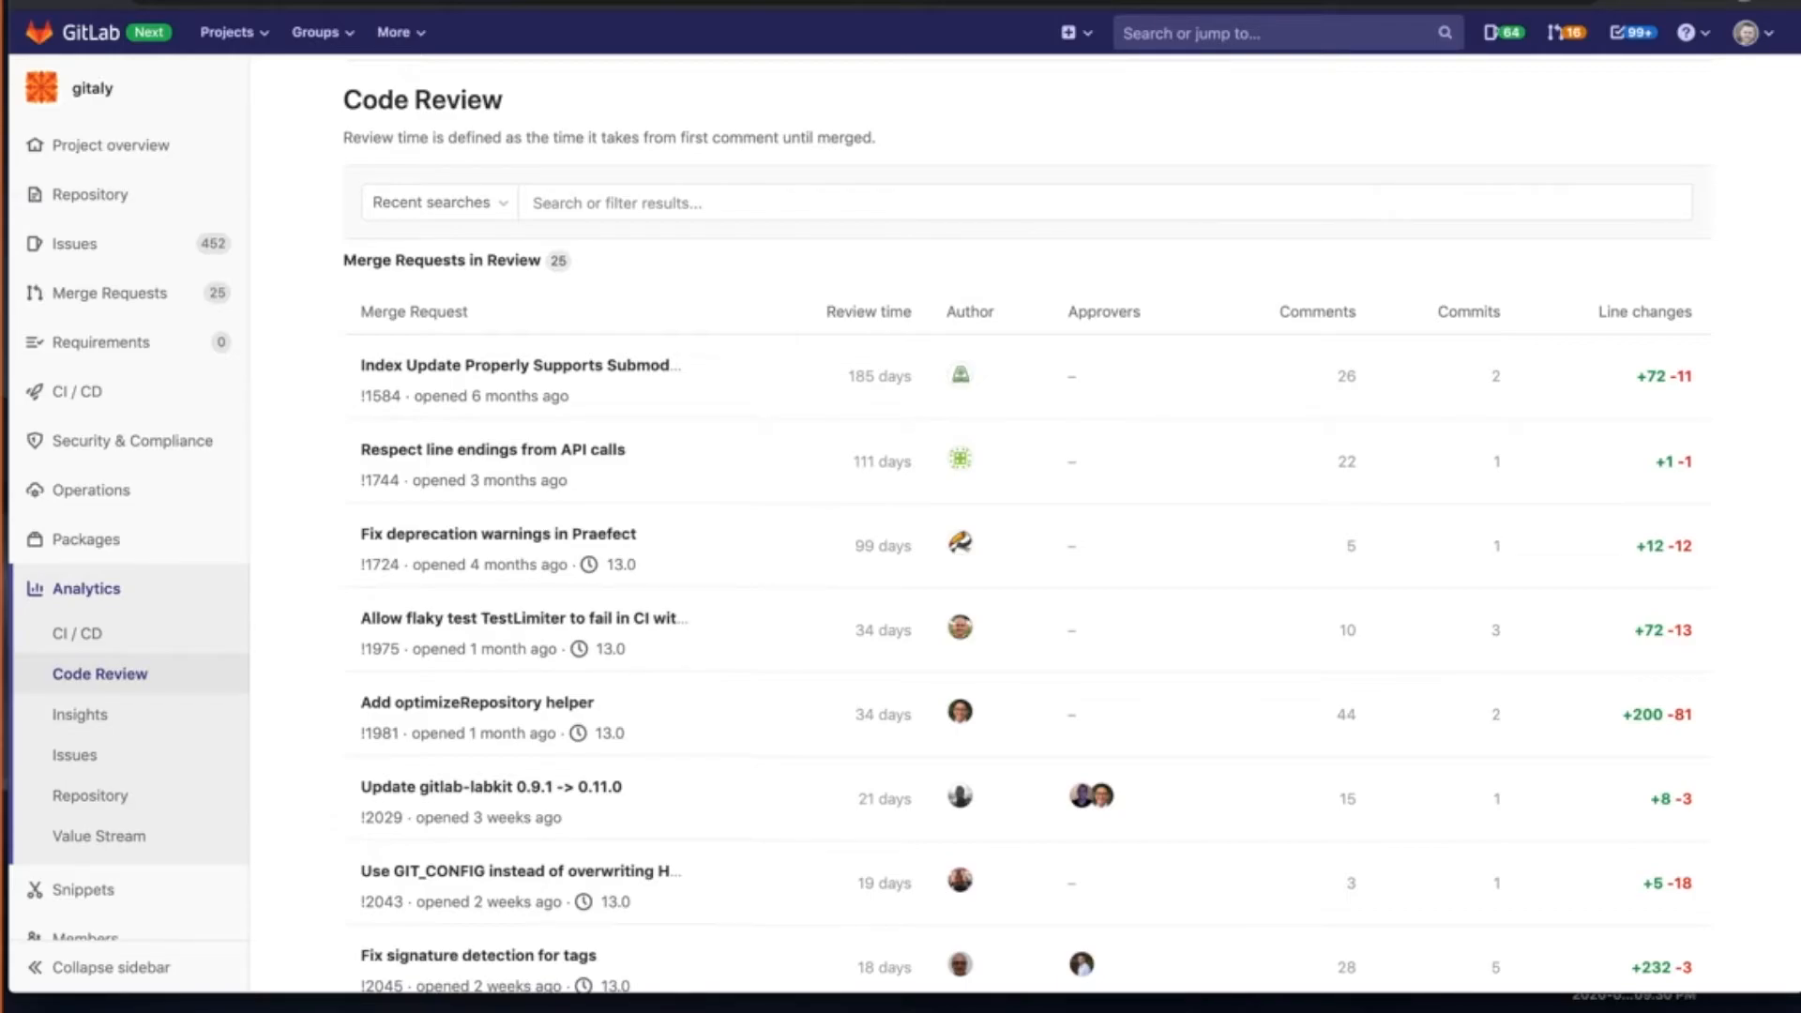
mouse_move(1478, 398)
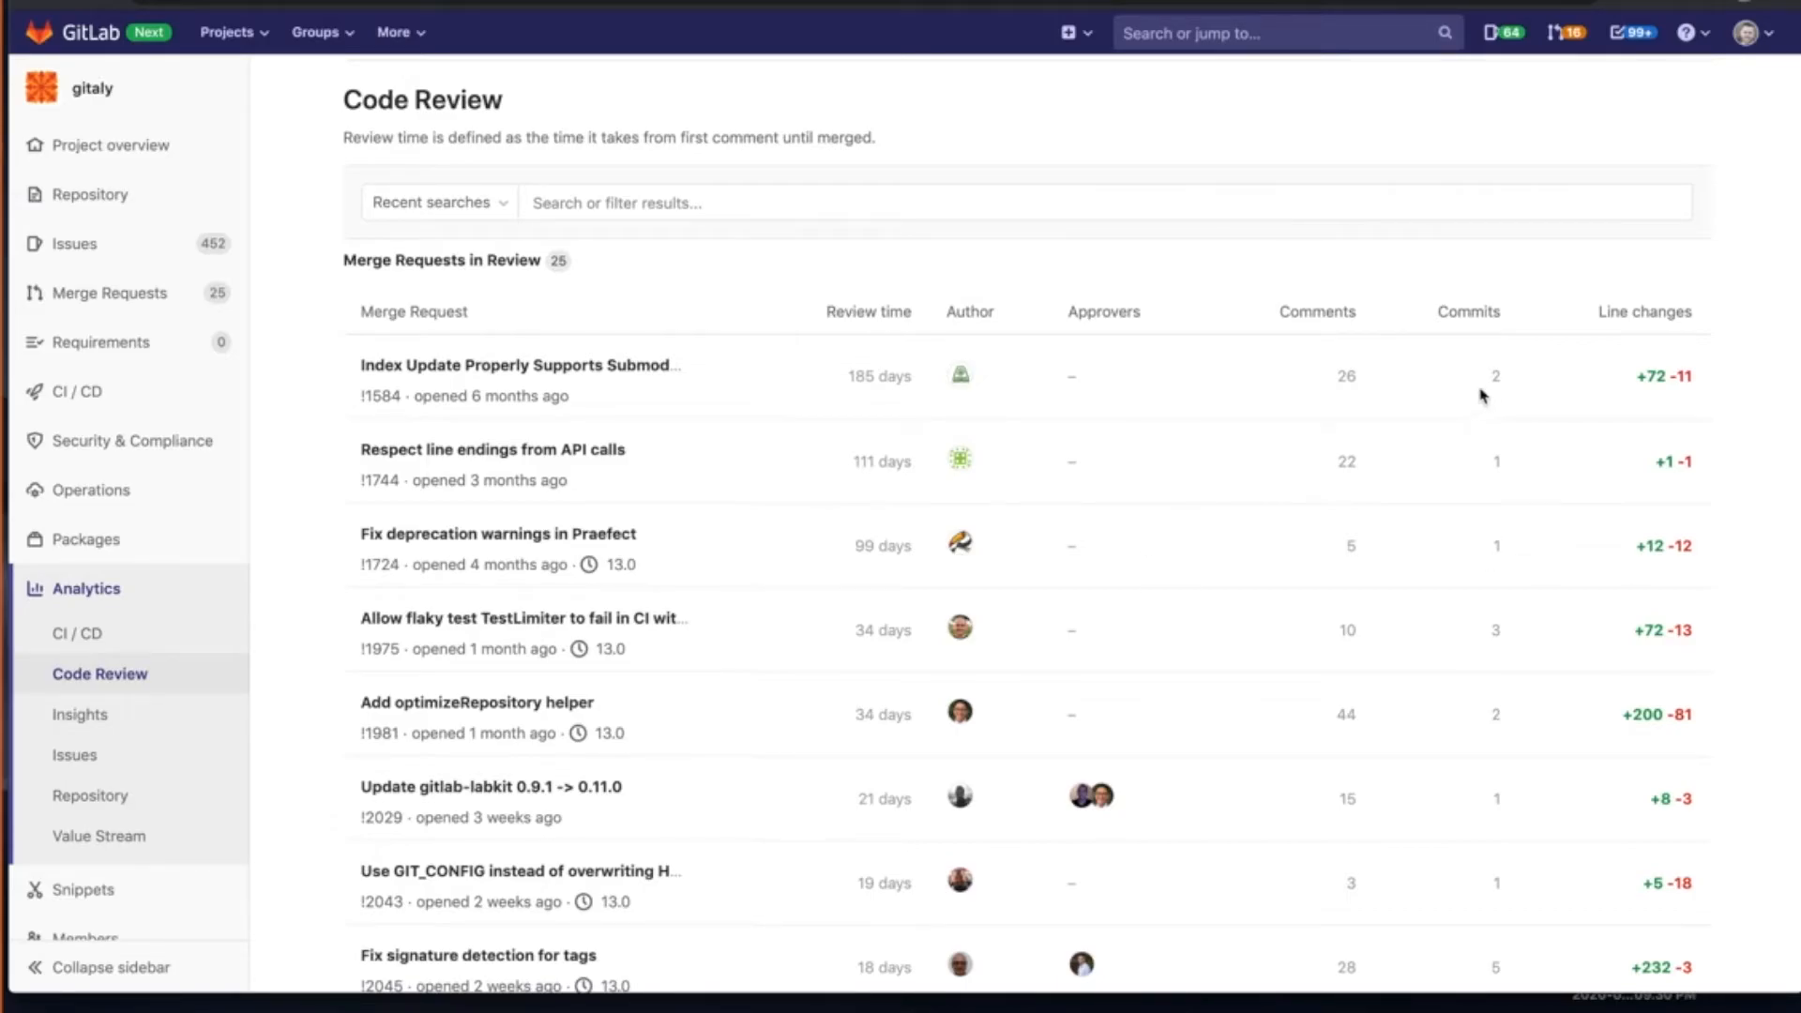
mouse_move(840, 396)
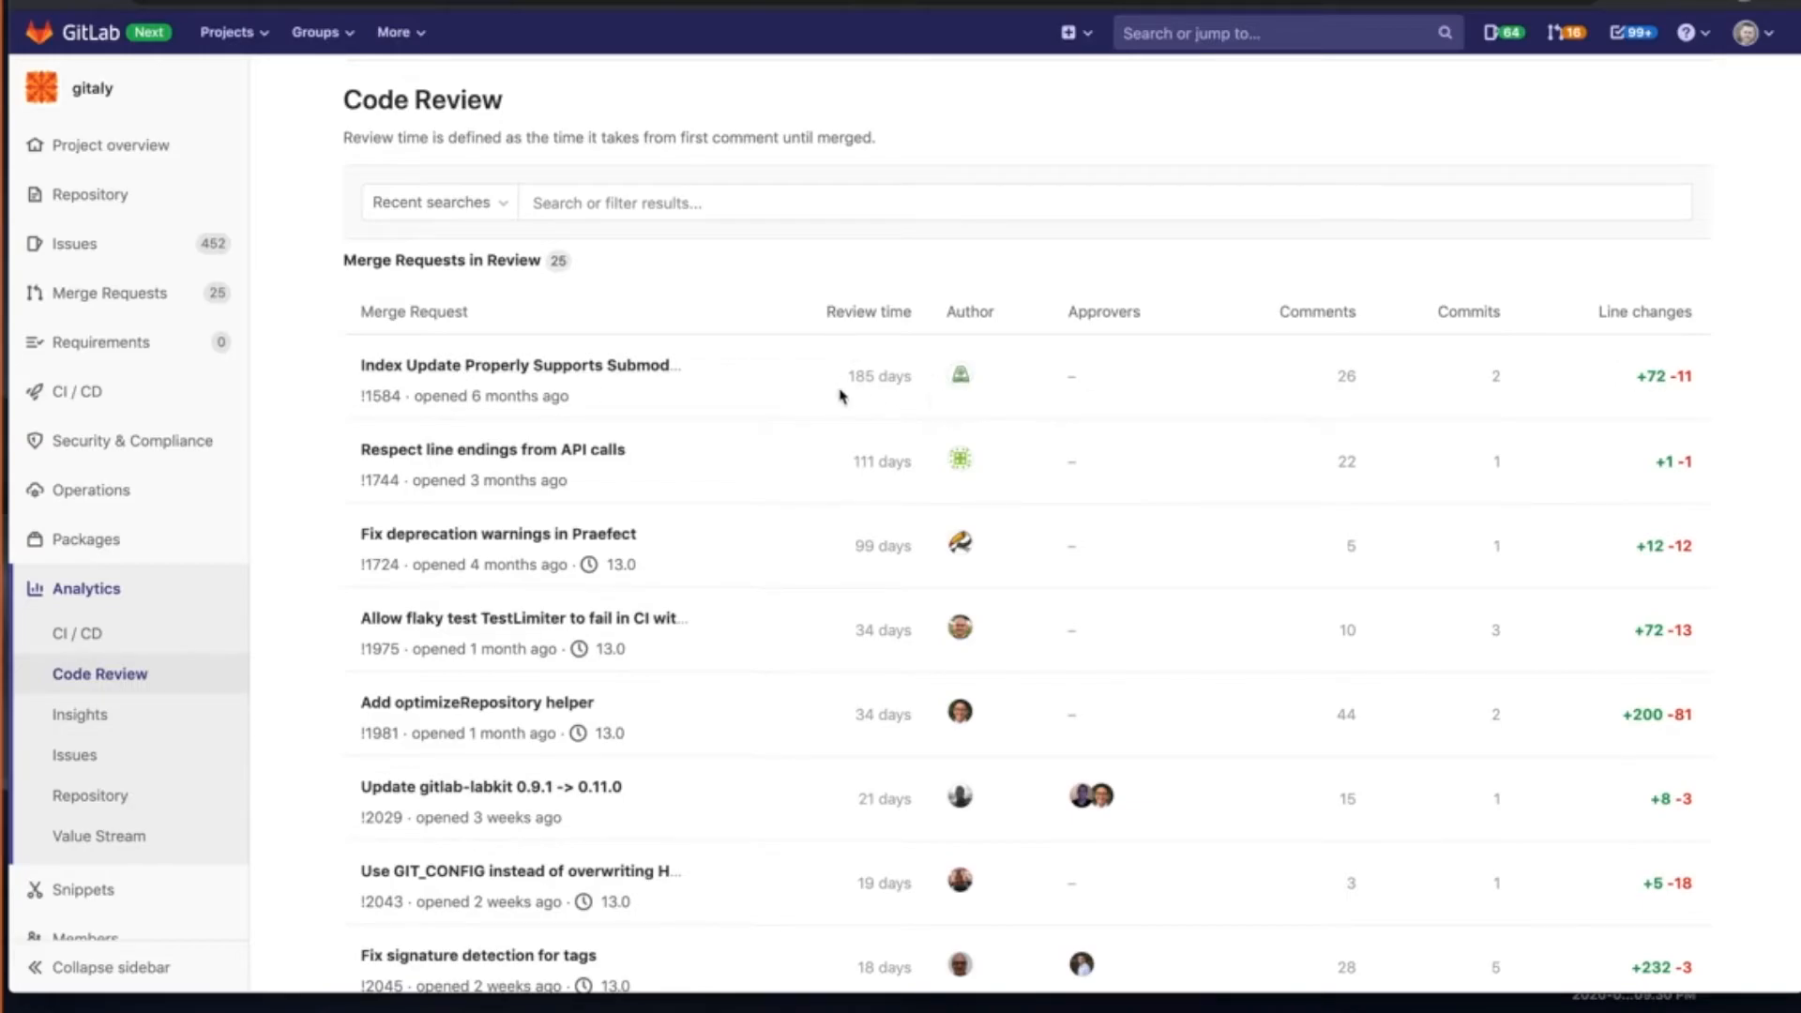
mouse_move(537, 365)
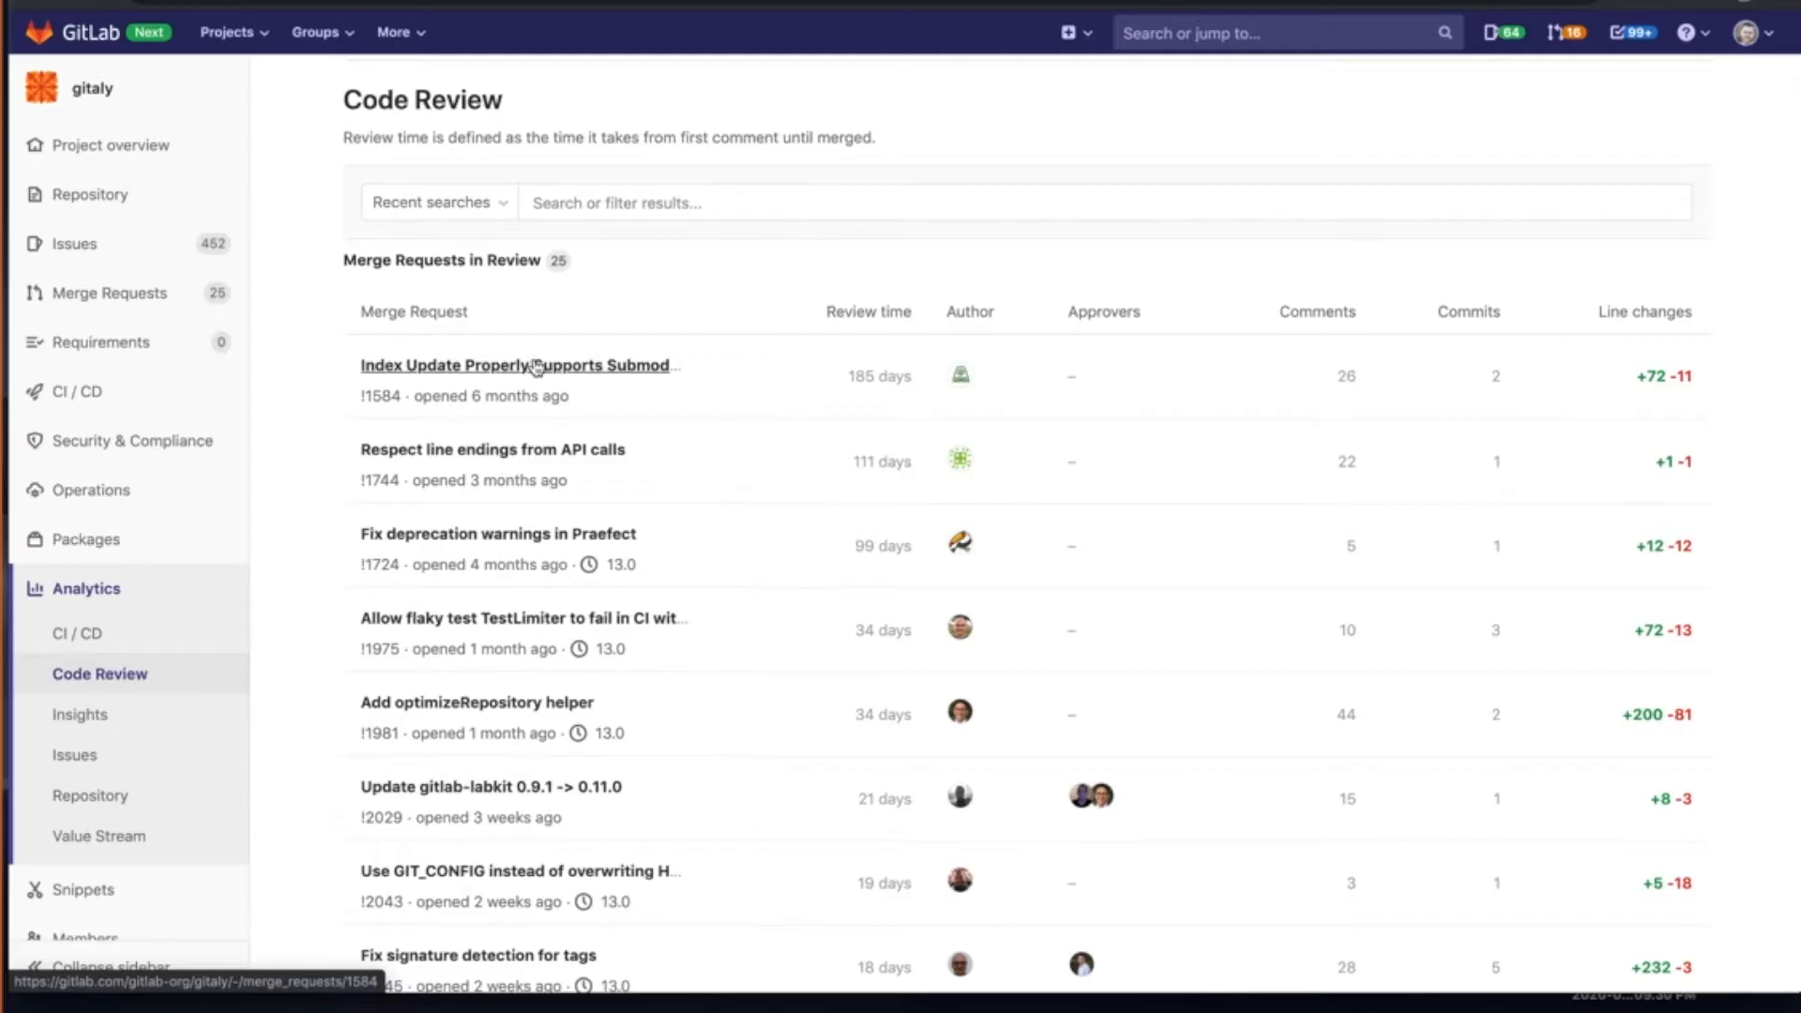
click(518, 366)
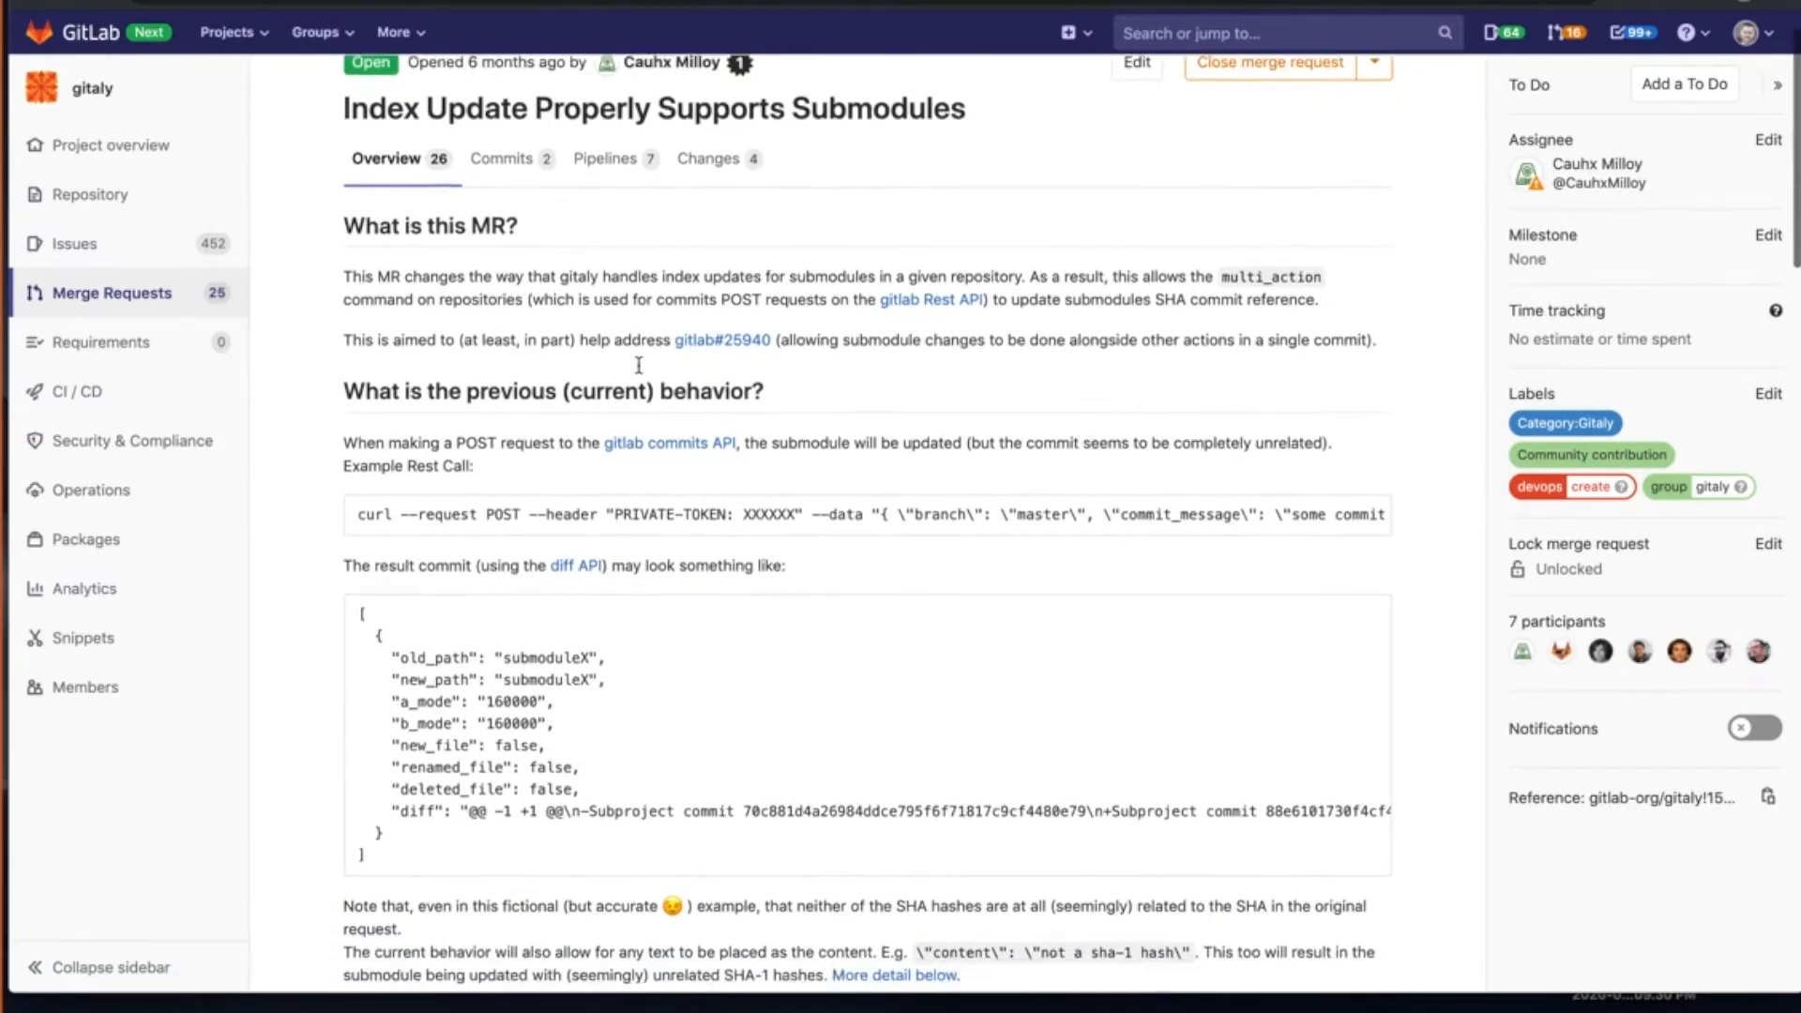
scroll(down, 3)
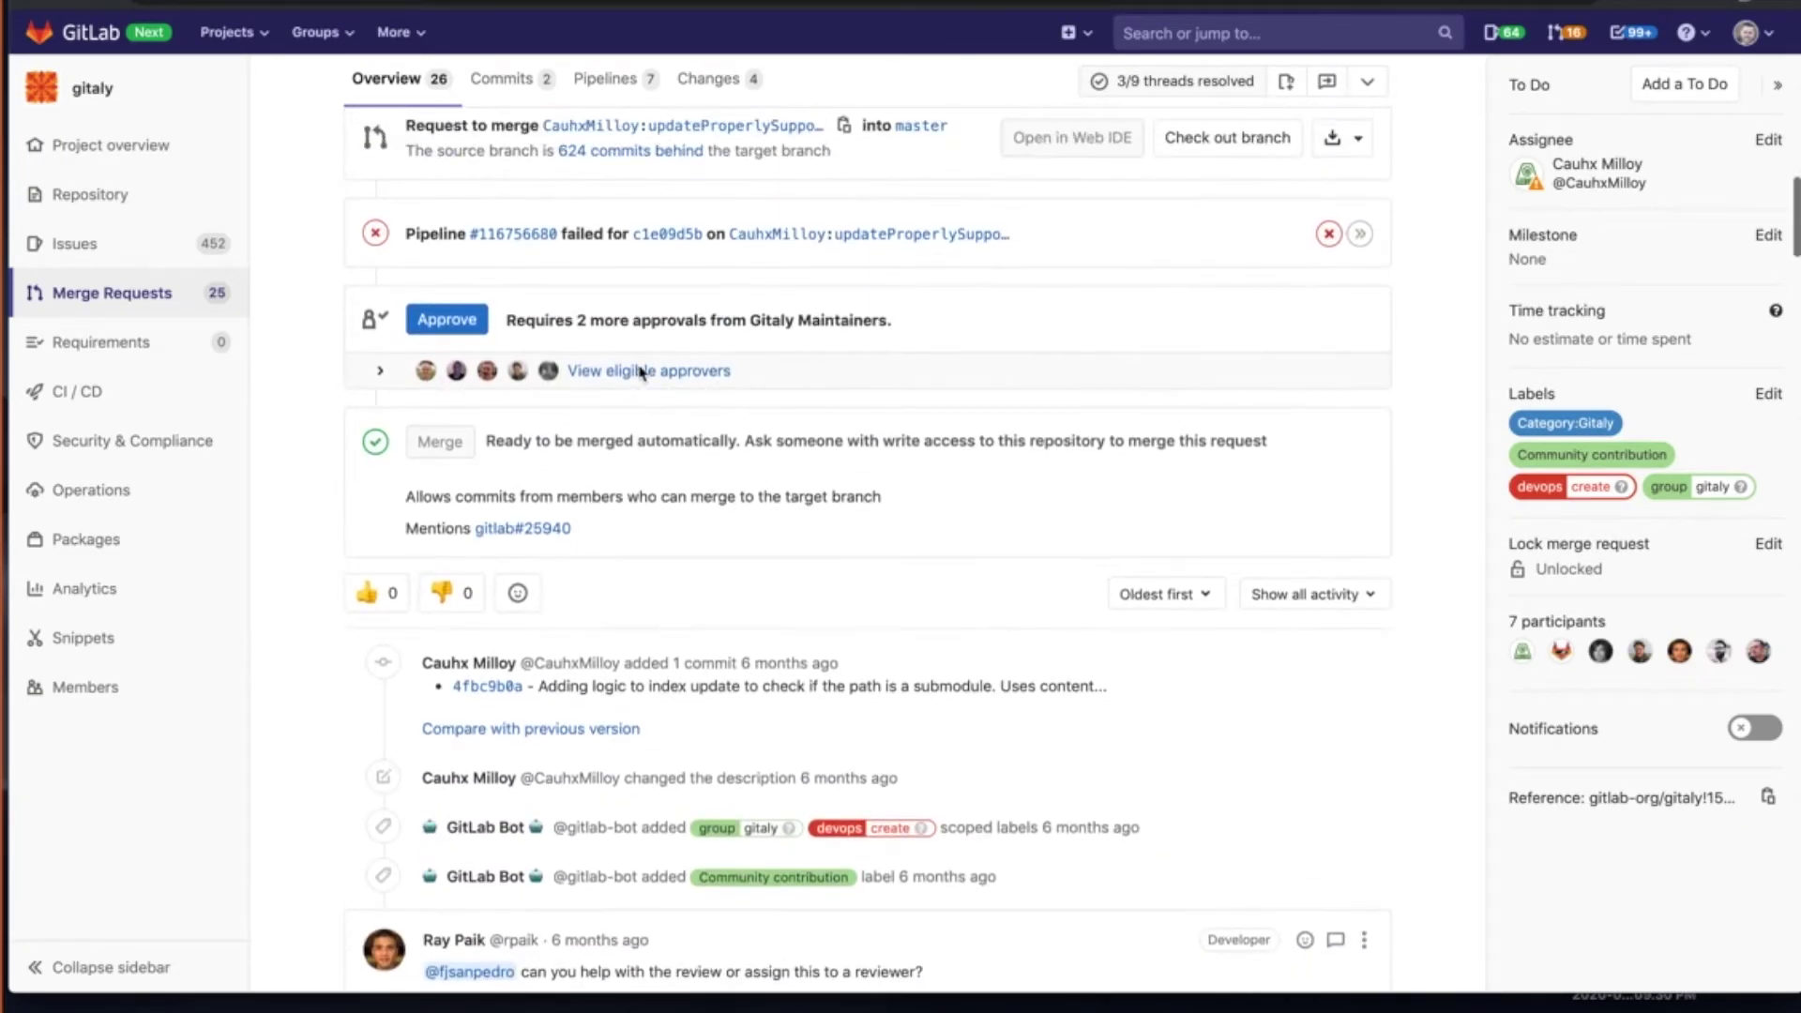
scroll(down, 3)
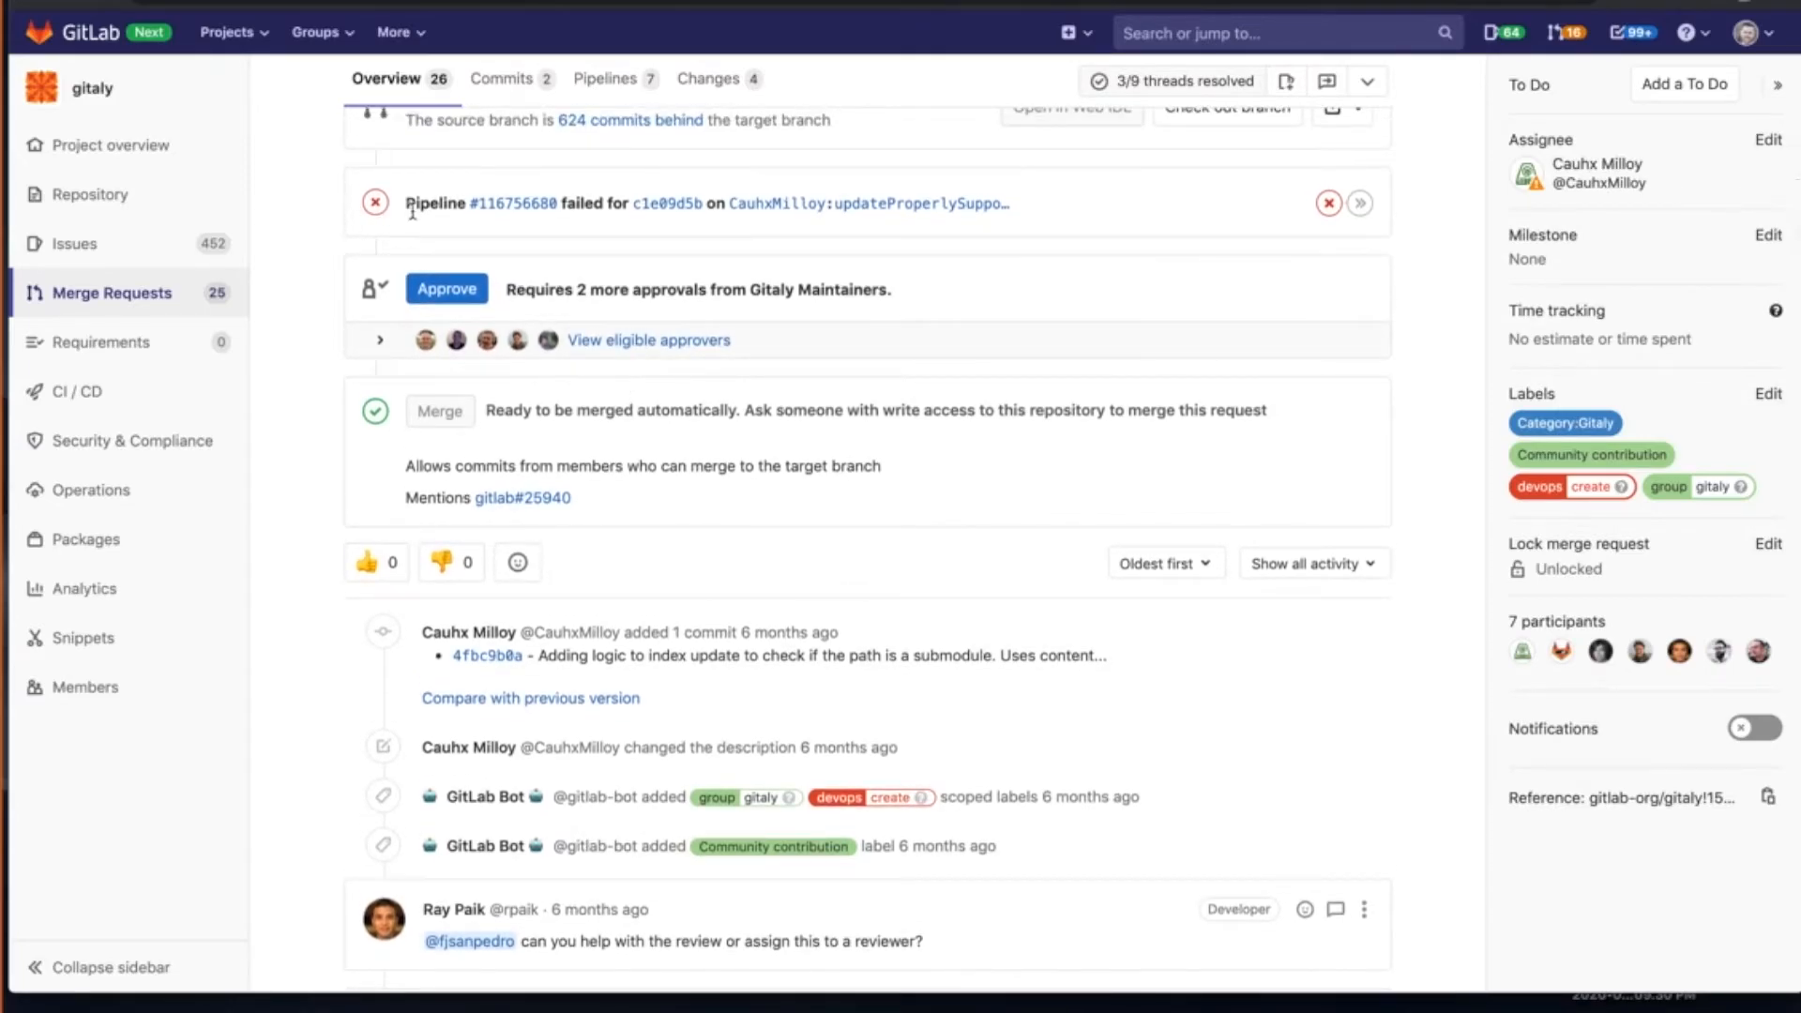
scroll(up, 3)
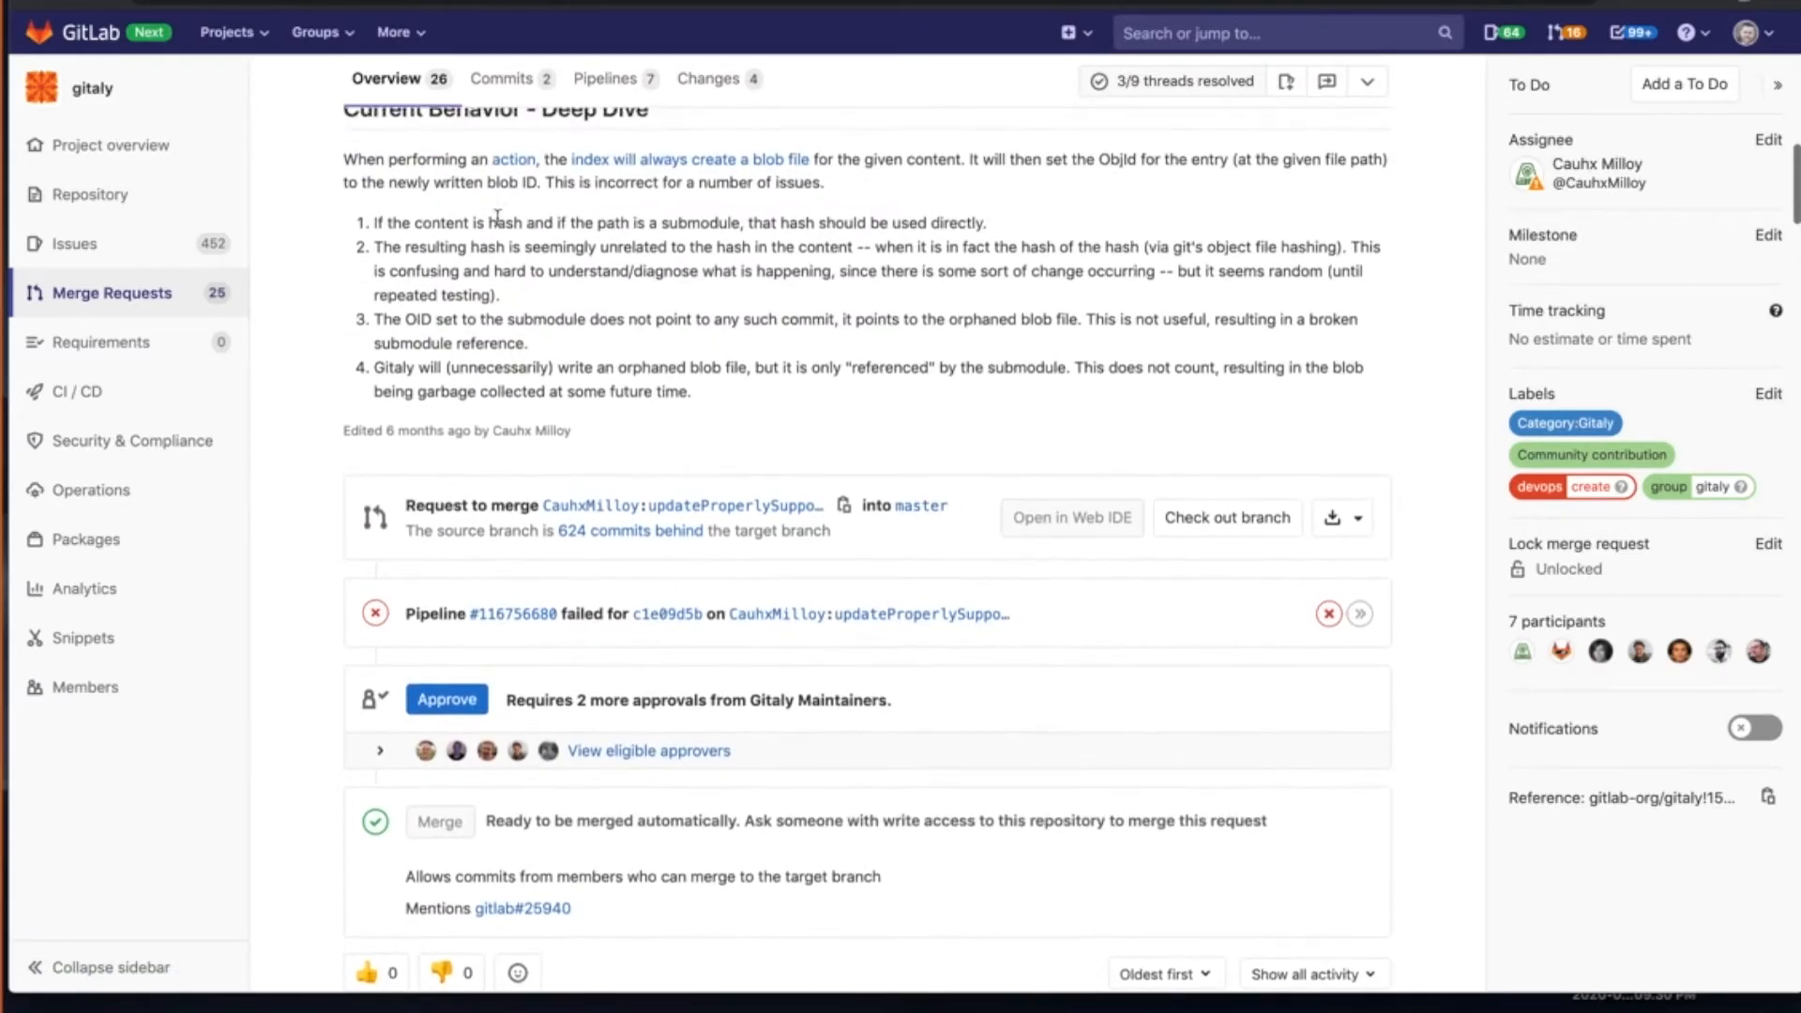
click(99, 674)
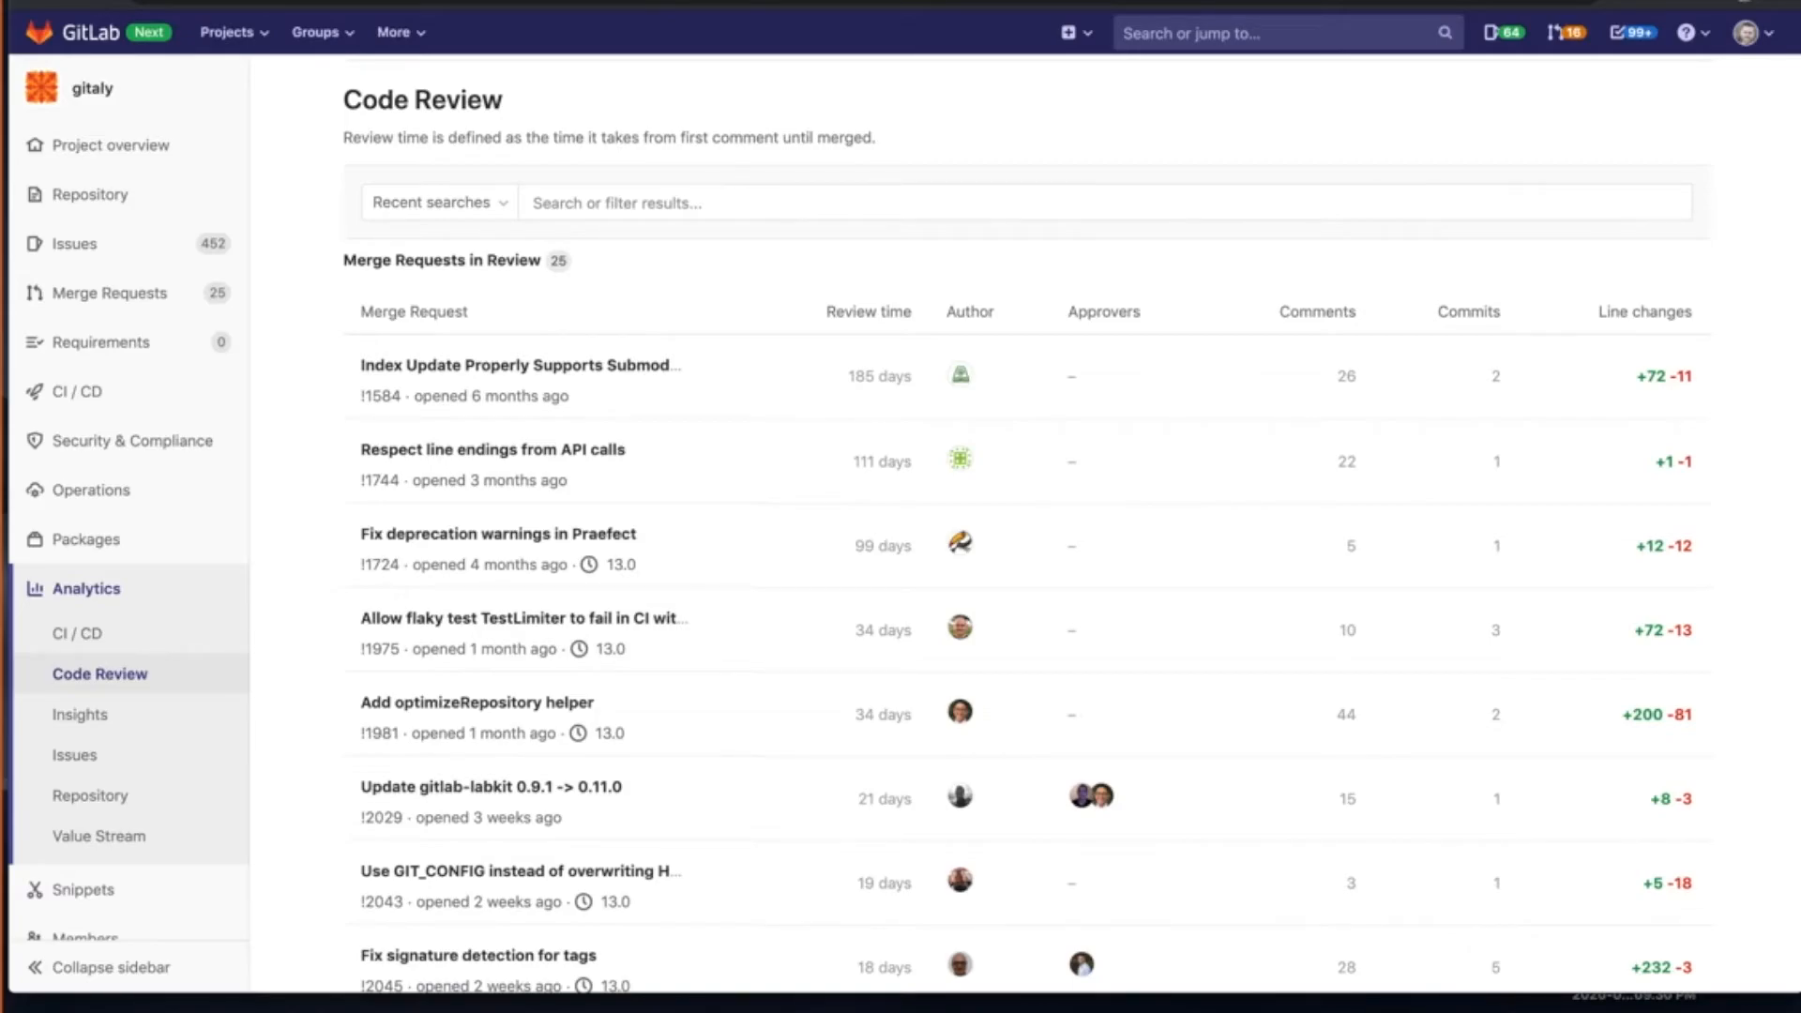
mouse_move(1256, 71)
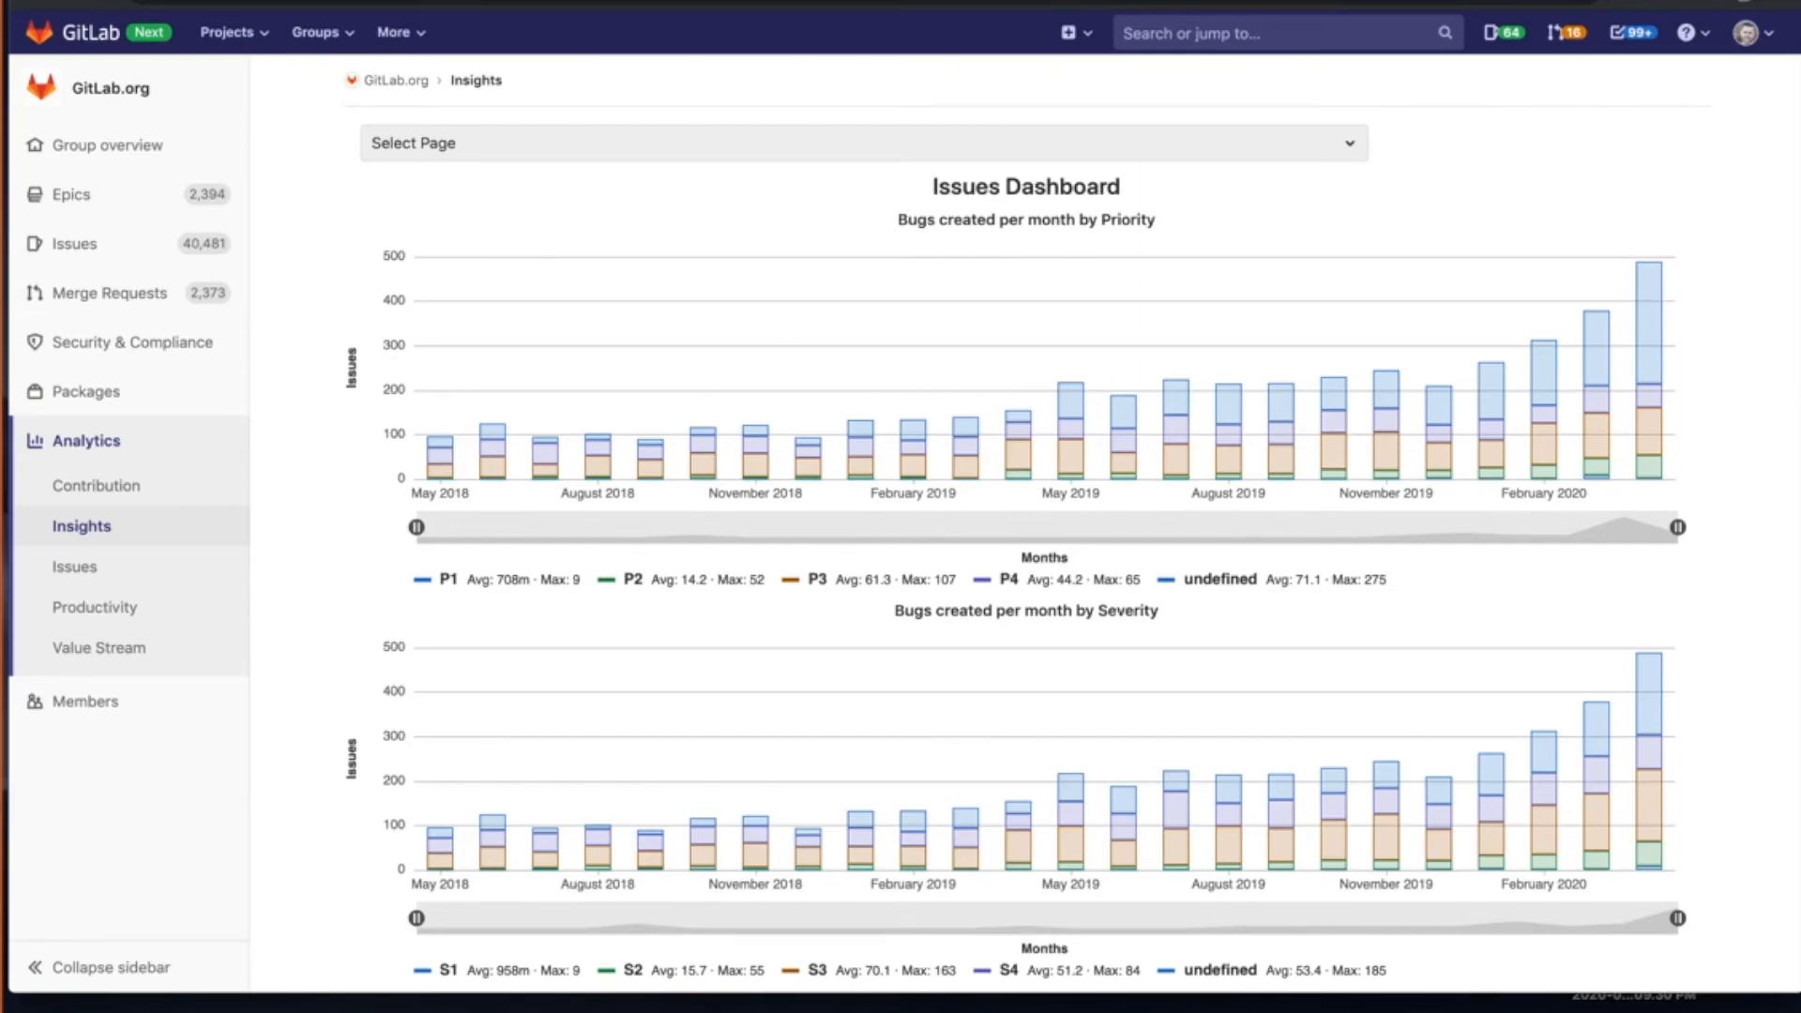
mouse_move(1049, 499)
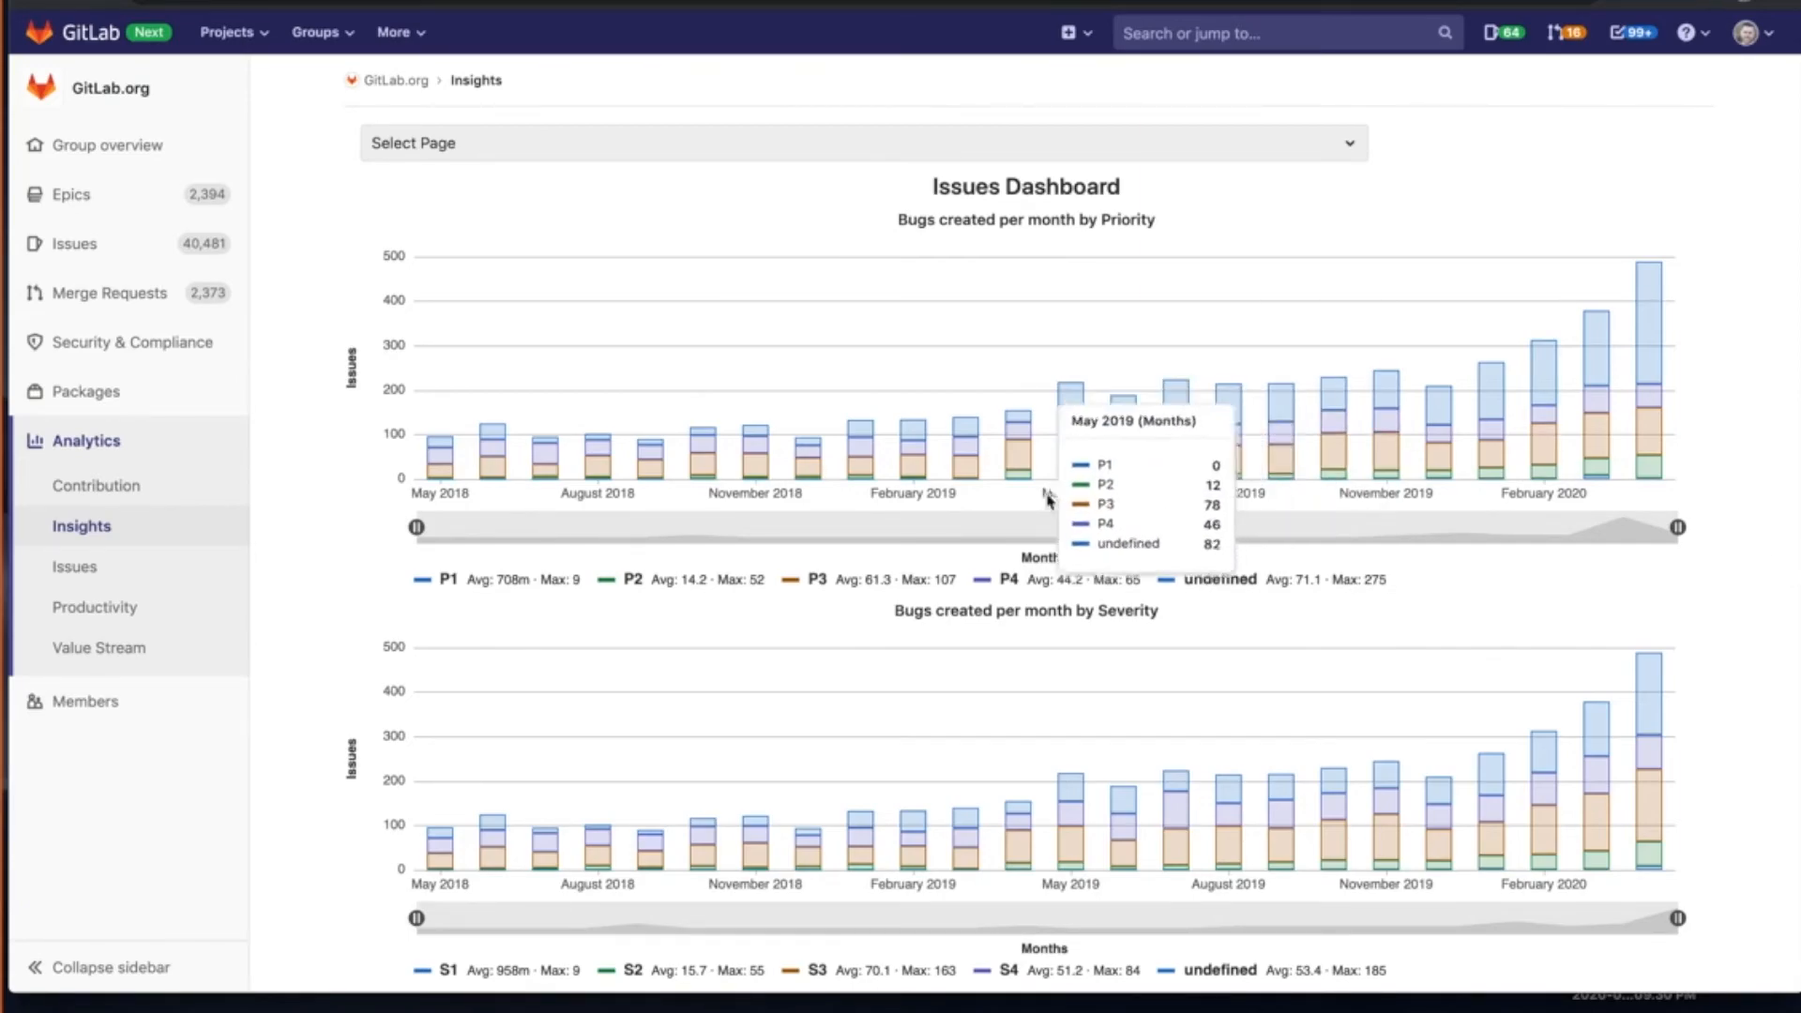
mouse_move(557, 548)
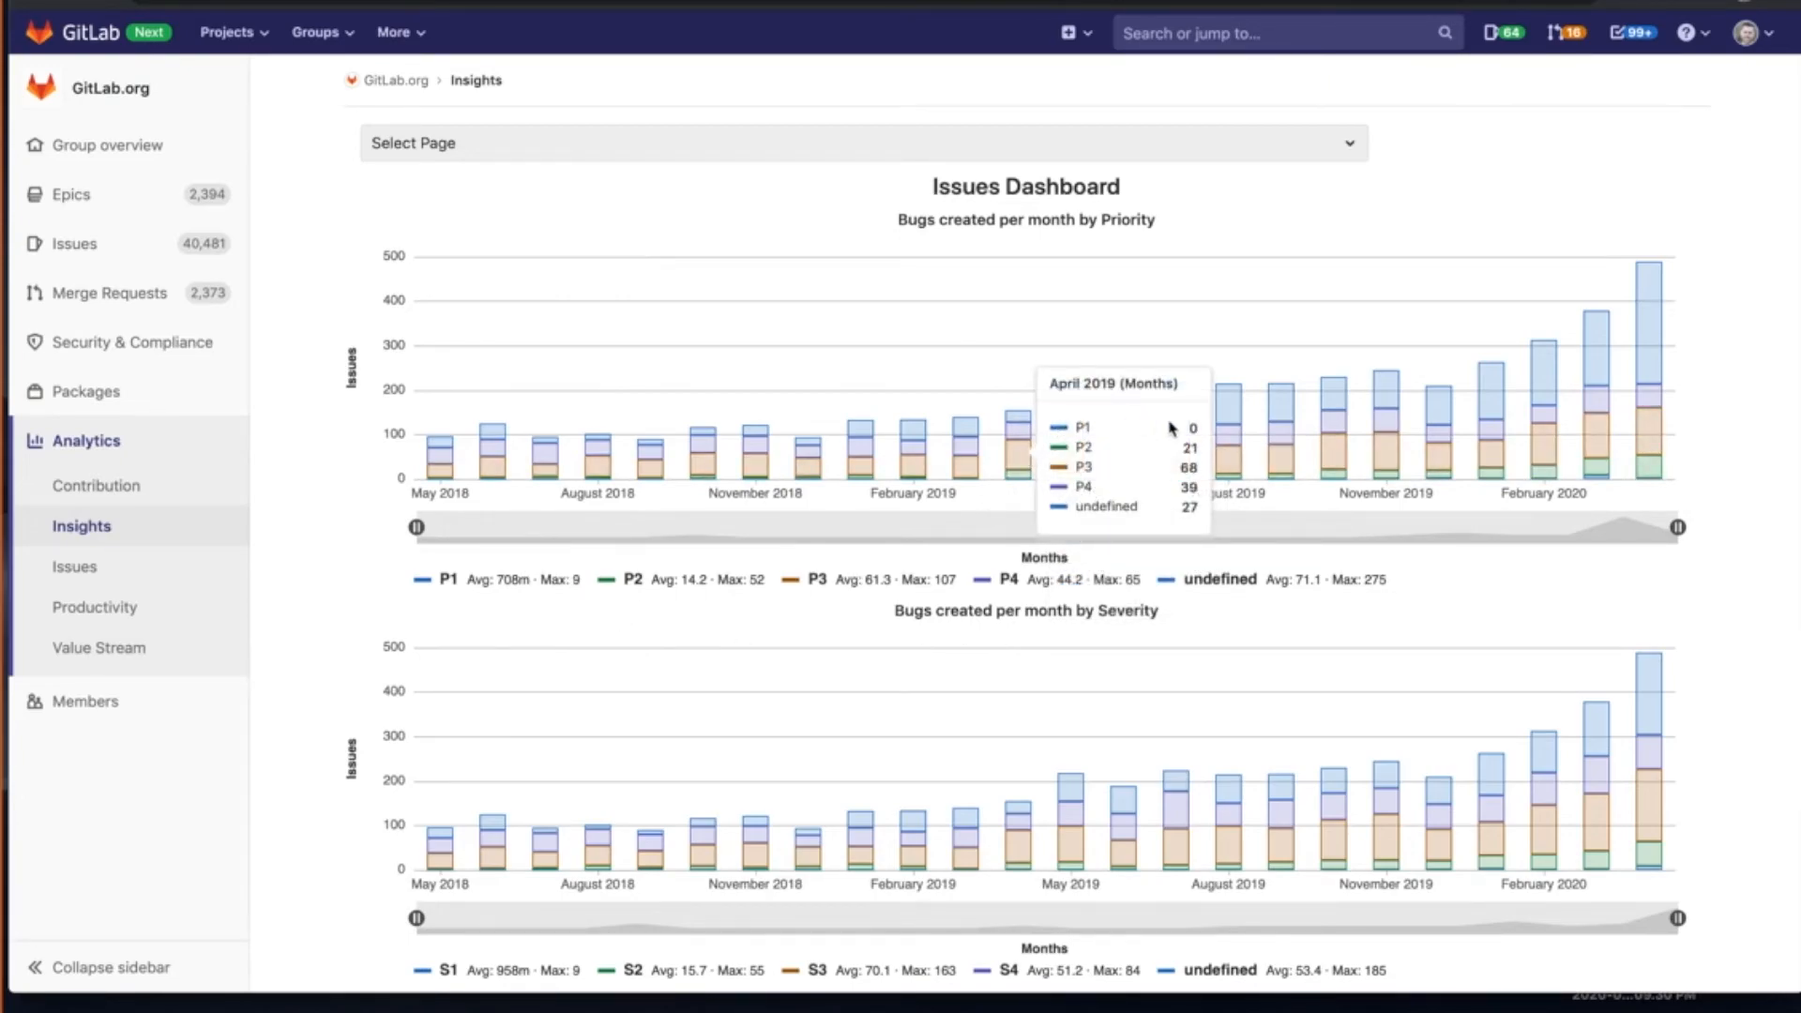
mouse_move(1655, 289)
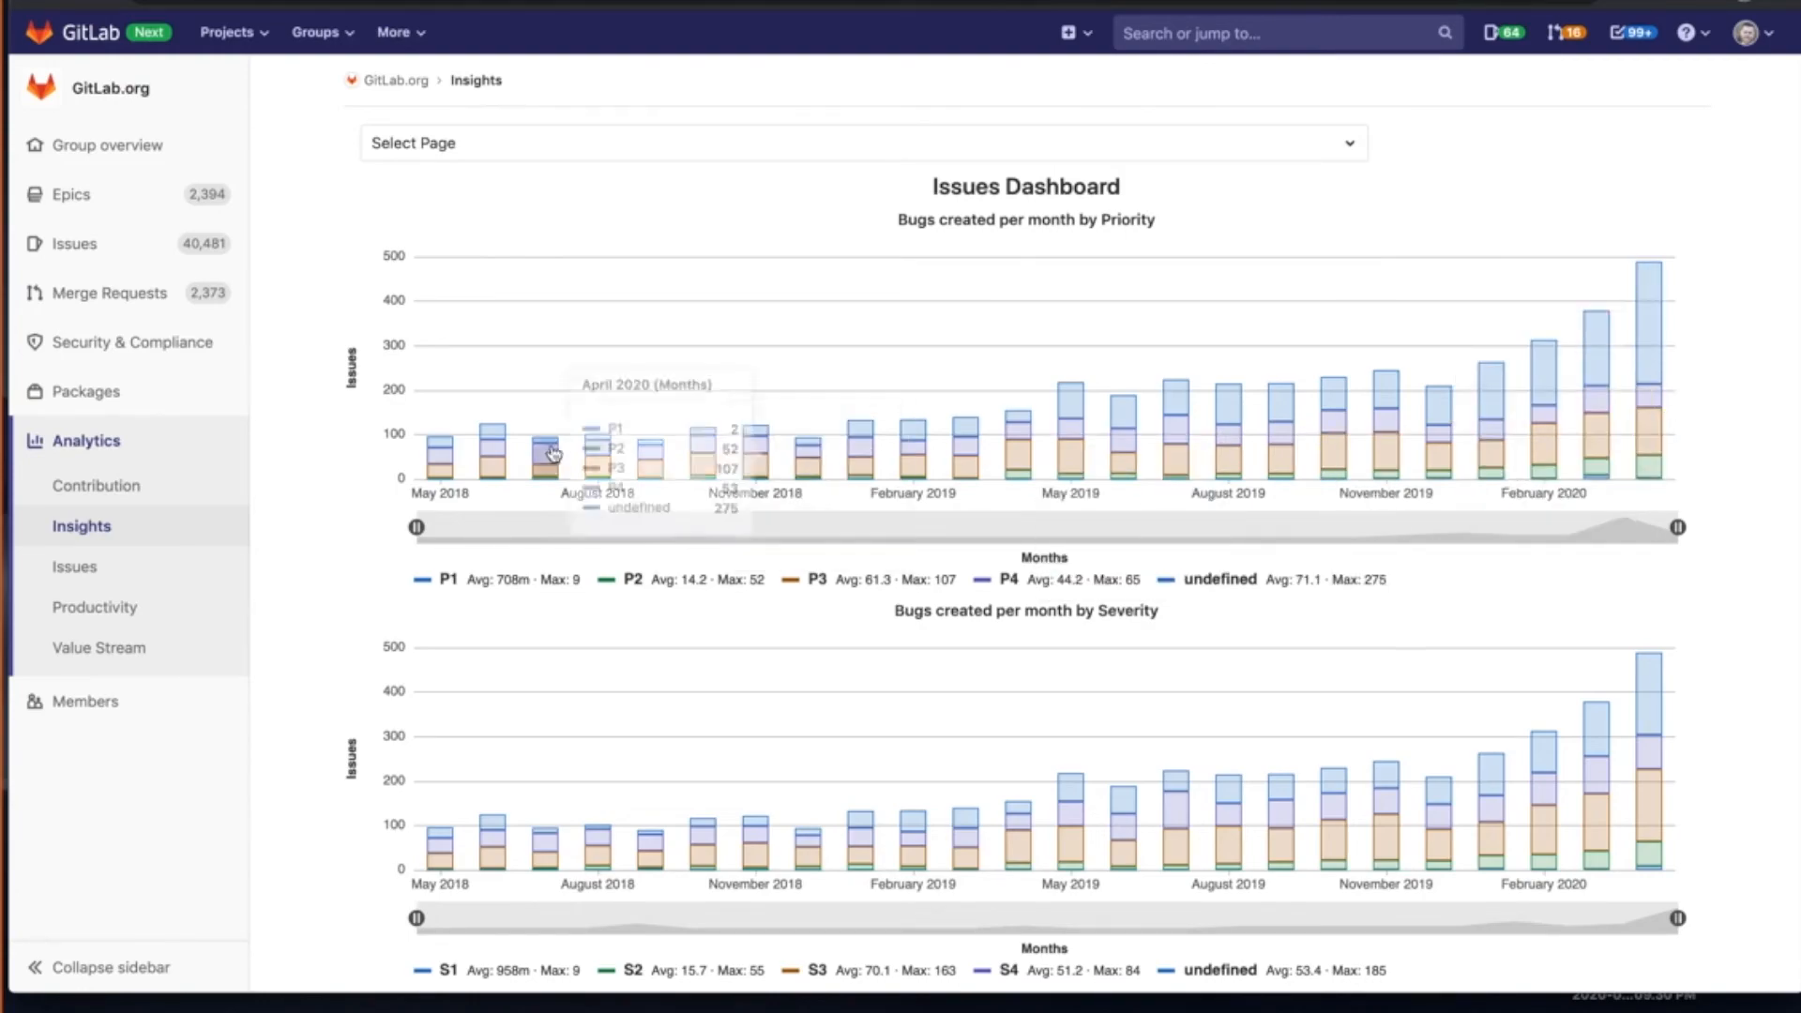
mouse_move(806, 537)
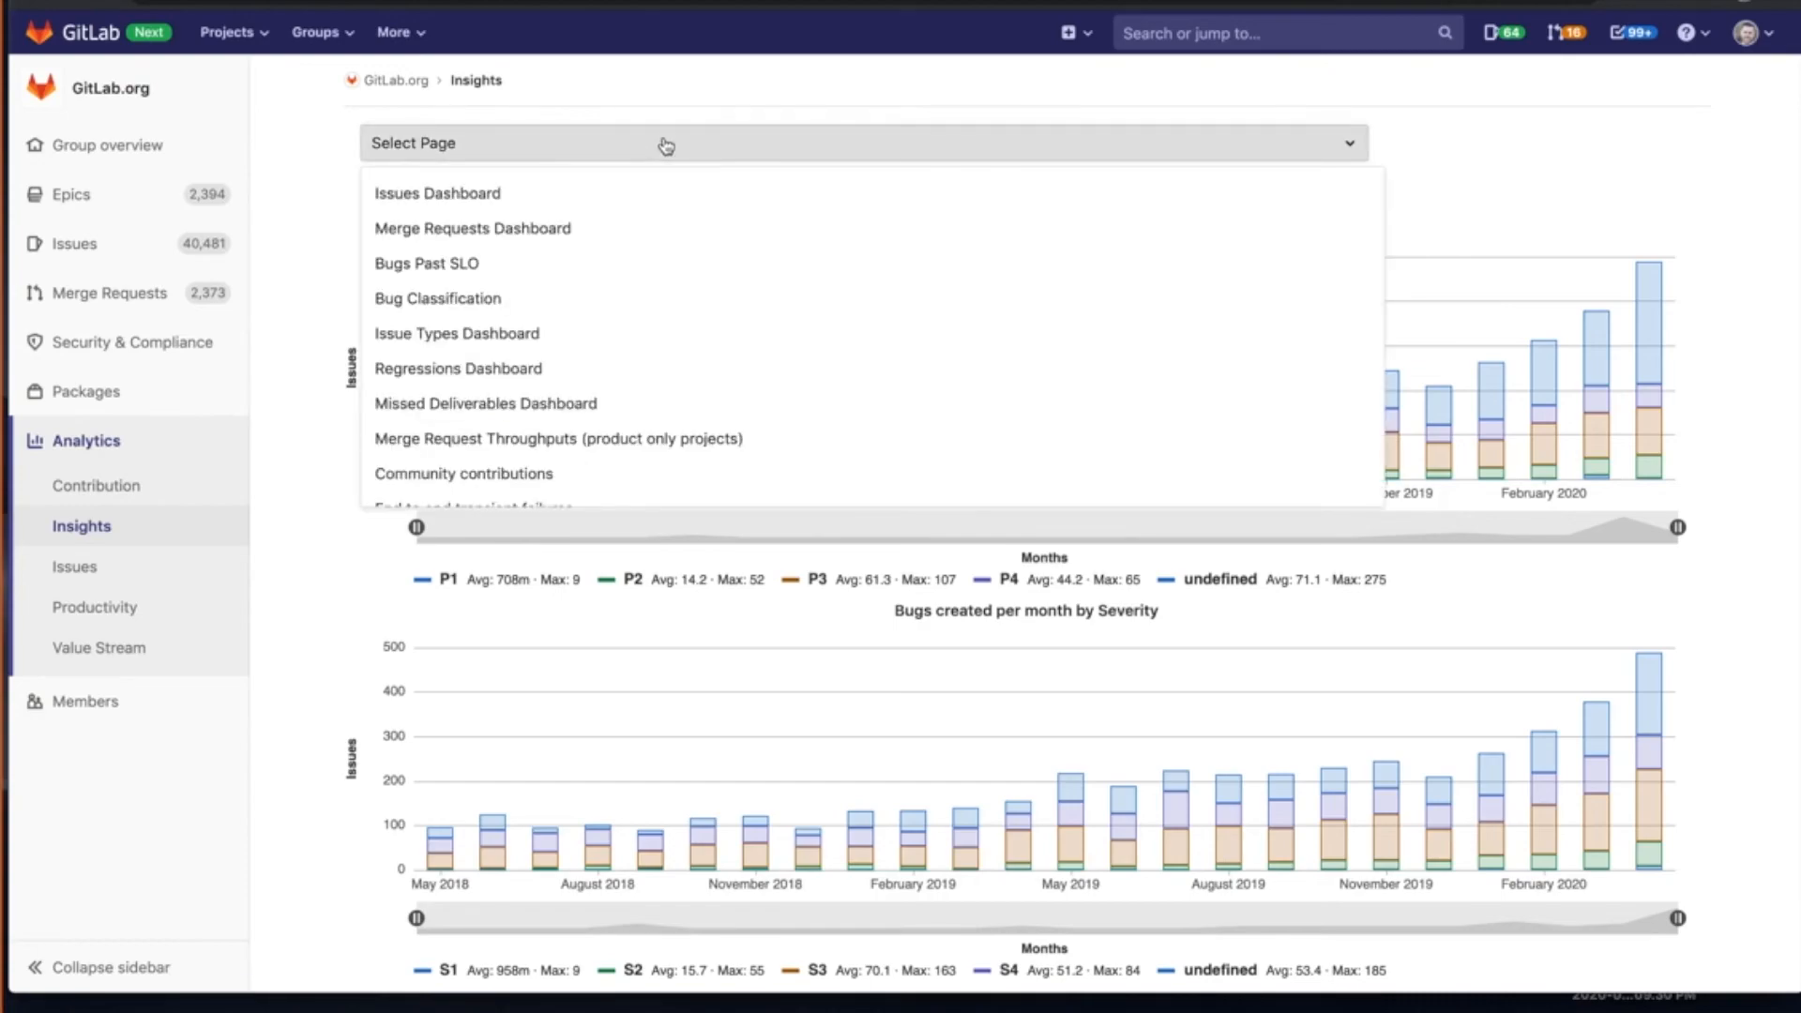
mouse_move(727, 277)
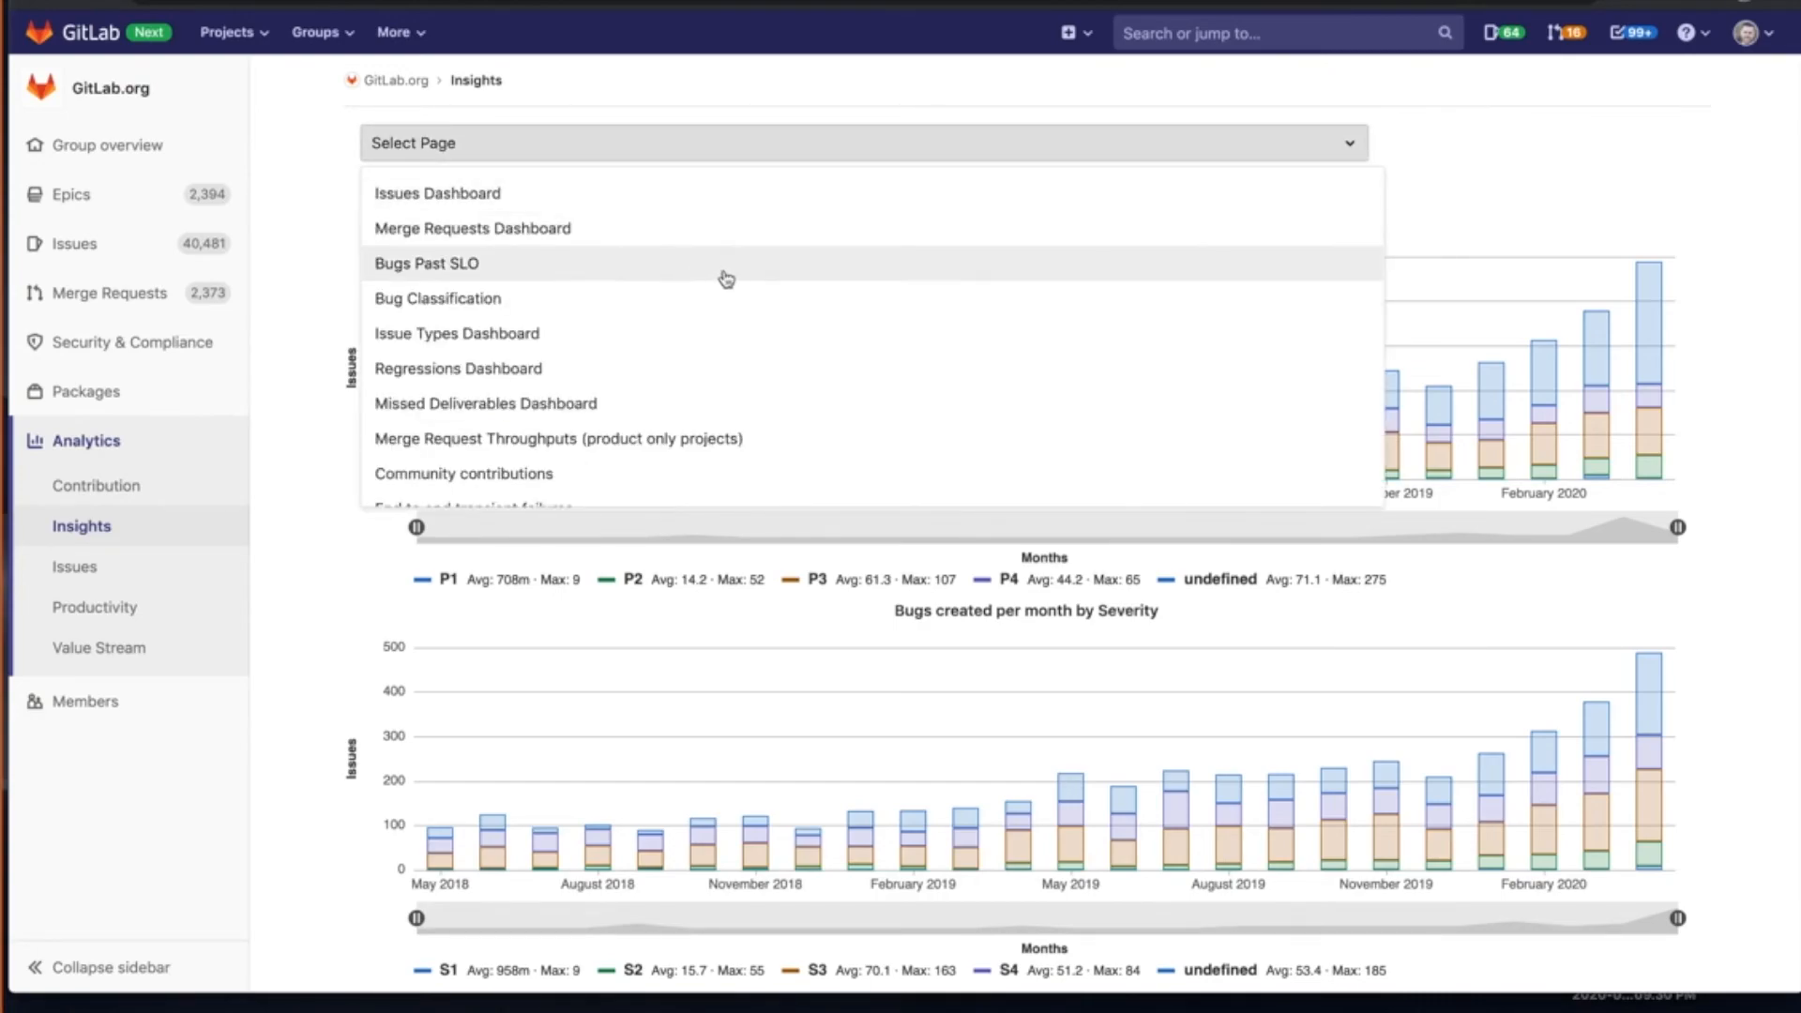
mouse_move(743, 297)
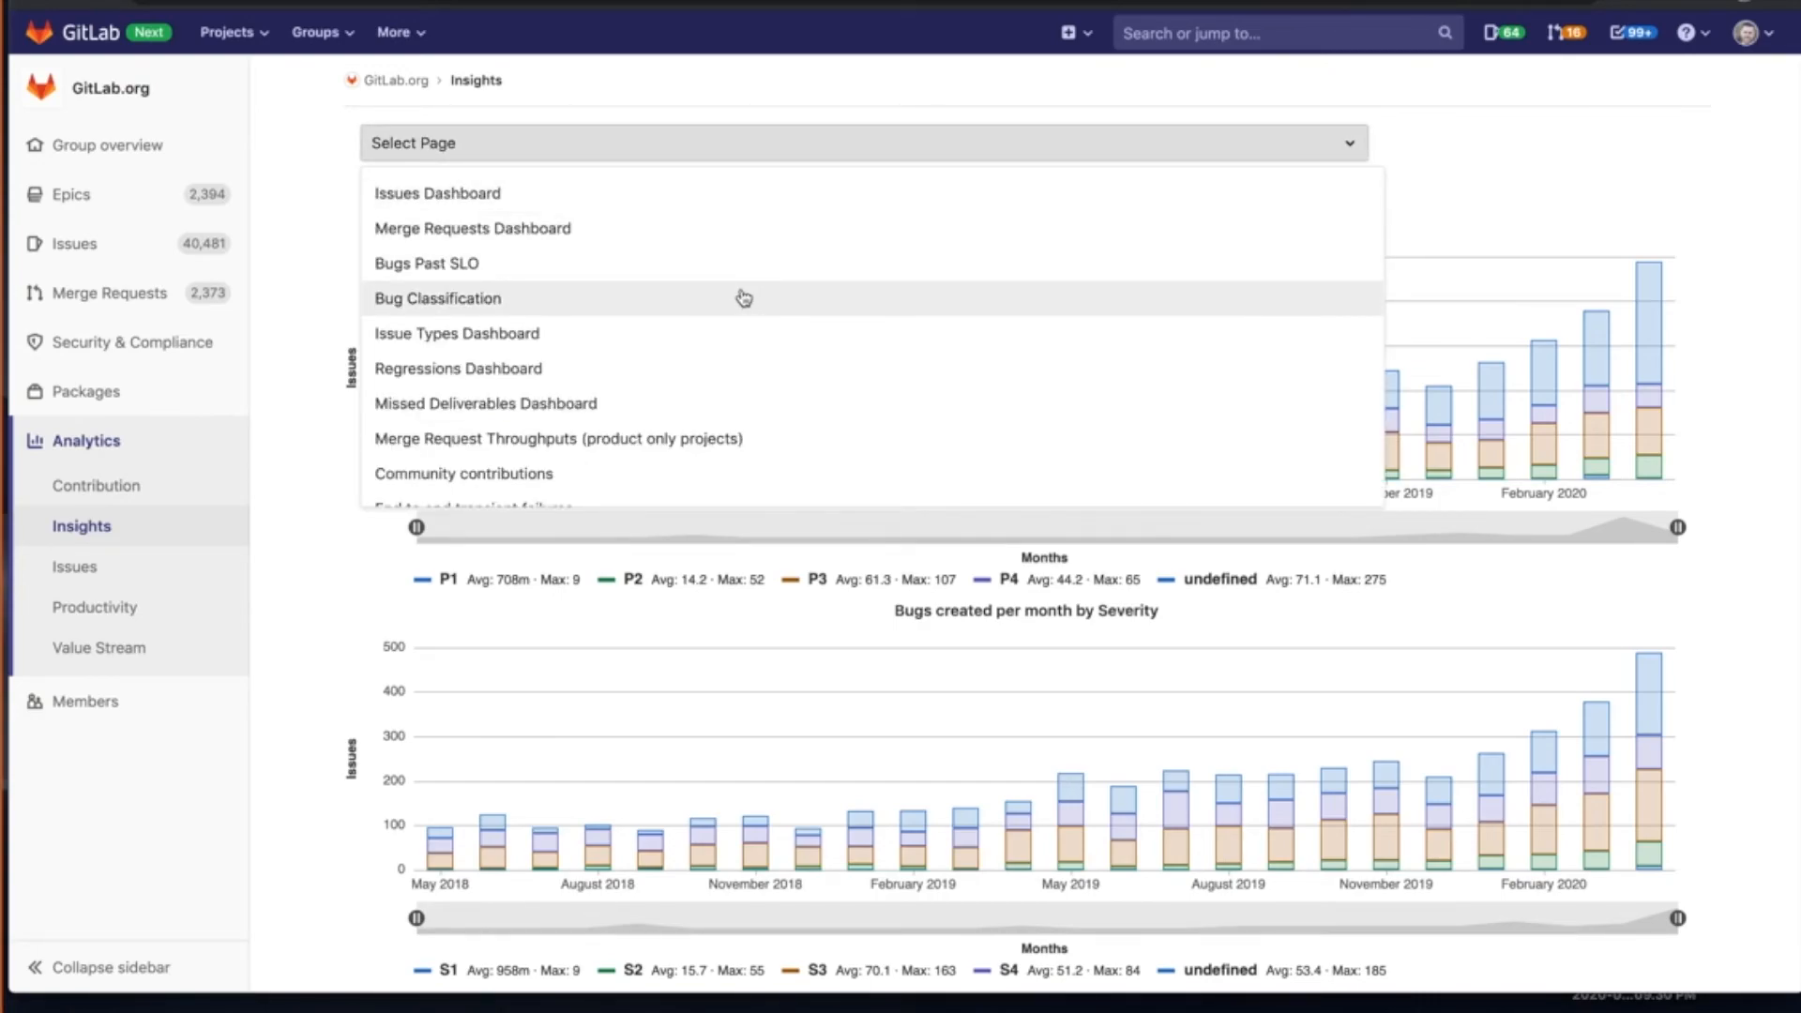
- Show the Bug Classification Insights dashboard of open bugs by priority and severity
click(435, 299)
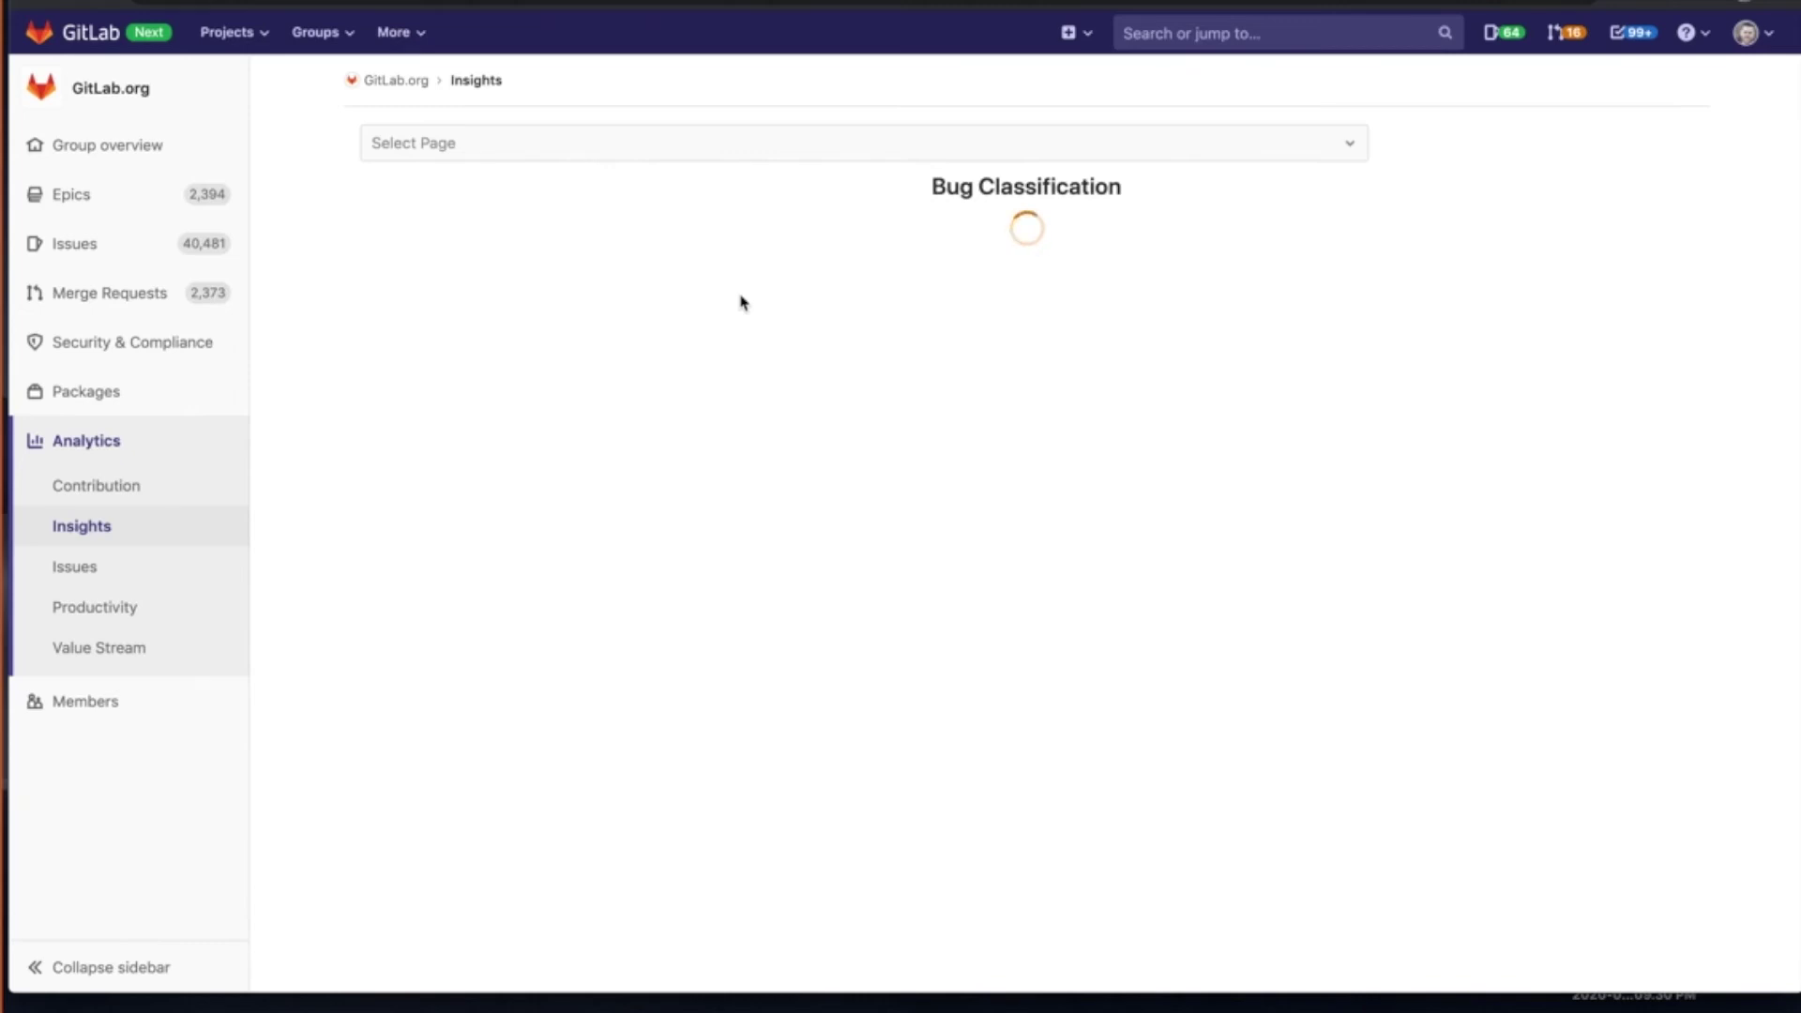
mouse_move(630, 199)
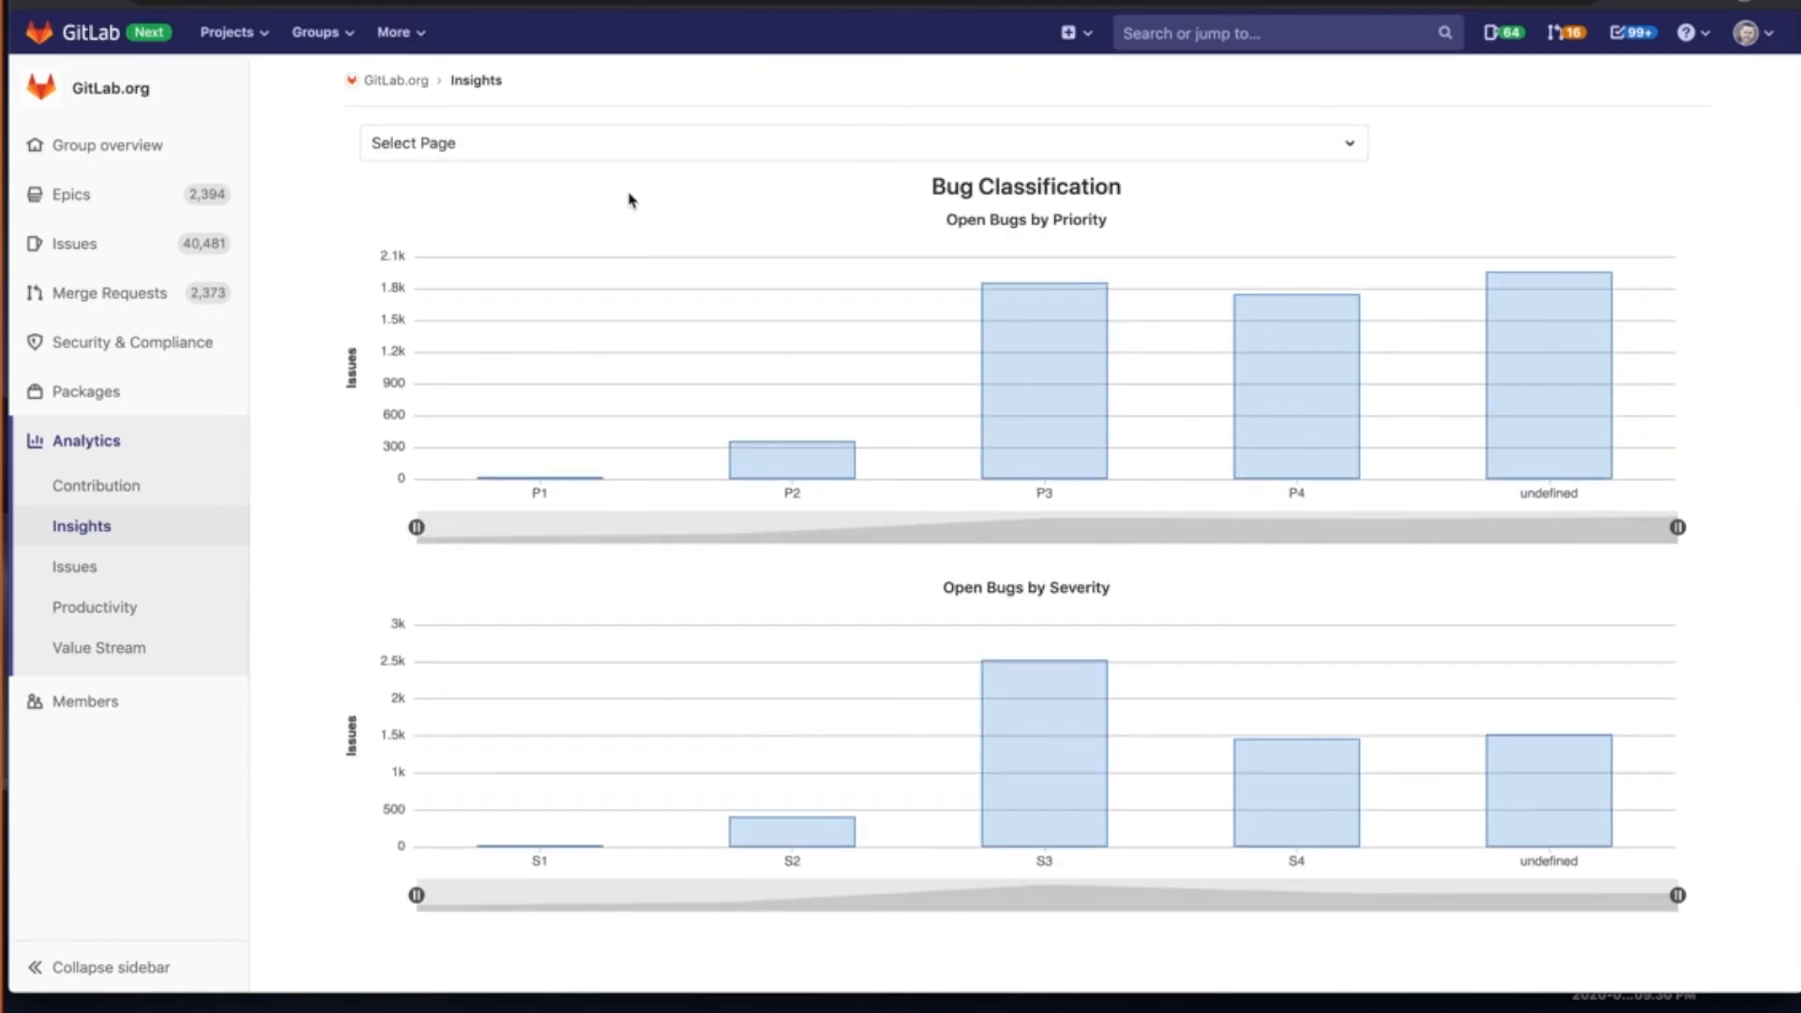
mouse_move(1523, 363)
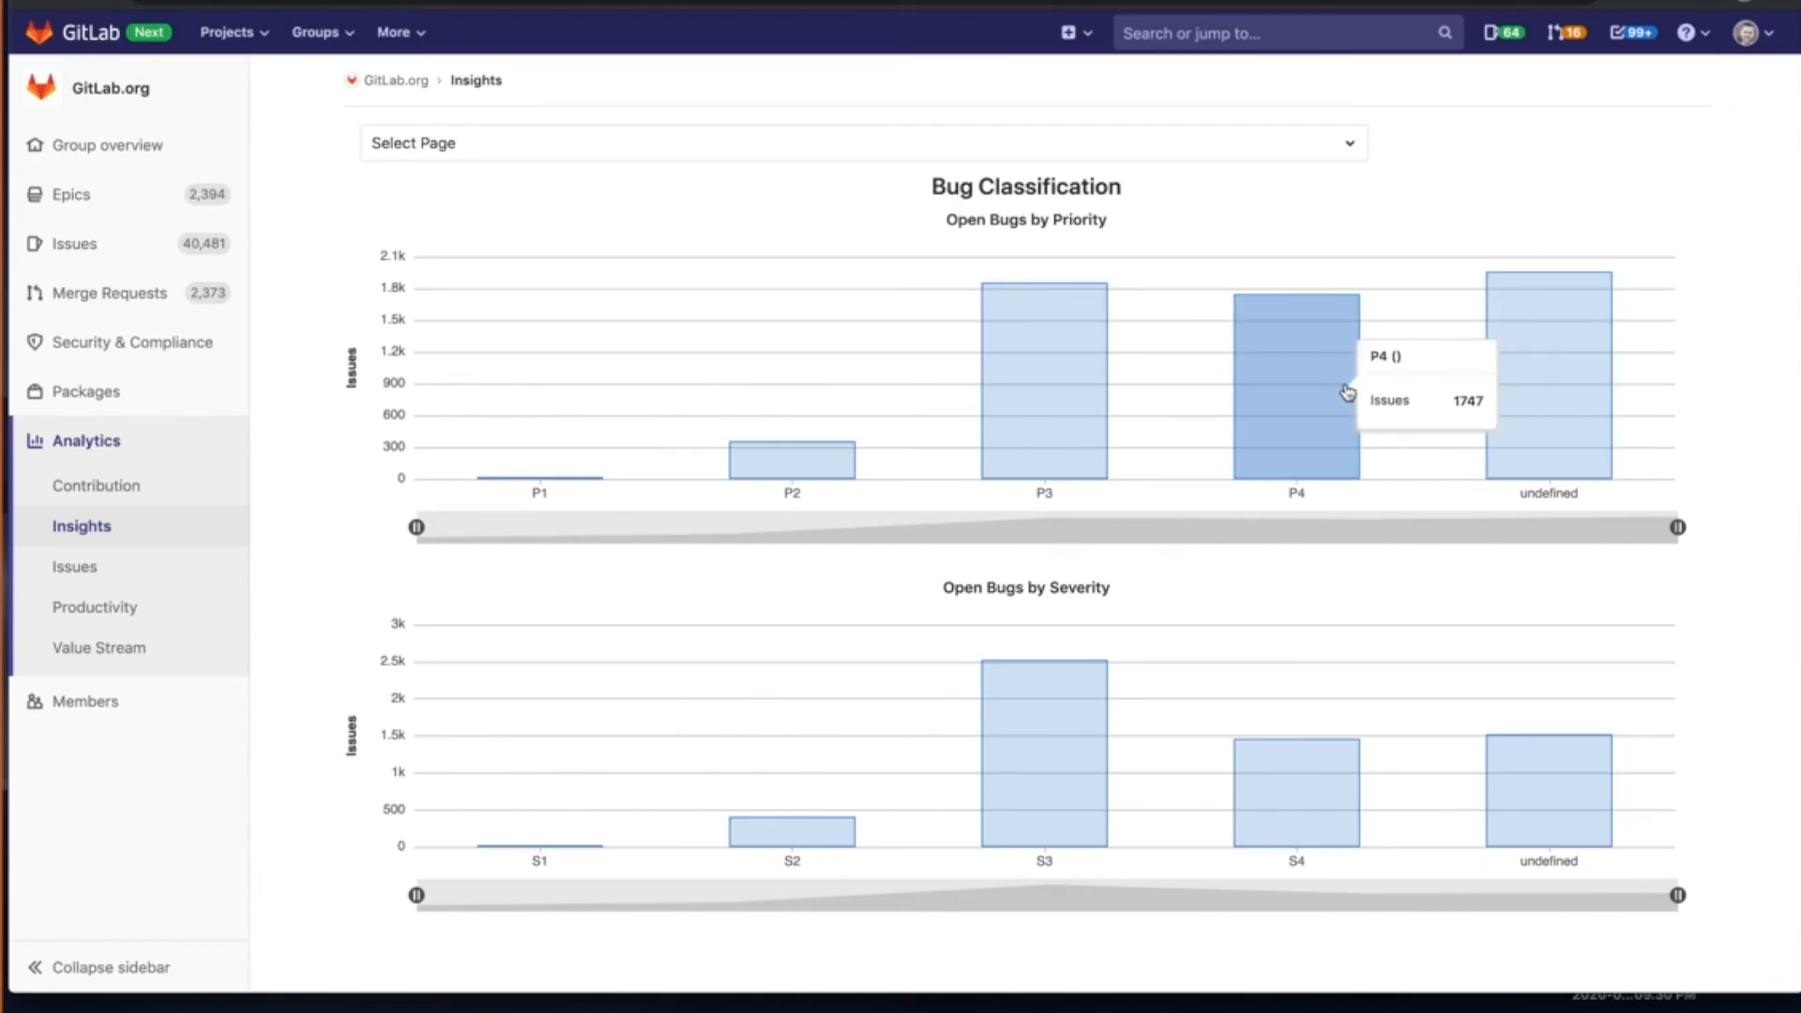
mouse_move(1051, 399)
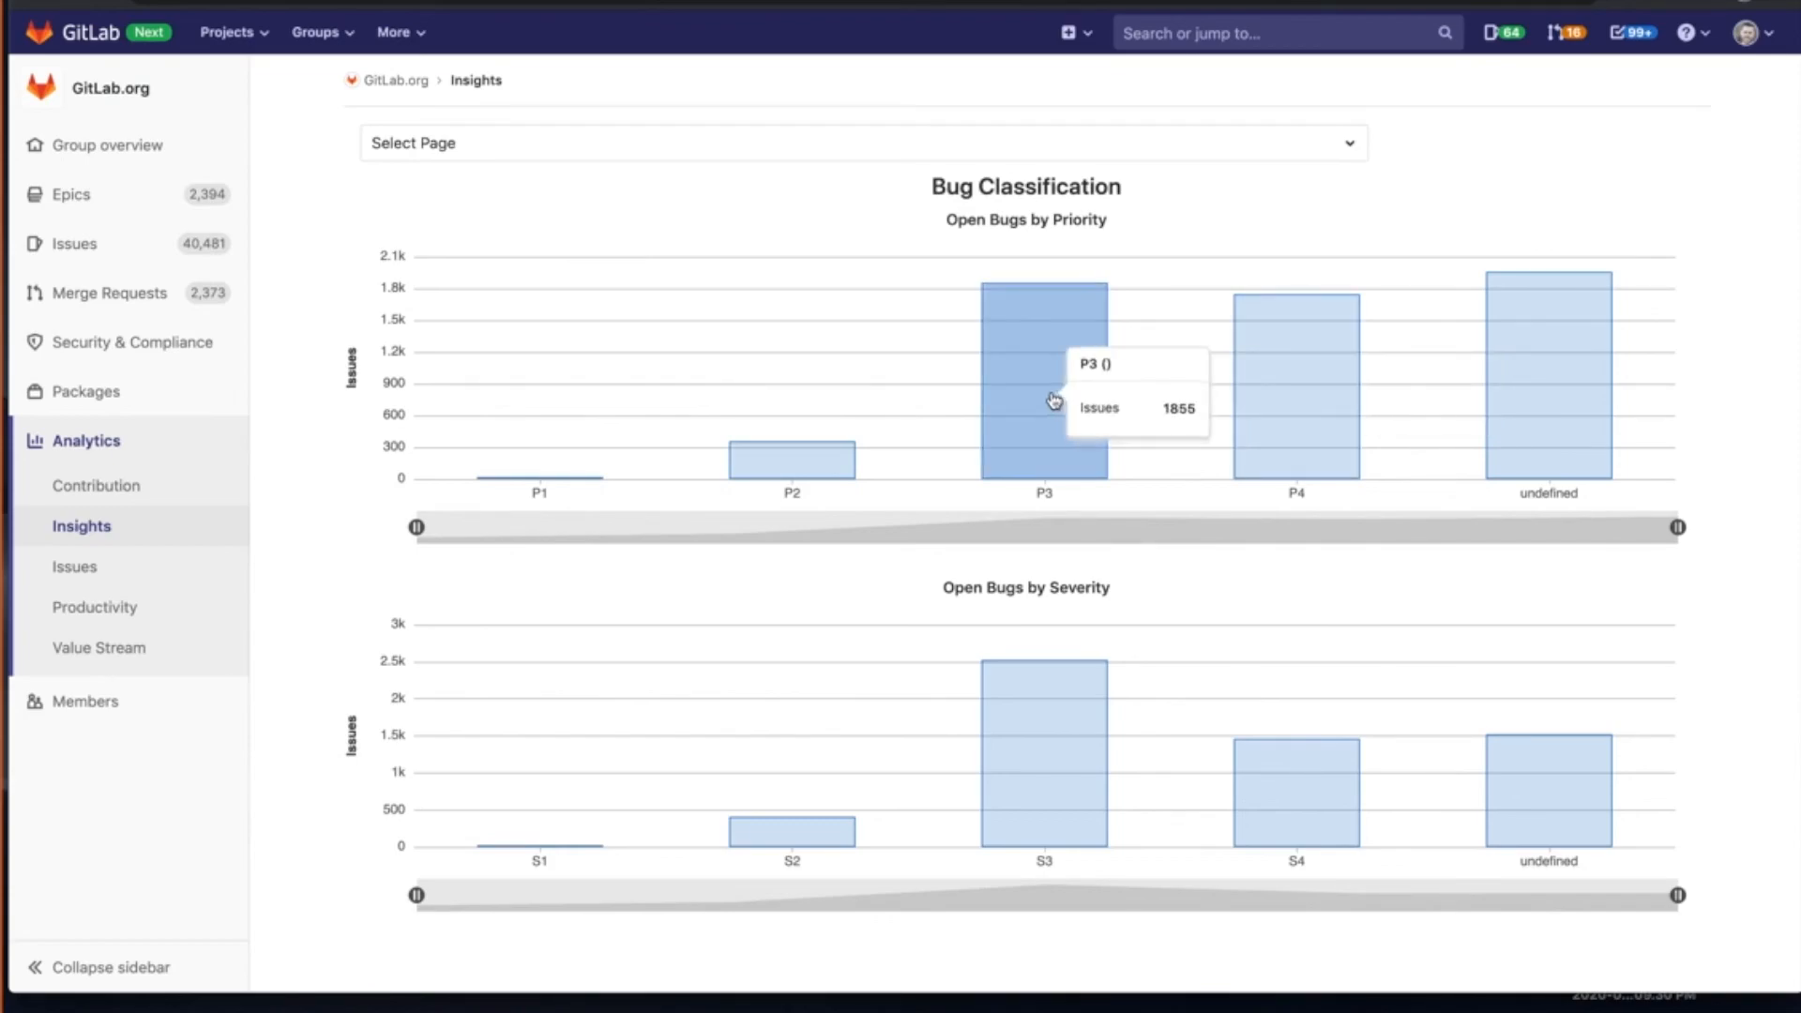
mouse_move(808, 469)
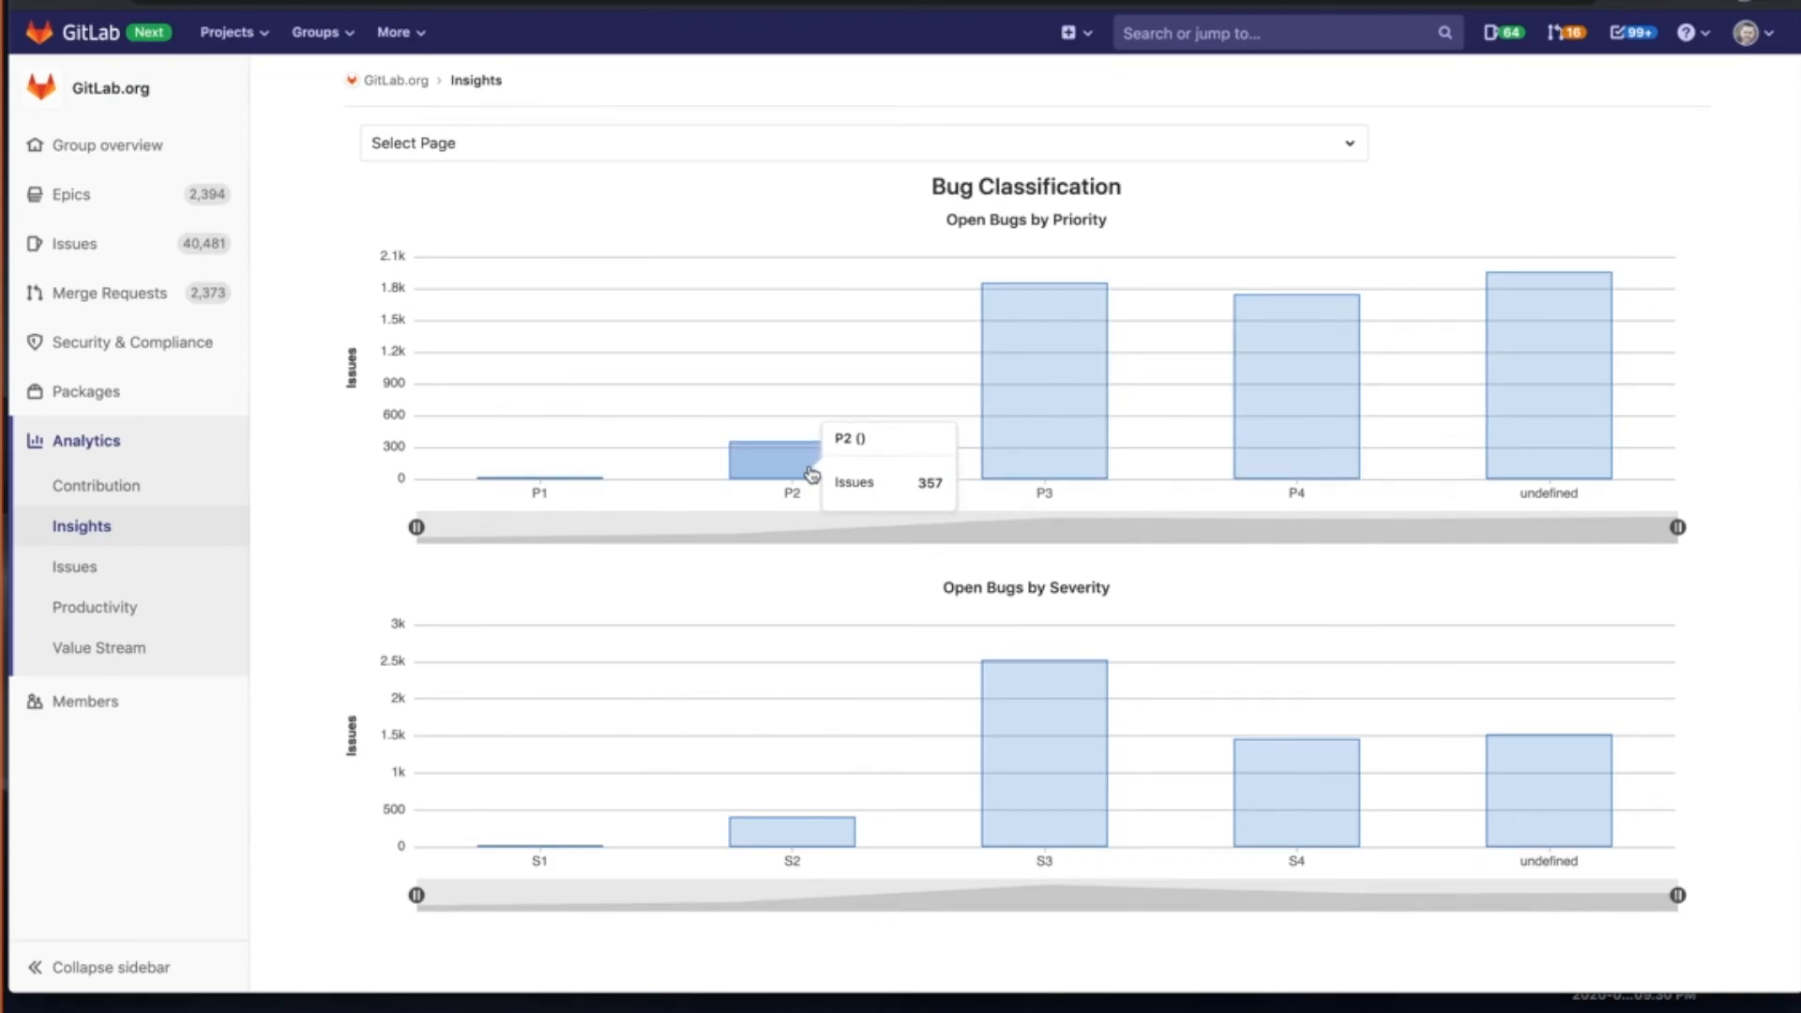
- Choose the End to end transient failures dashboard from the Select Page list and view its weekly opened/closed chart
click(859, 93)
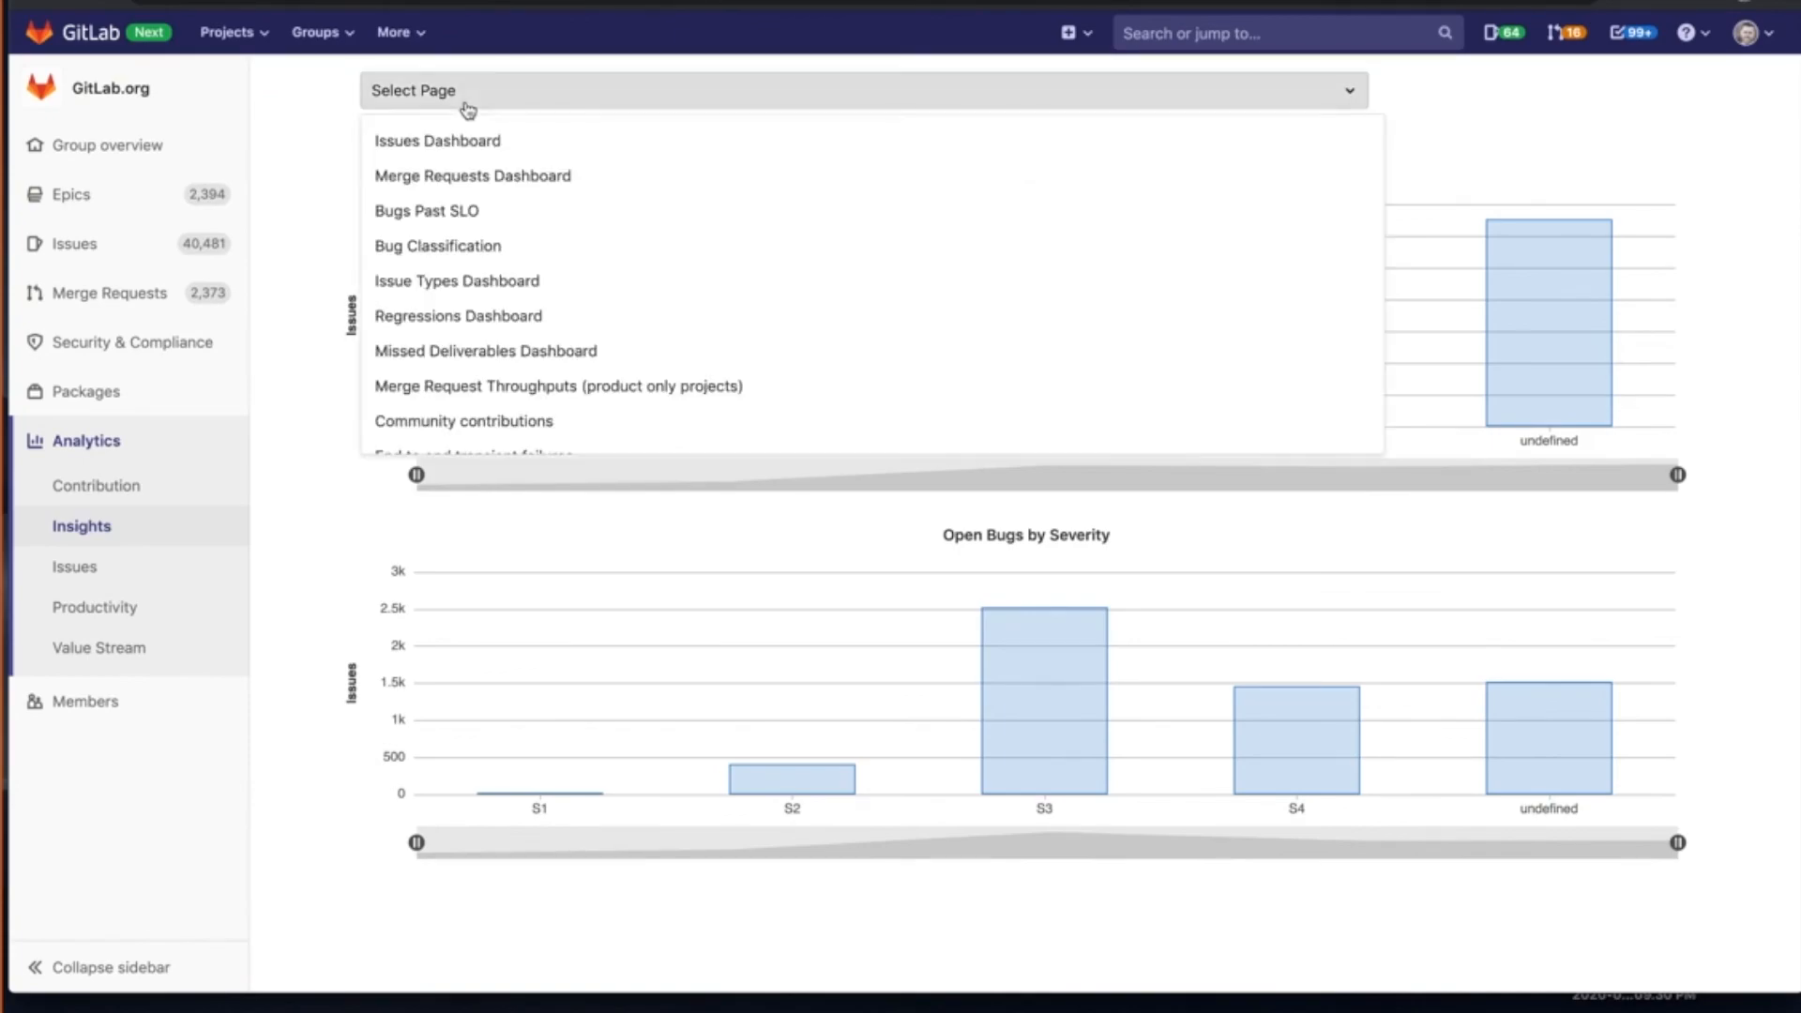
scroll(down, 3)
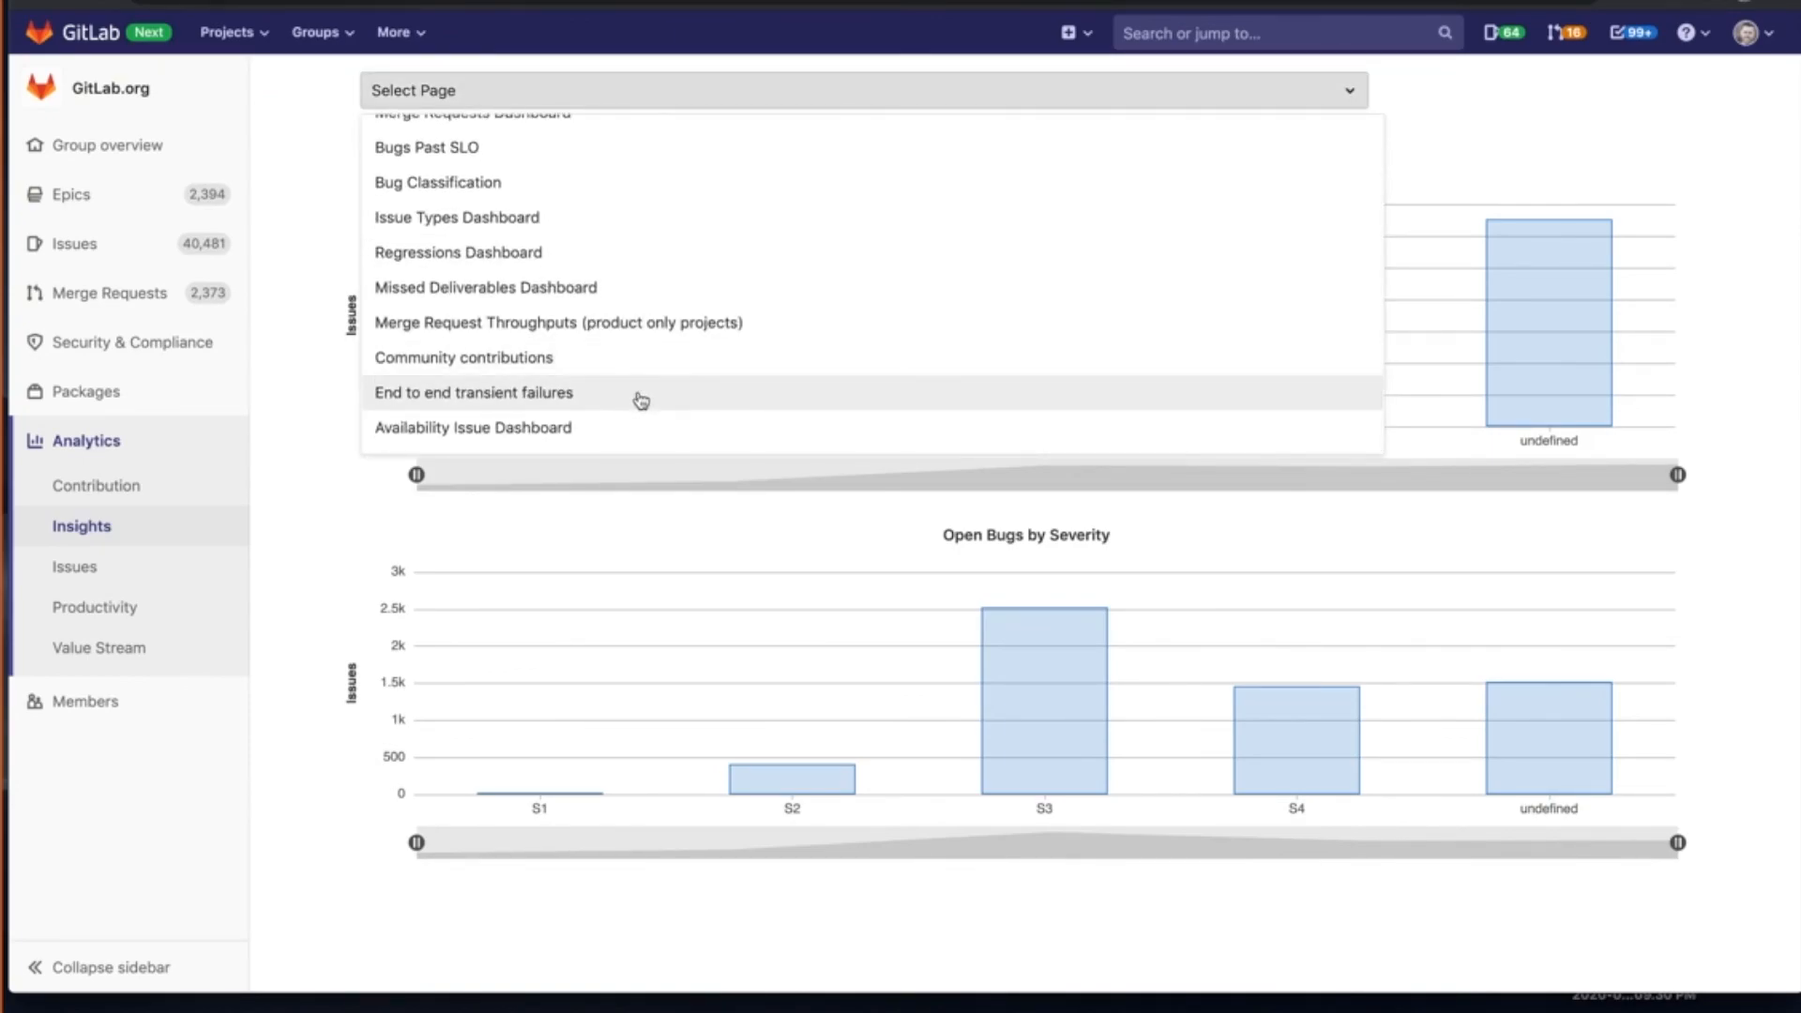
click(469, 392)
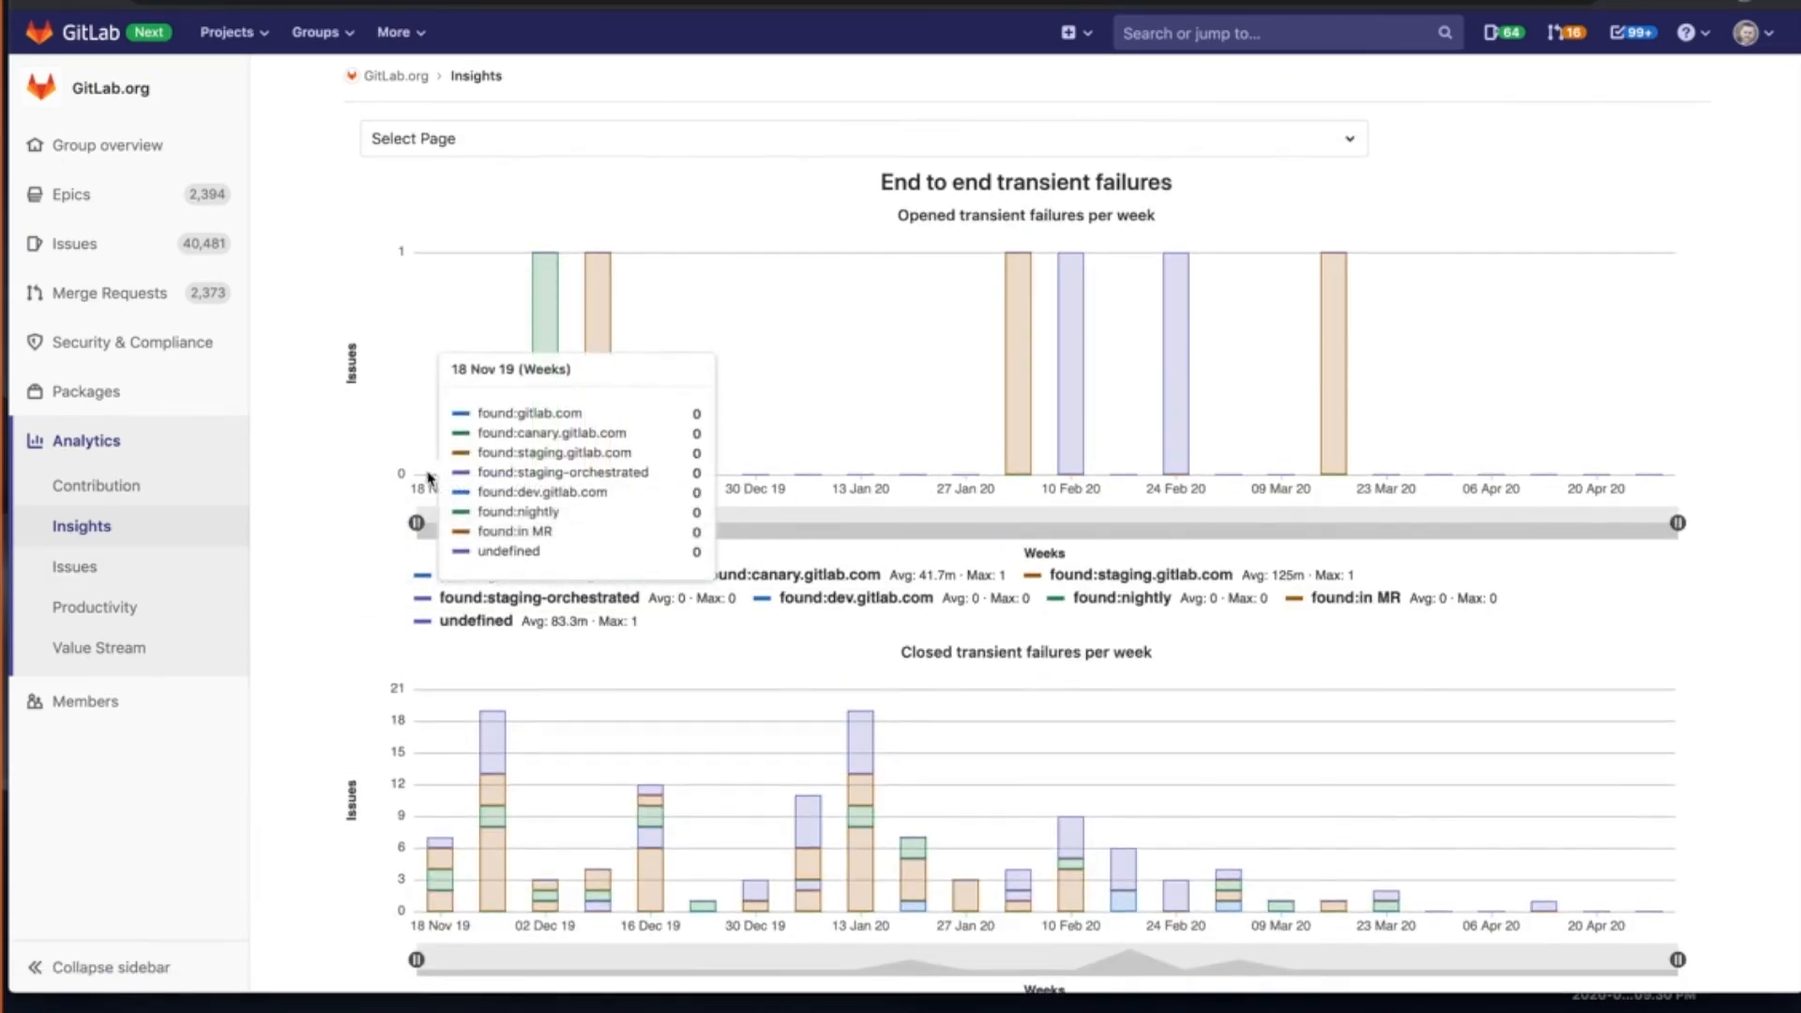
scroll(down, 3)
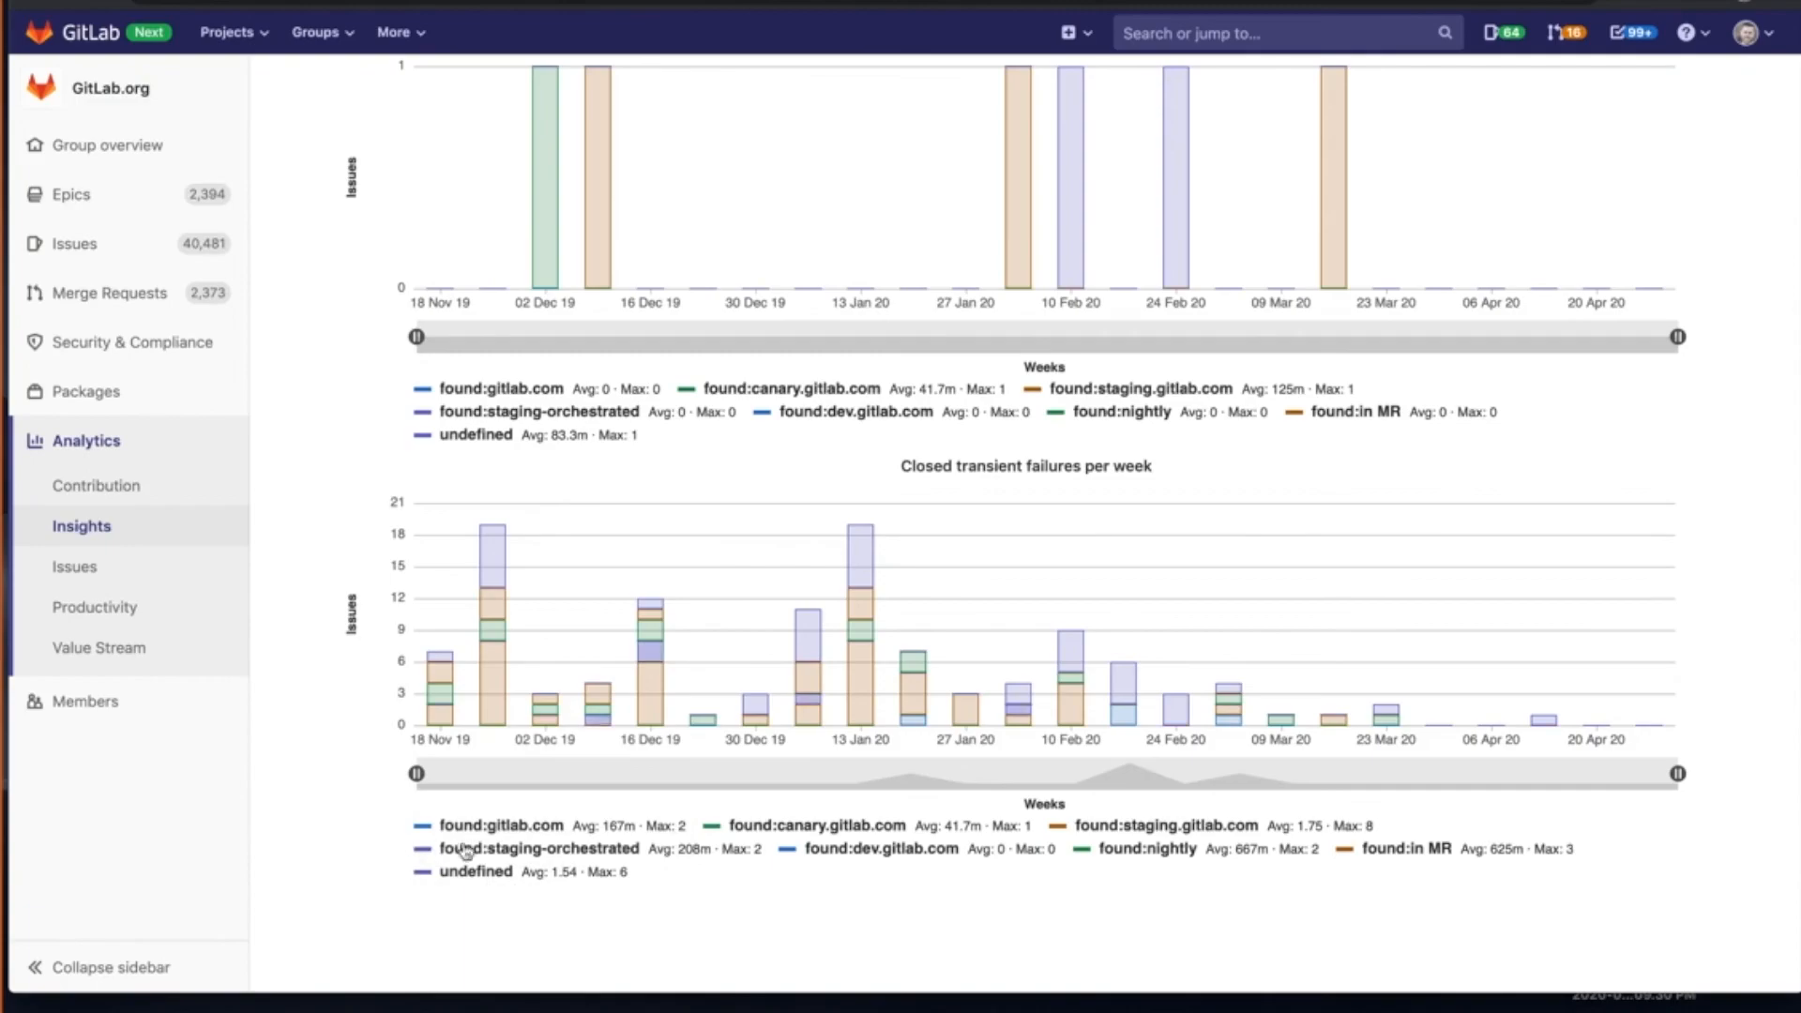